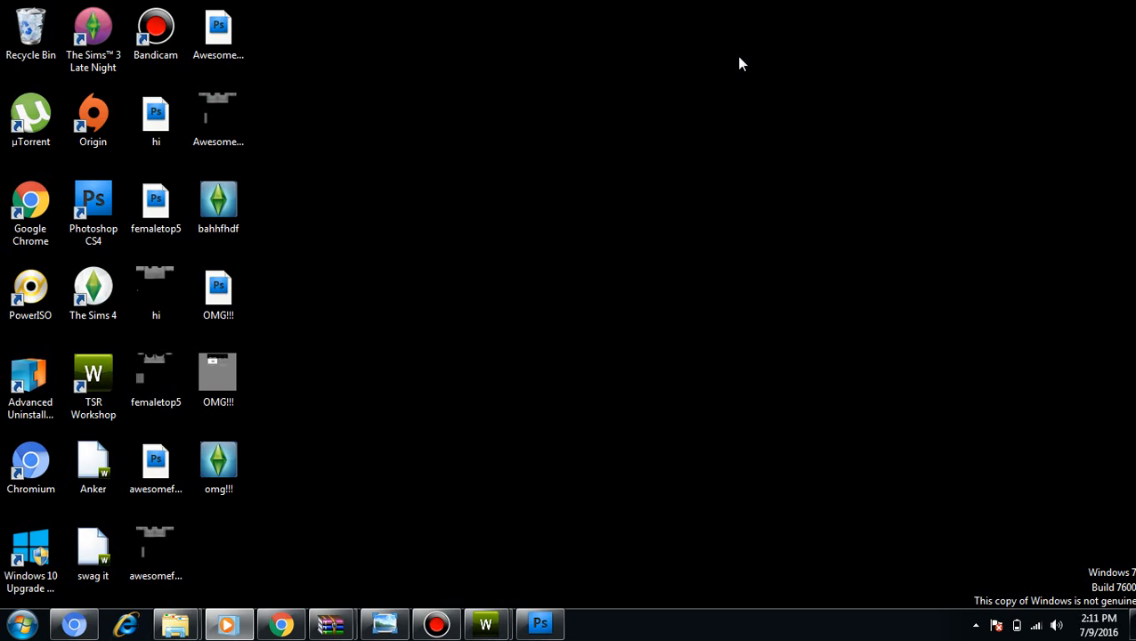
pyautogui.moveTo(509, 167)
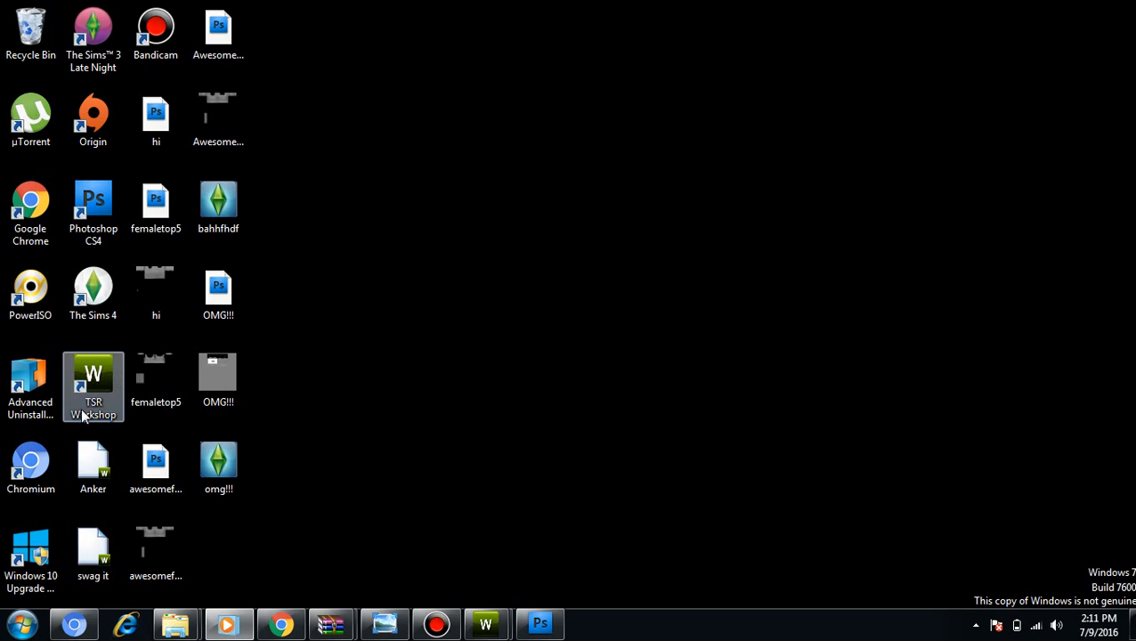
# Launch TSR Workshop from the desktop shortcut and allow it to fetch the latest news online.
pyautogui.click(93, 205)
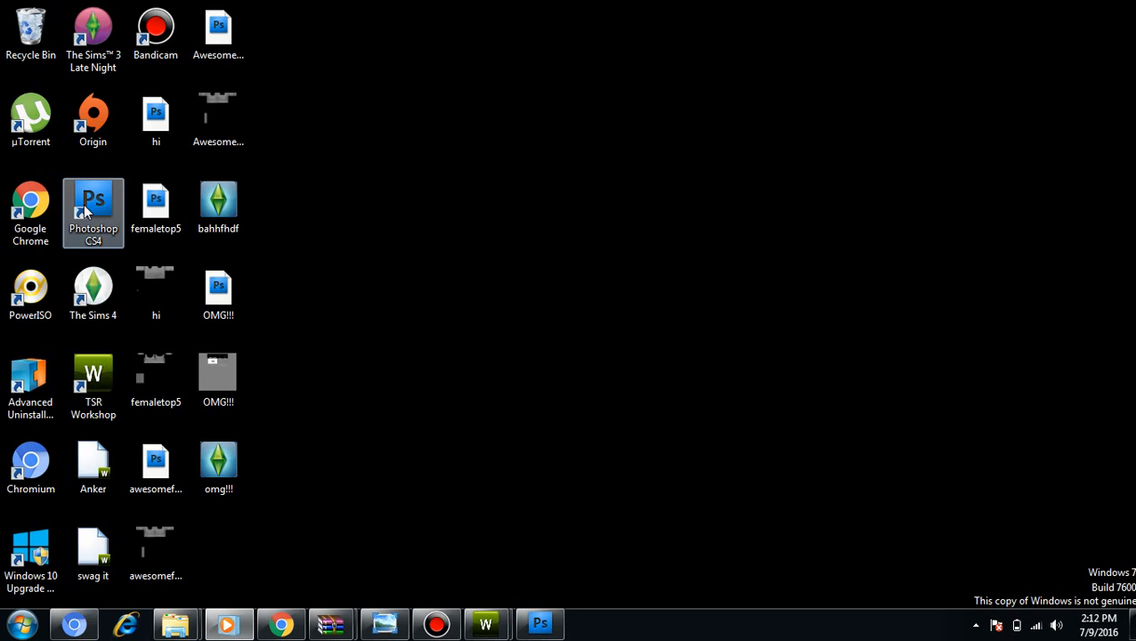
pyautogui.click(92, 377)
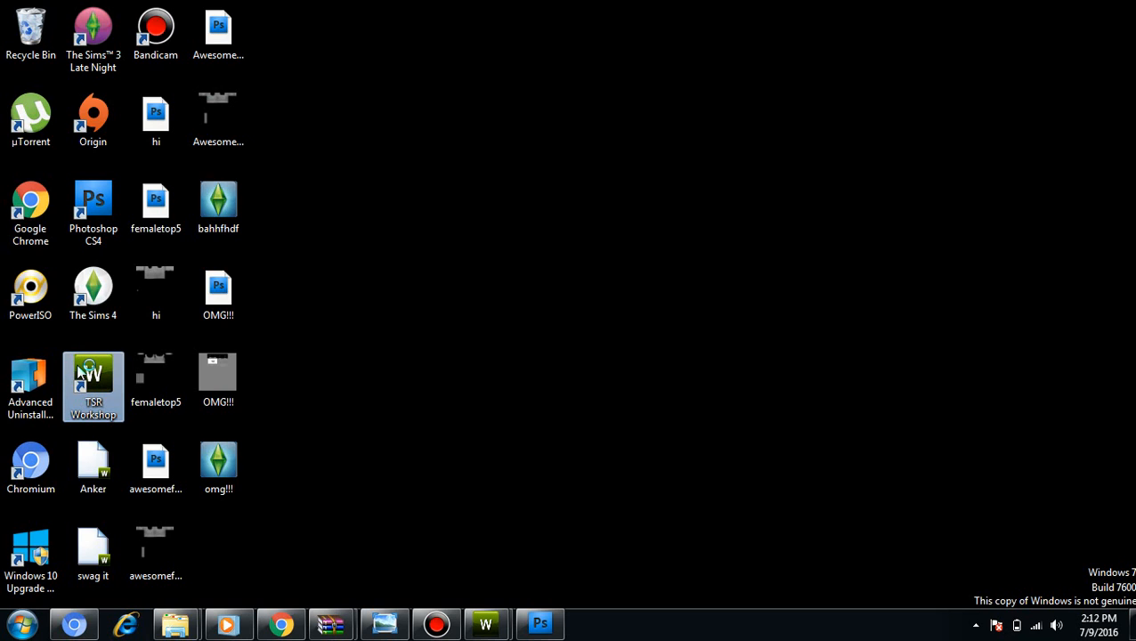
pyautogui.doubleClick(93, 381)
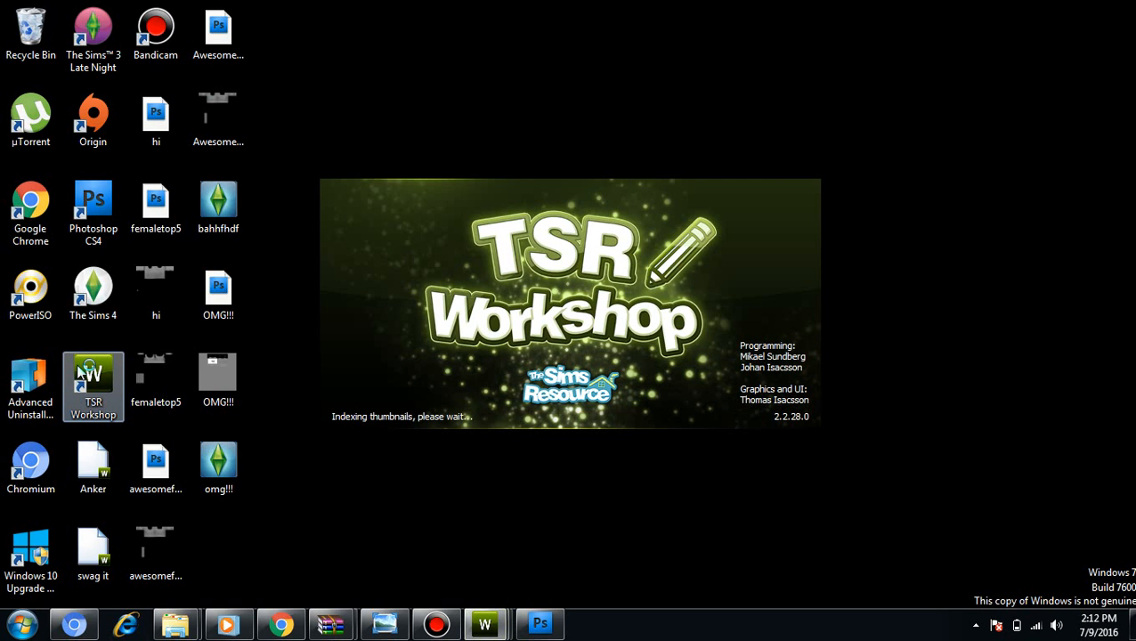
pyautogui.moveTo(85, 372)
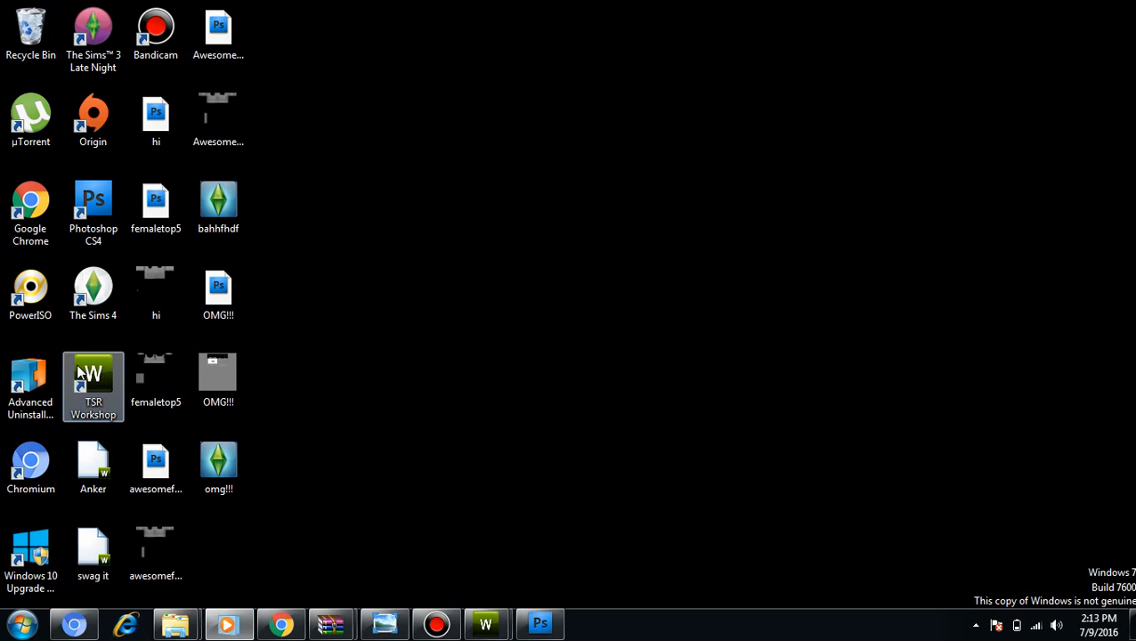
pyautogui.doubleClick(92, 372)
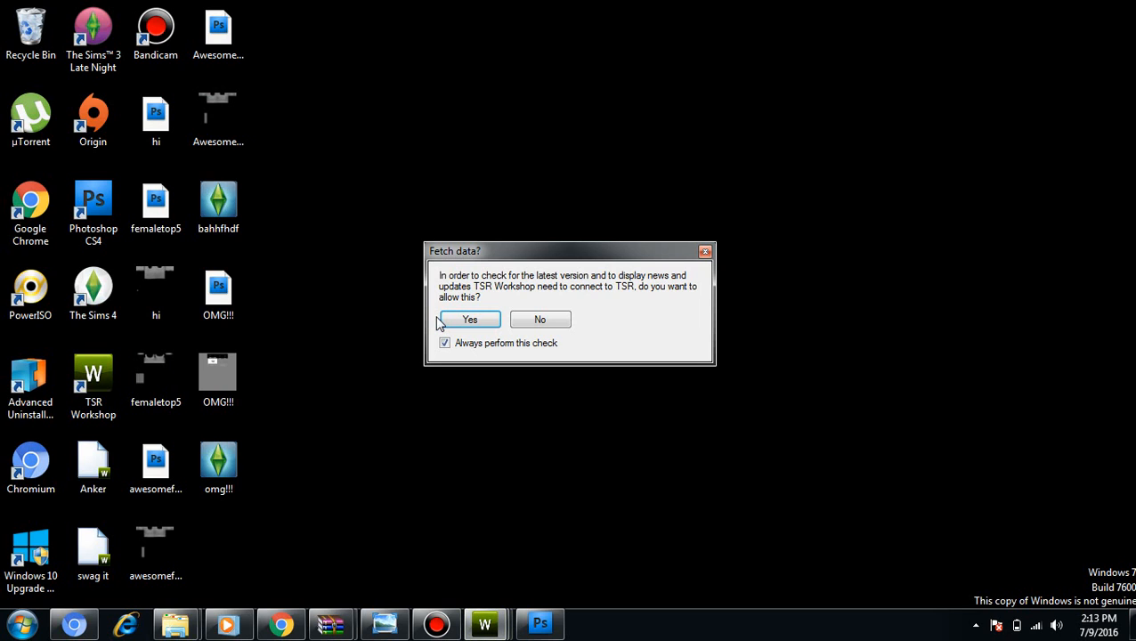
pyautogui.click(470, 319)
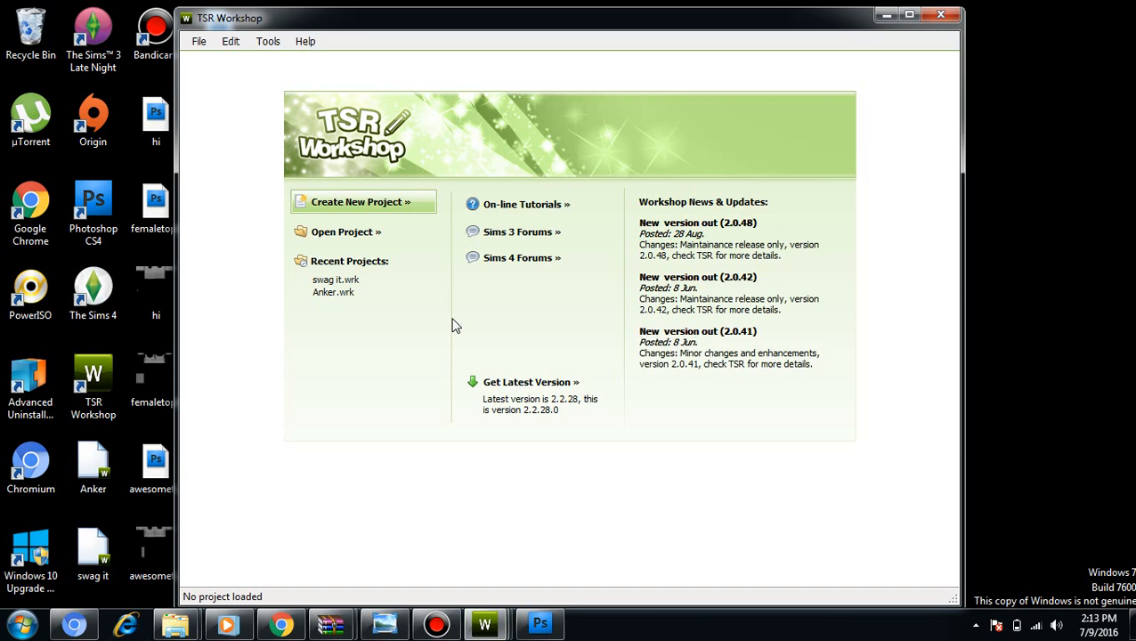
# Start a new Clothing project and browse to Human > Young Adult > Female > Everyday items.
pyautogui.click(361, 203)
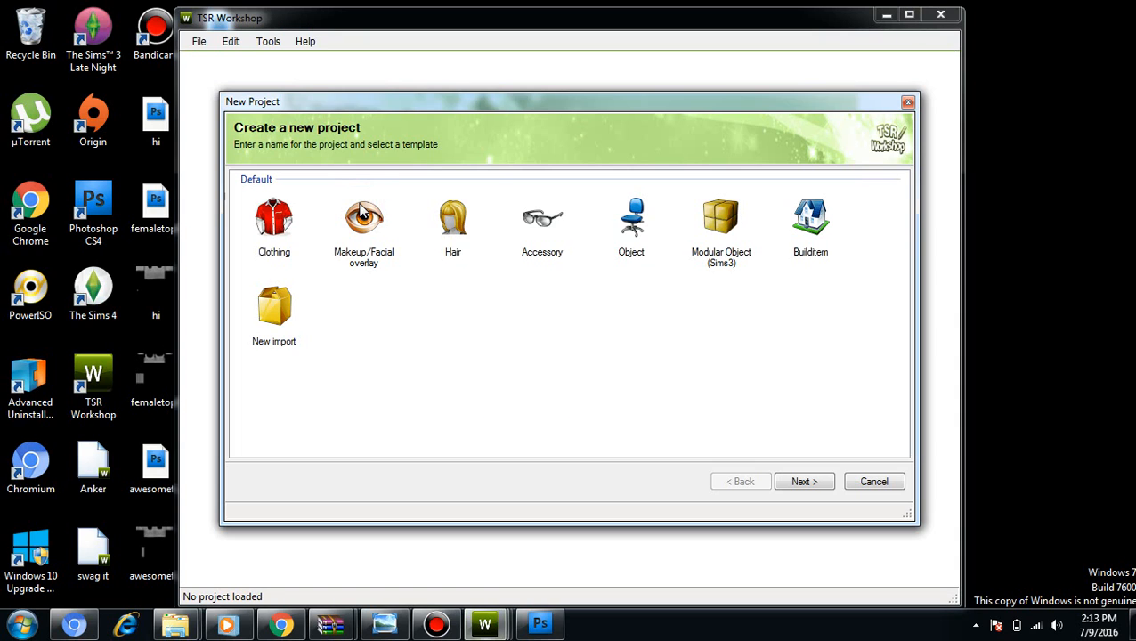
pyautogui.click(274, 223)
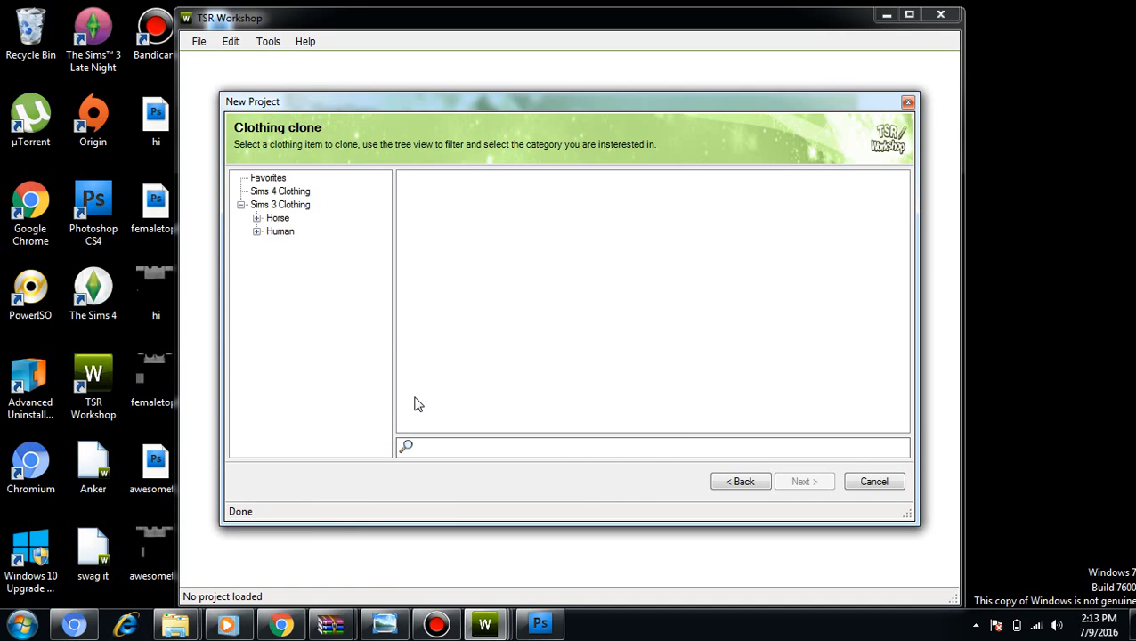
pyautogui.moveTo(256, 233)
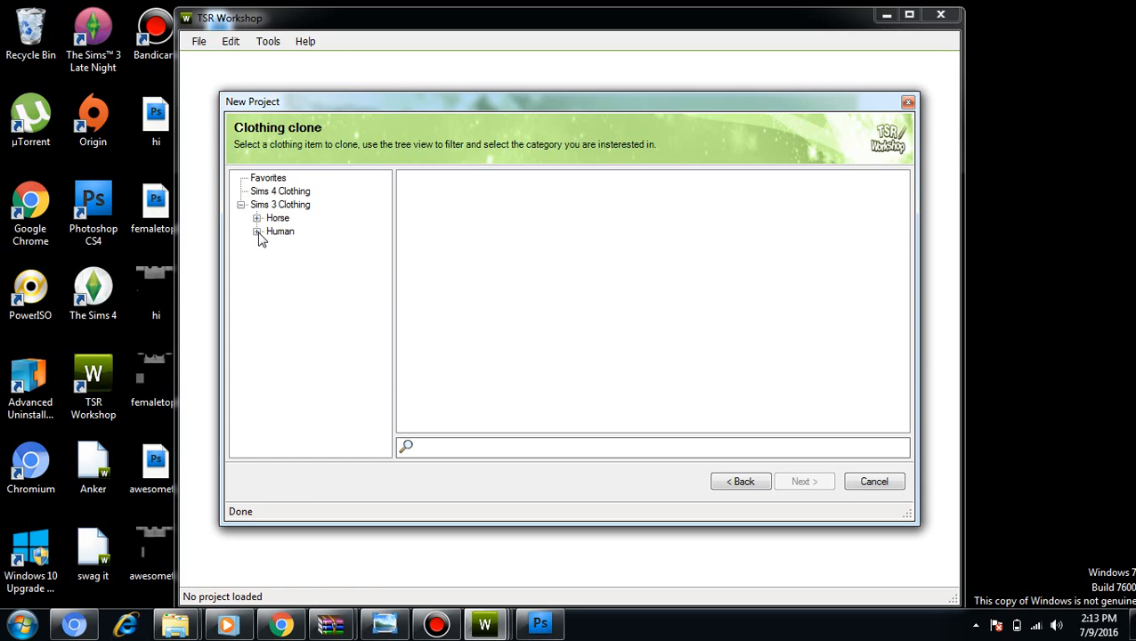
pyautogui.click(257, 232)
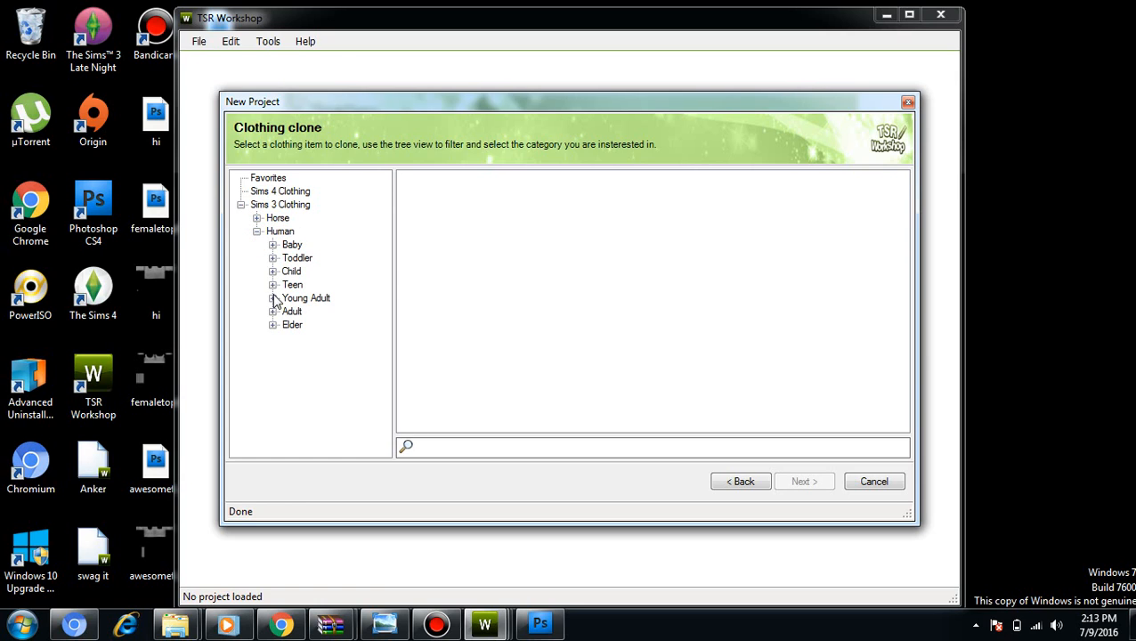
pyautogui.click(275, 297)
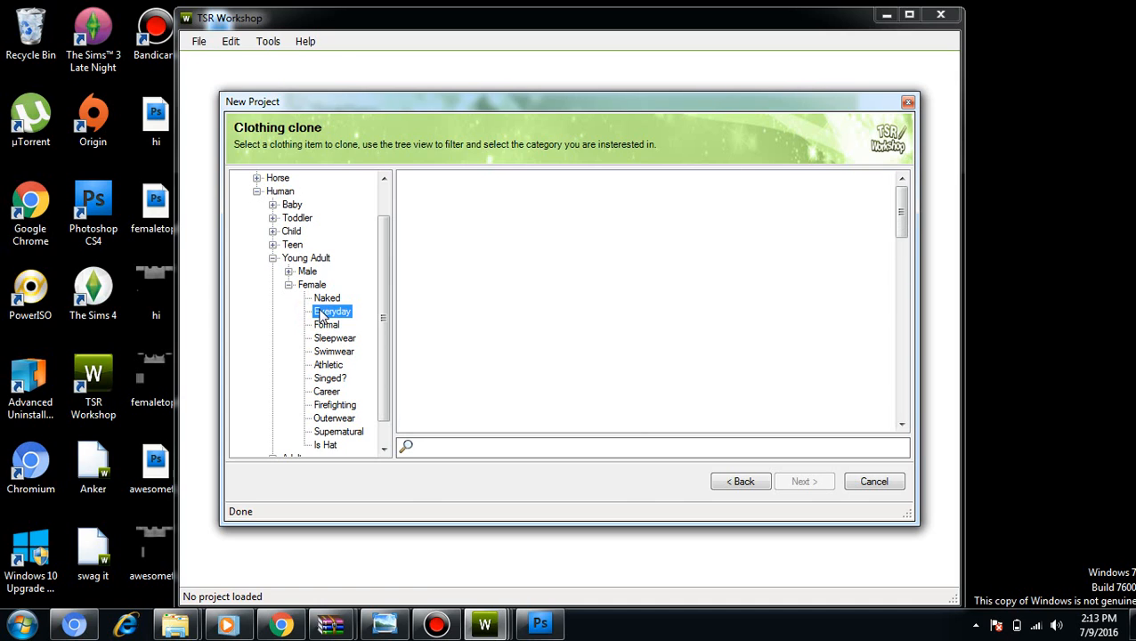
pyautogui.click(331, 310)
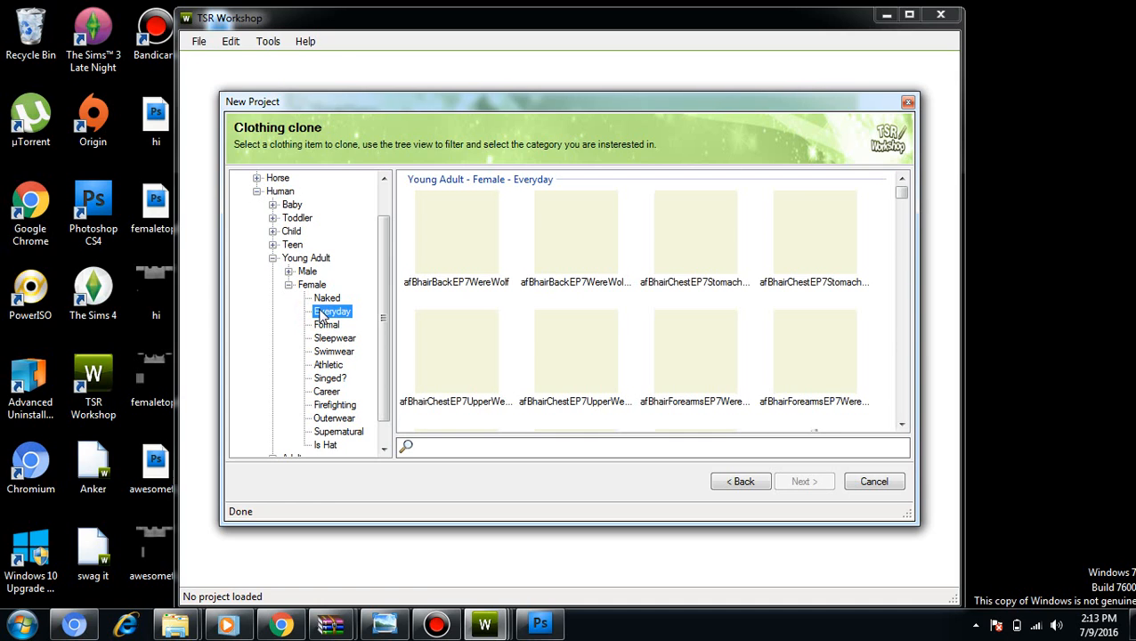
pyautogui.moveTo(816, 406)
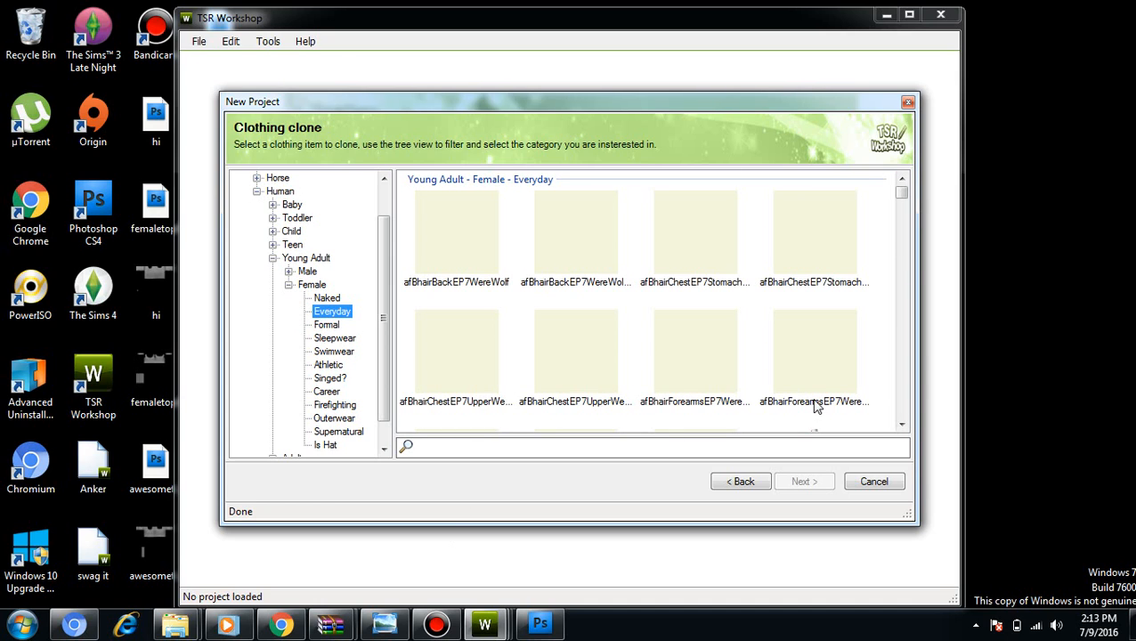
# Filter the clone list by 'aftop' and pick afTopShirt34SleeveBoatNeck to proceed.
pyautogui.write('a')
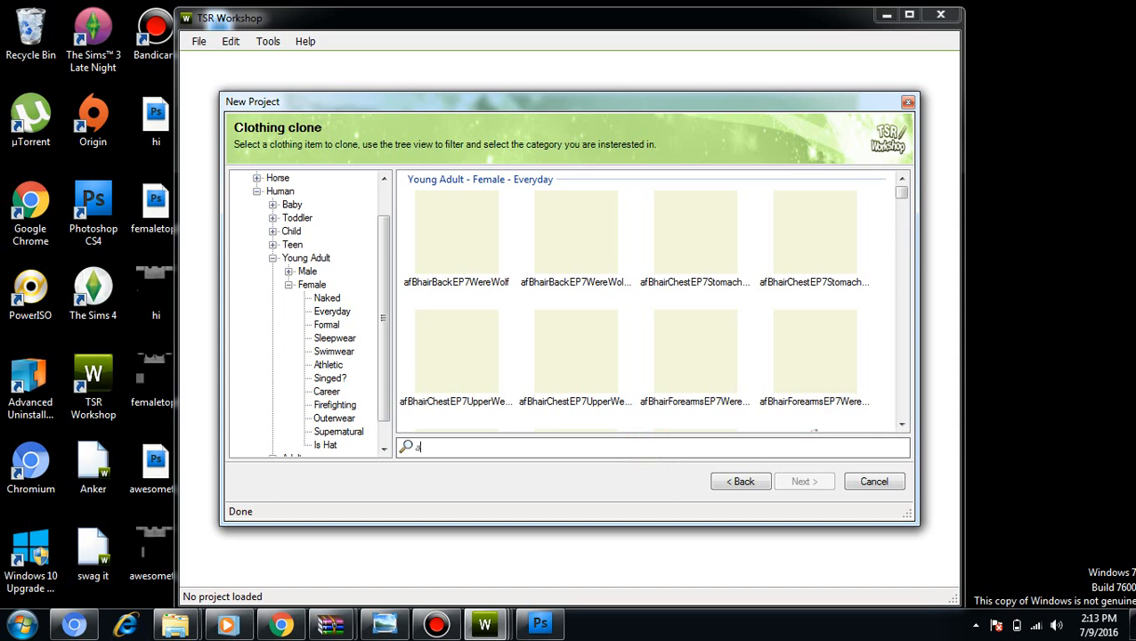
pyautogui.write('aftop')
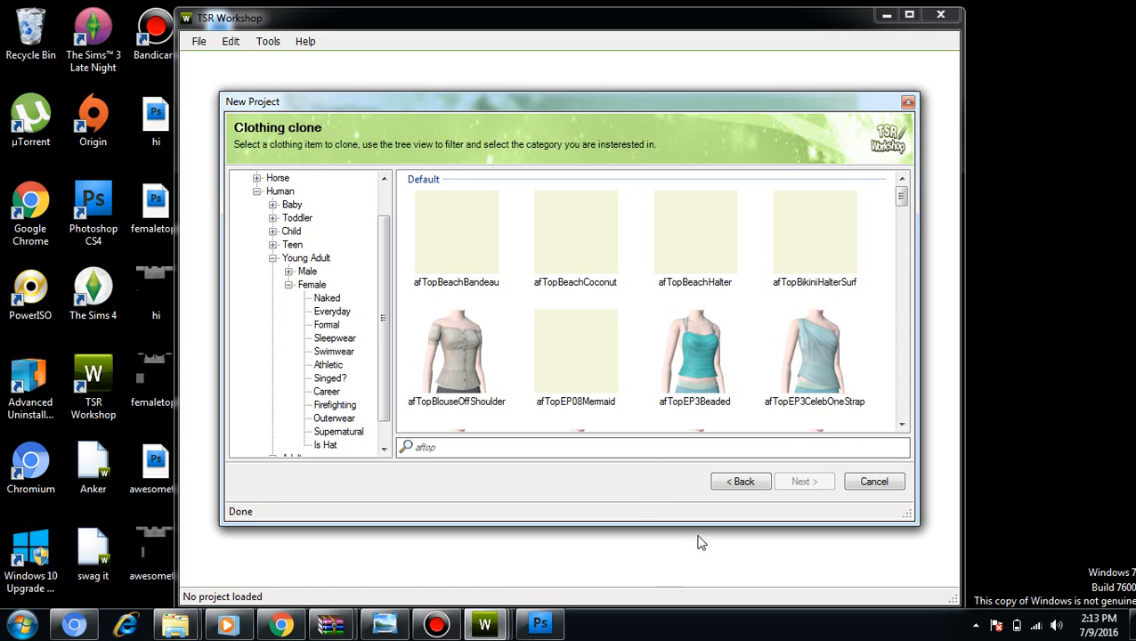
pyautogui.click(901, 433)
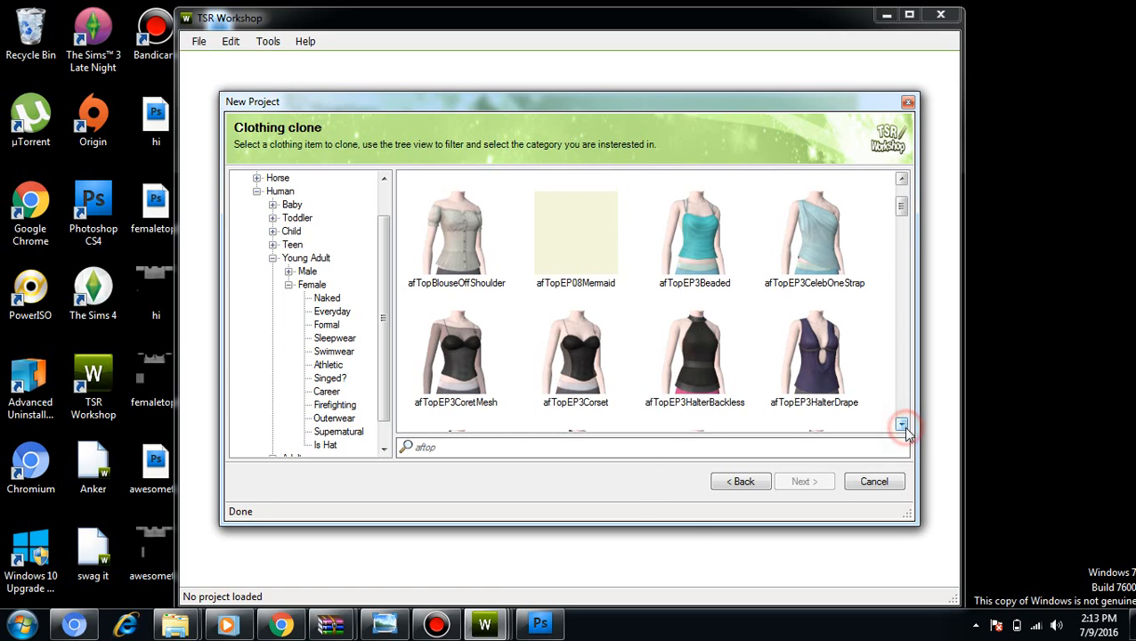
pyautogui.click(901, 424)
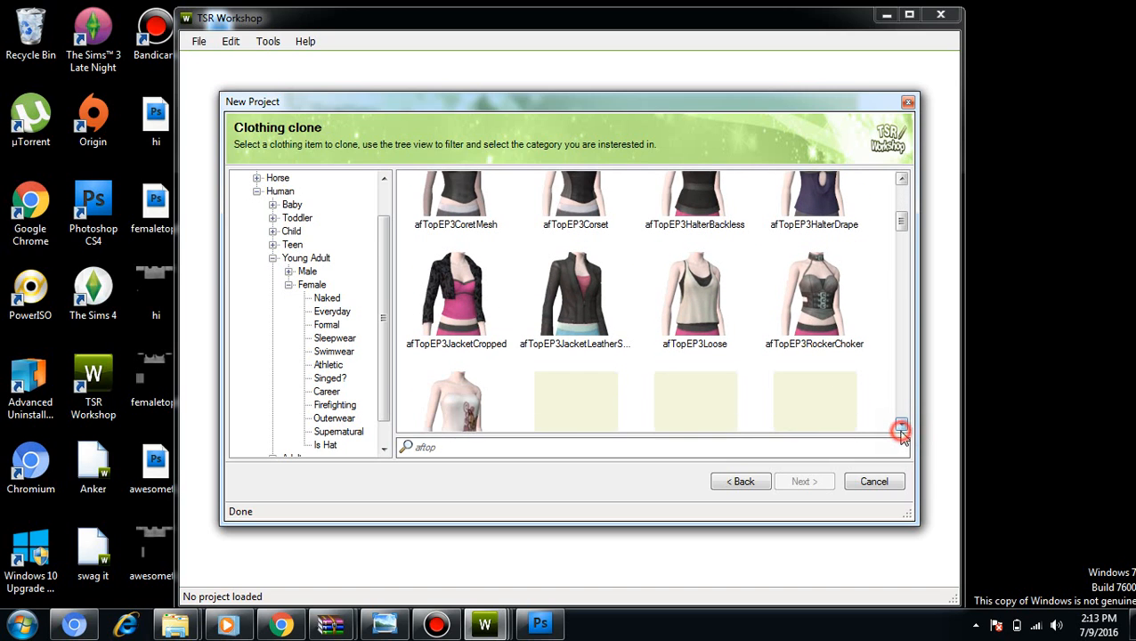
pyautogui.click(901, 424)
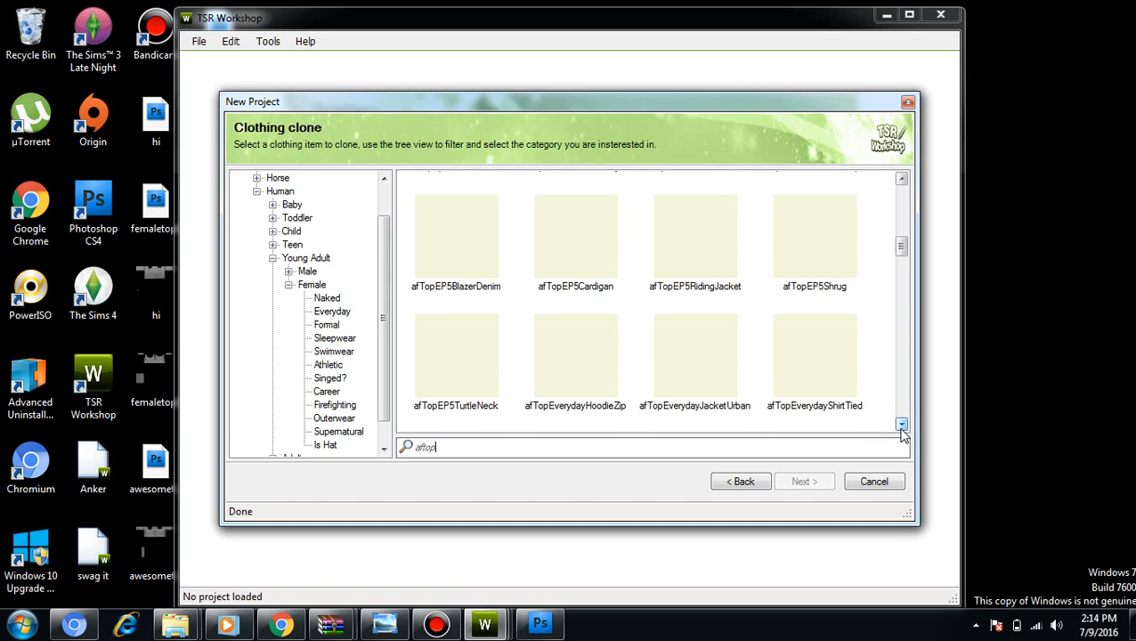
pyautogui.scroll(-3)
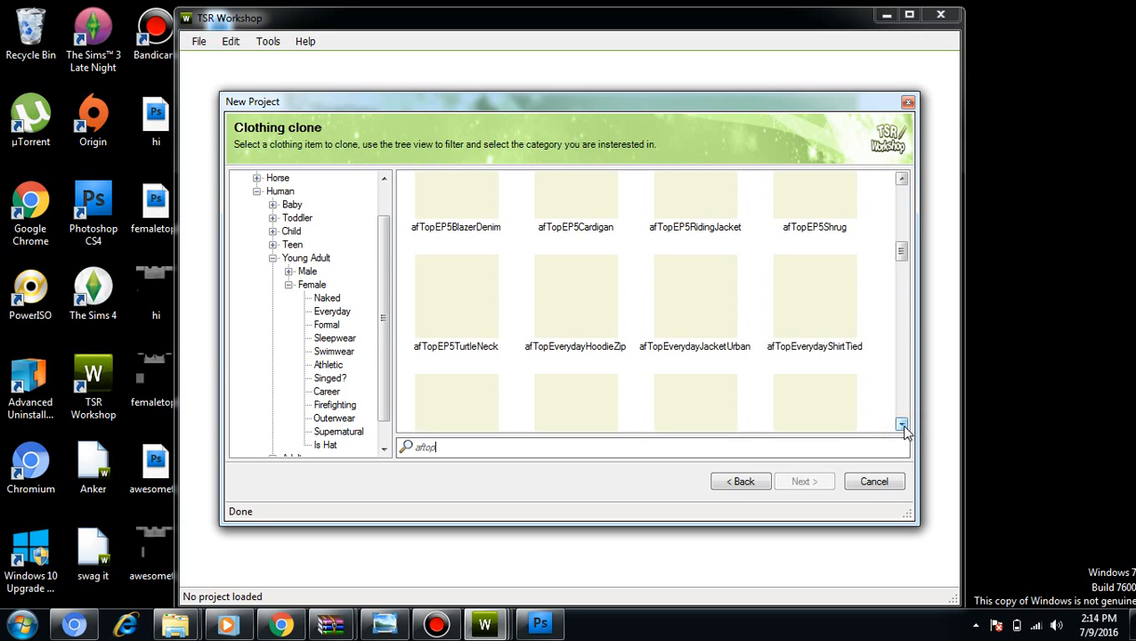
pyautogui.click(901, 426)
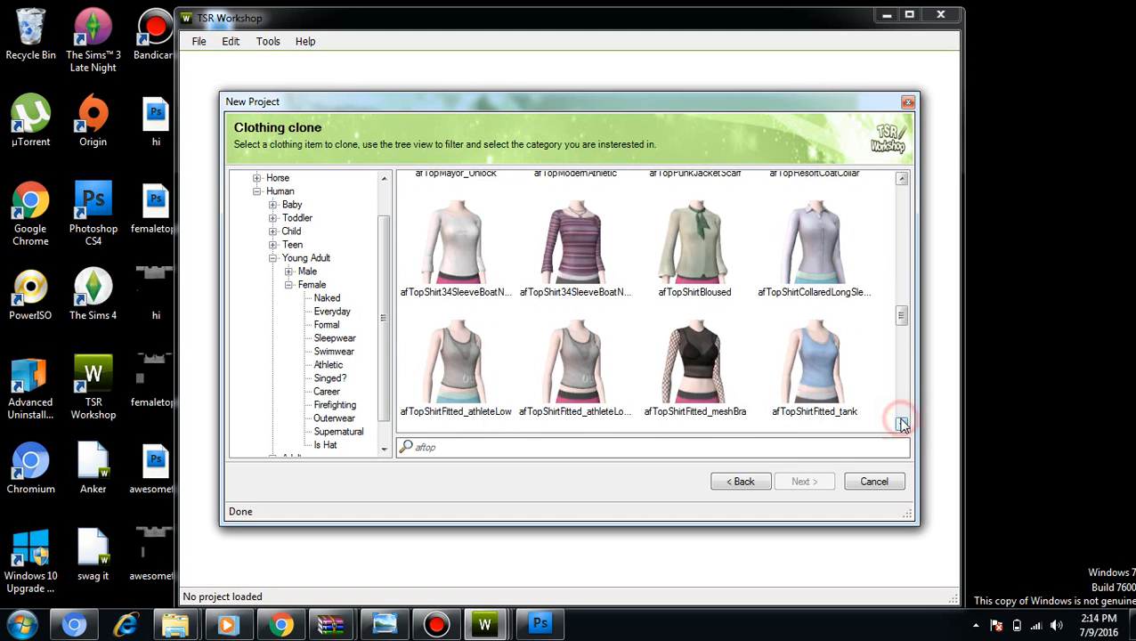
pyautogui.moveTo(474, 276)
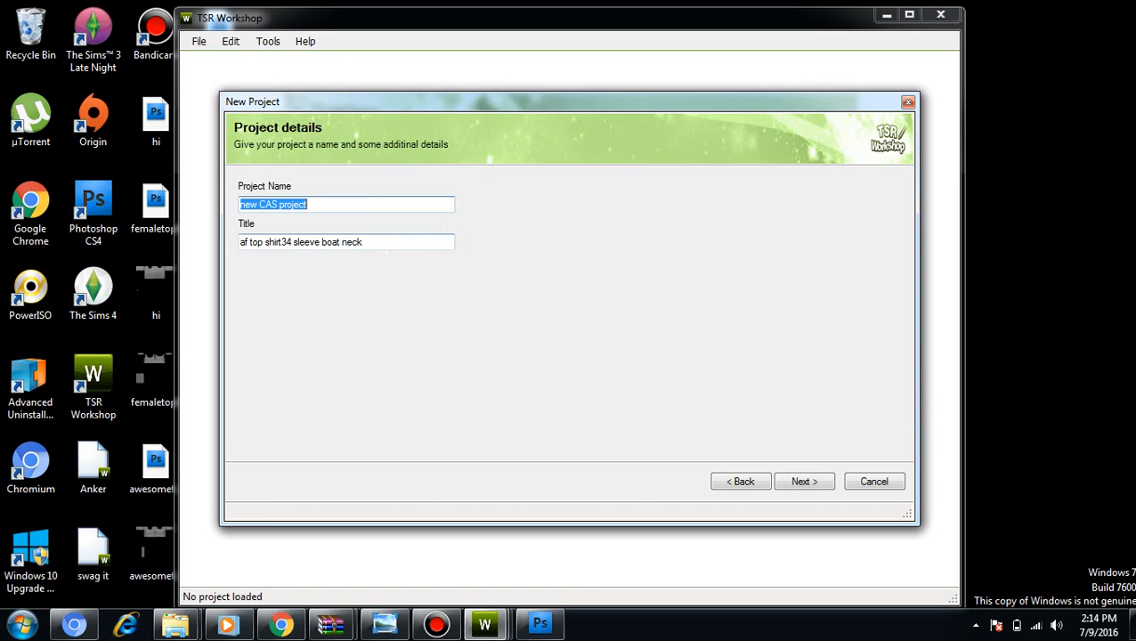
# Replace the default project name with 'swag' and advance to the wizard's Finished page.
pyautogui.doubleClick(292, 205)
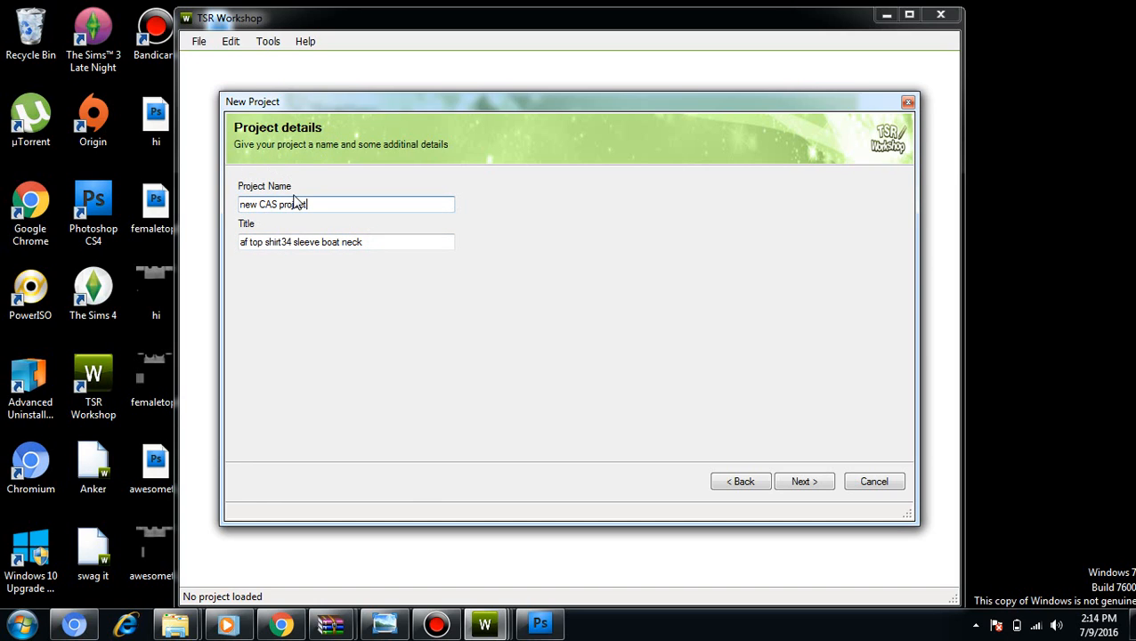
pyautogui.moveTo(262, 192)
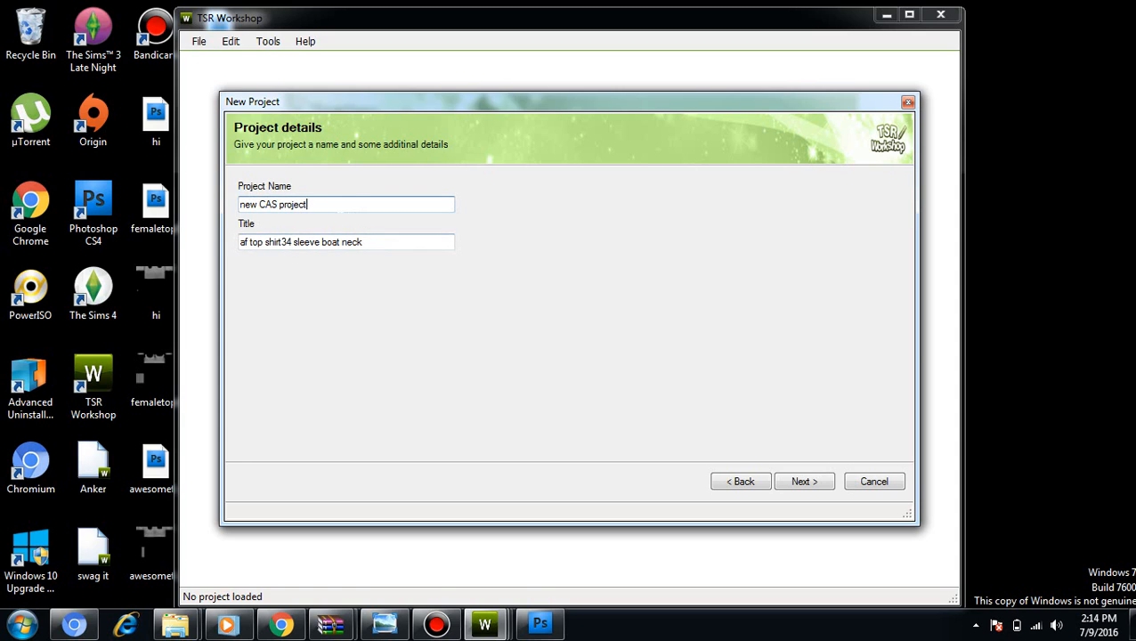
pyautogui.tripleClick(296, 203)
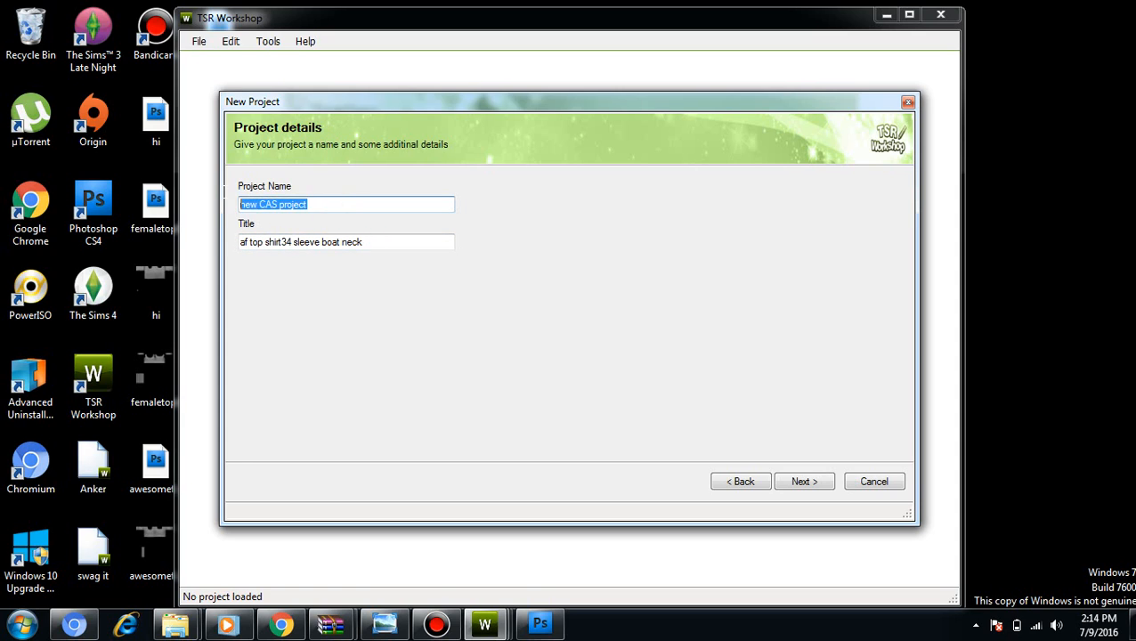
pyautogui.press('Delete')
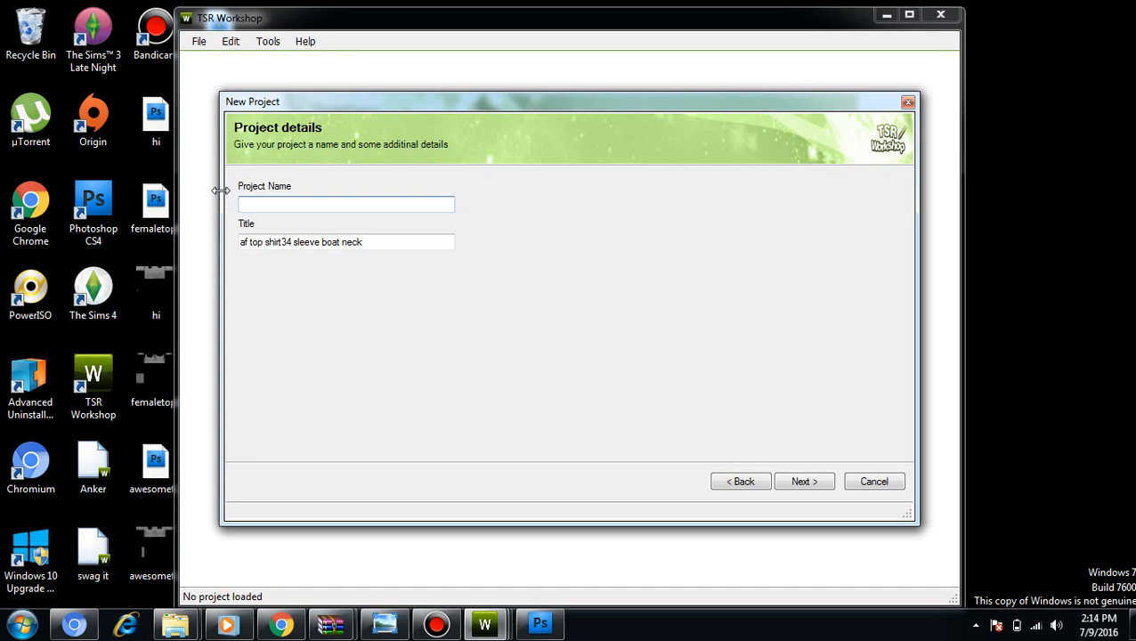
pyautogui.write('swa')
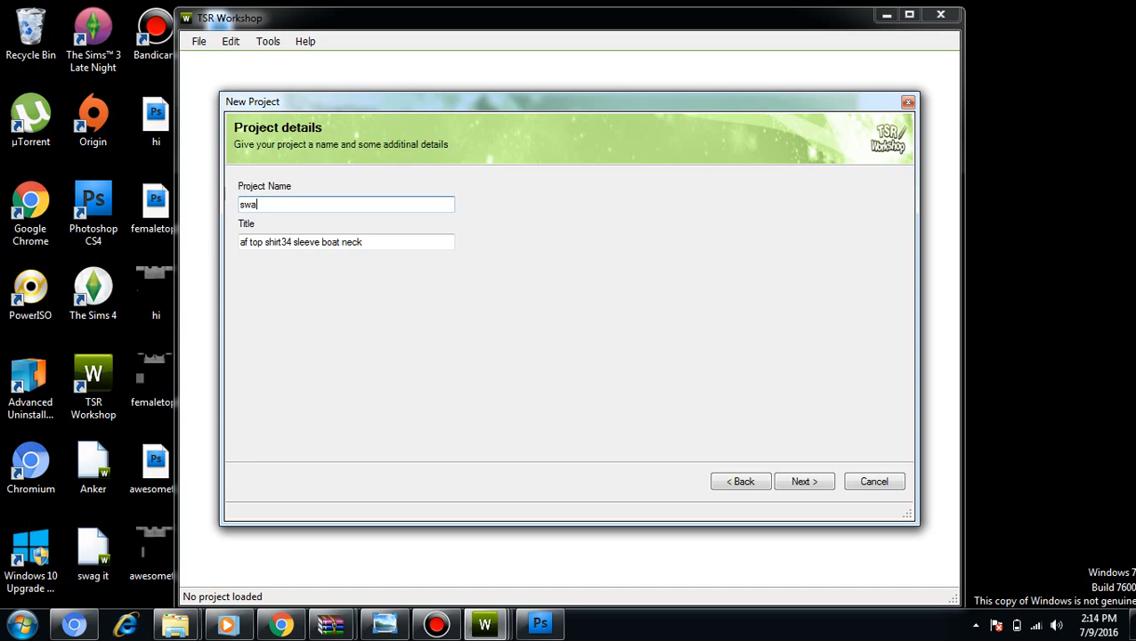
pyautogui.write('g')
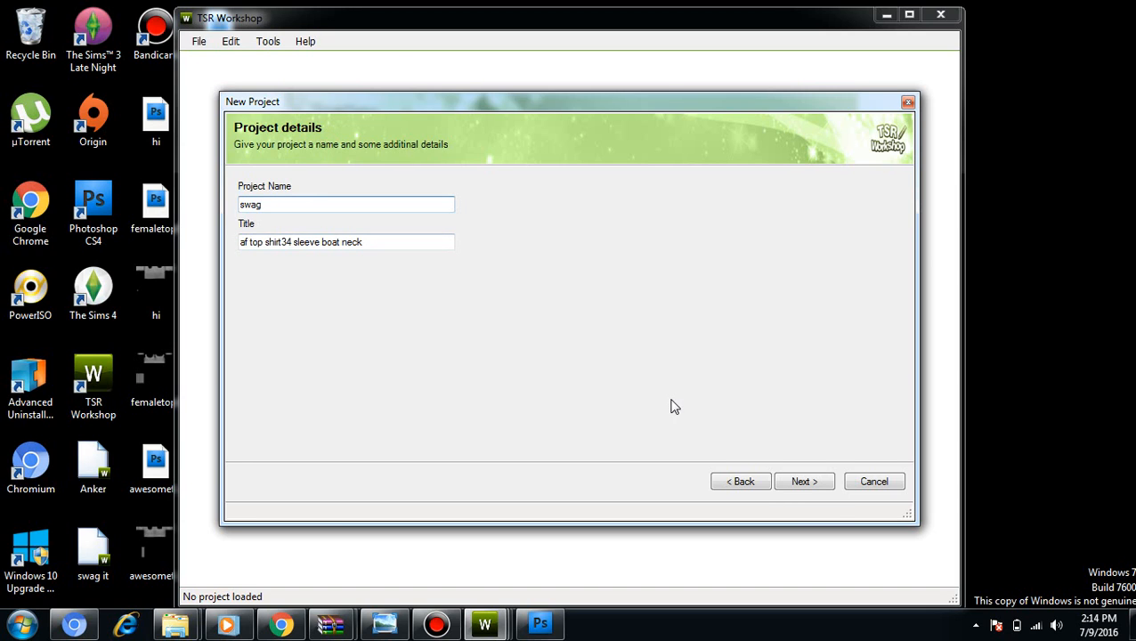
pyautogui.click(803, 480)
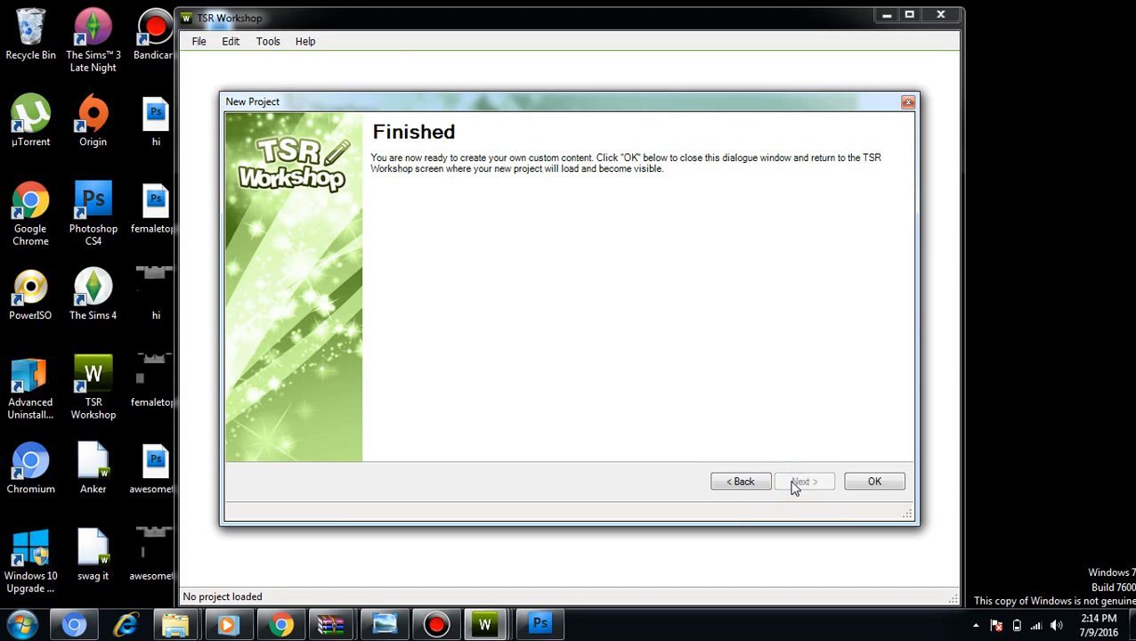
pyautogui.click(873, 480)
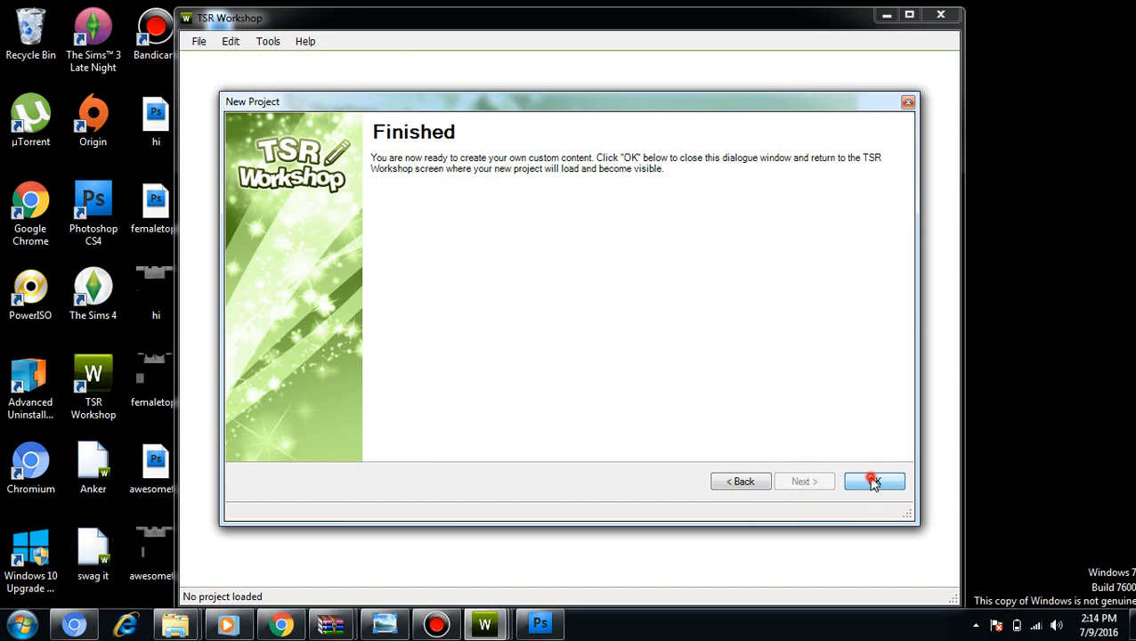
# Load the swag project, zoom in on the boat-neck top via Zoom mode, and return to View mode.
pyautogui.click(876, 481)
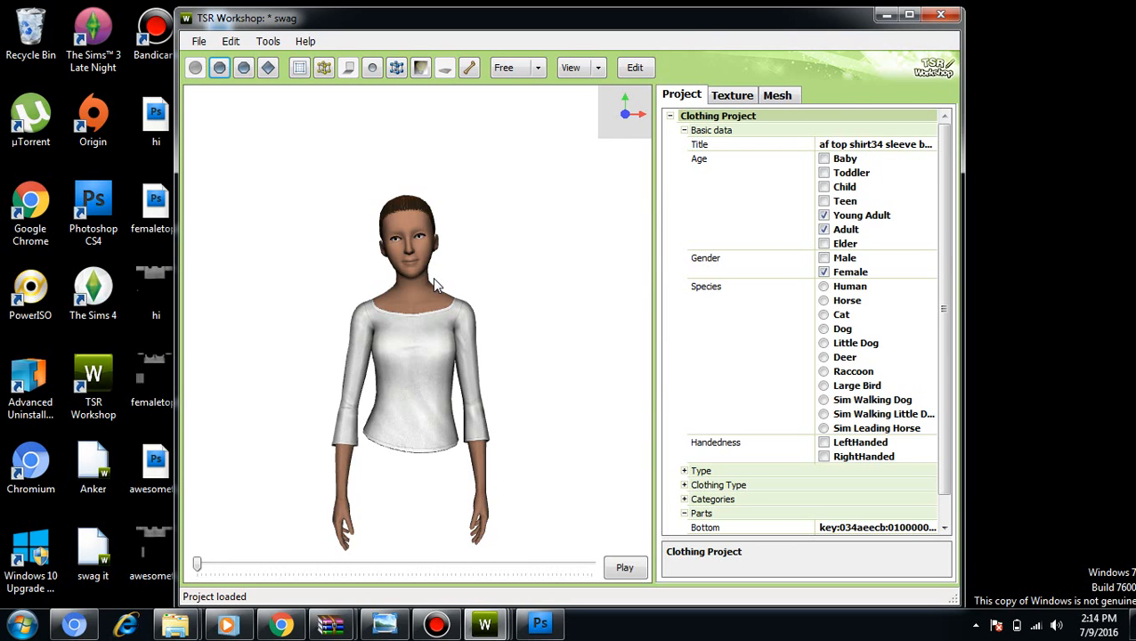
pyautogui.moveTo(574, 71)
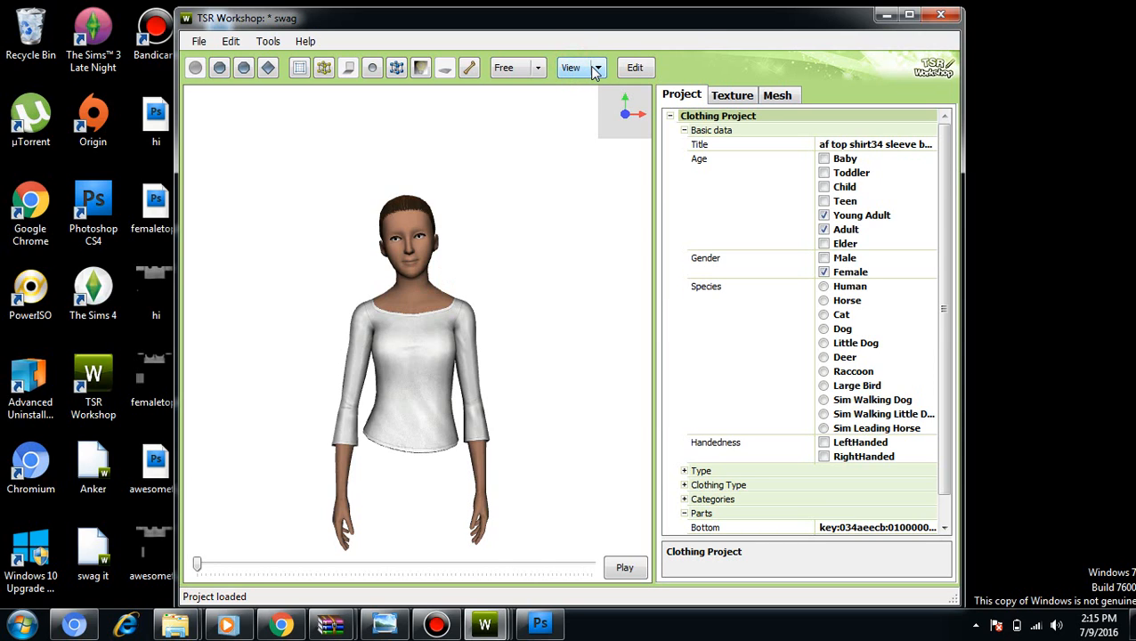
pyautogui.click(595, 67)
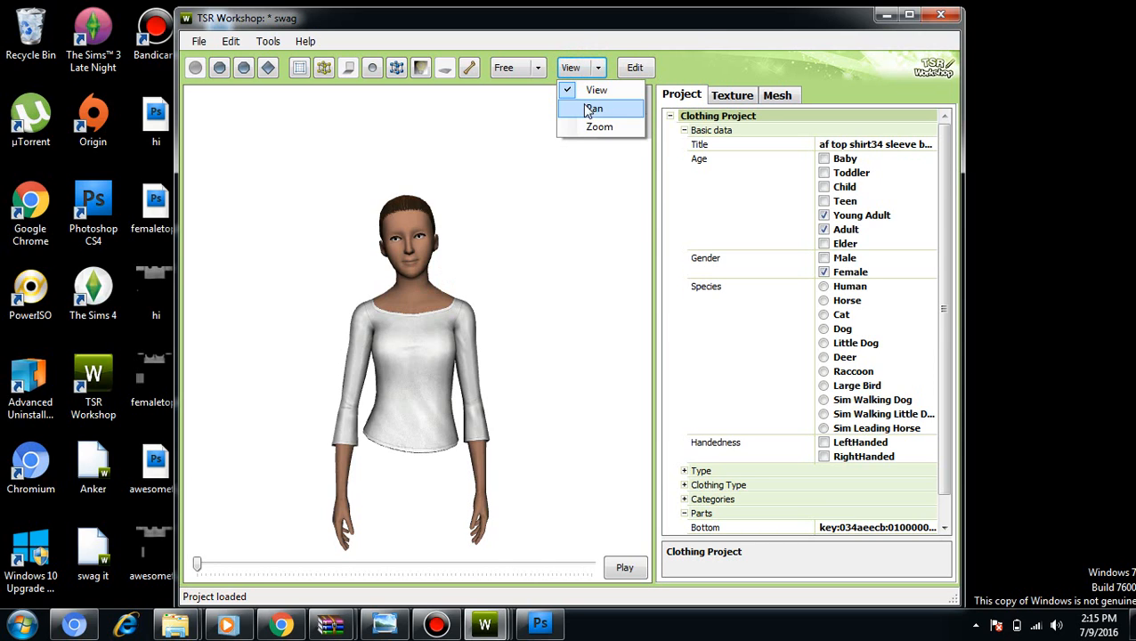
pyautogui.click(598, 127)
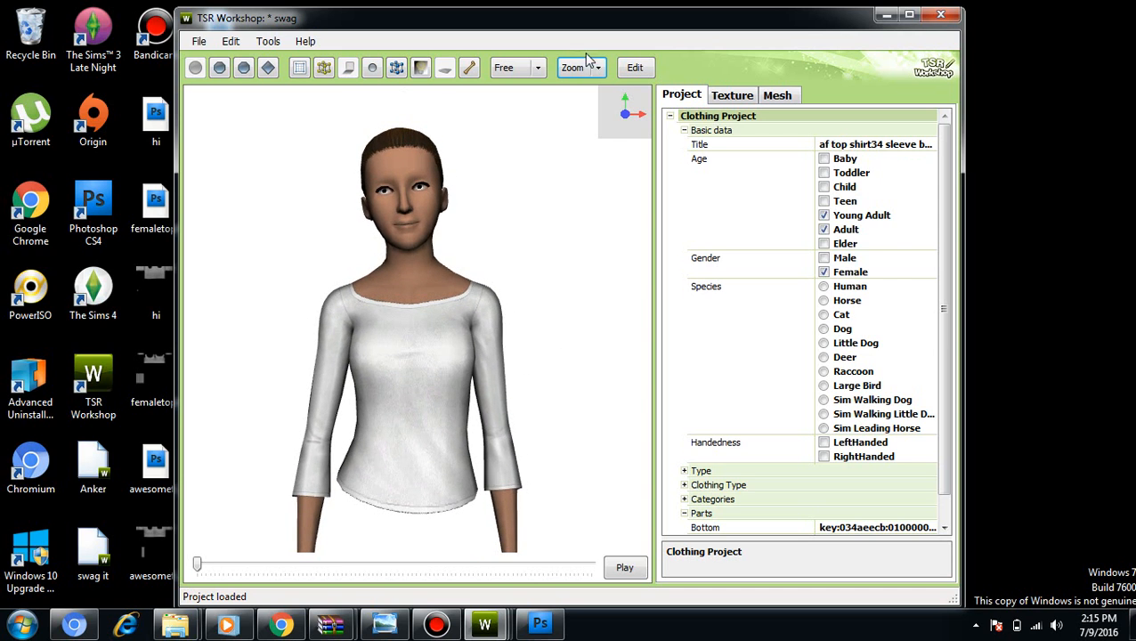
pyautogui.click(579, 68)
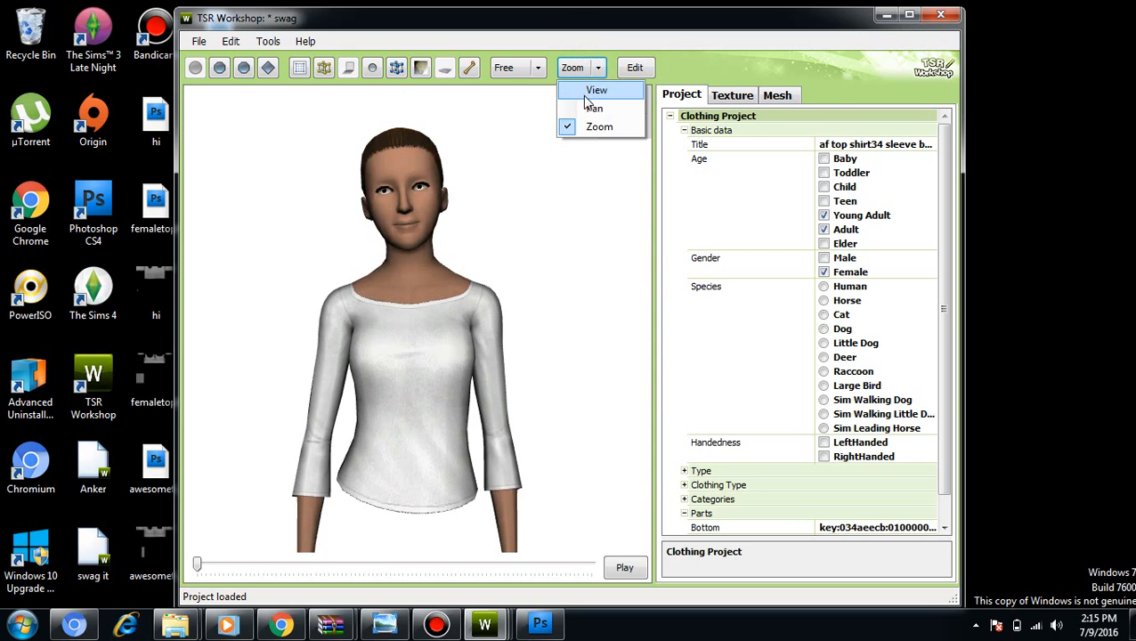
pyautogui.click(596, 89)
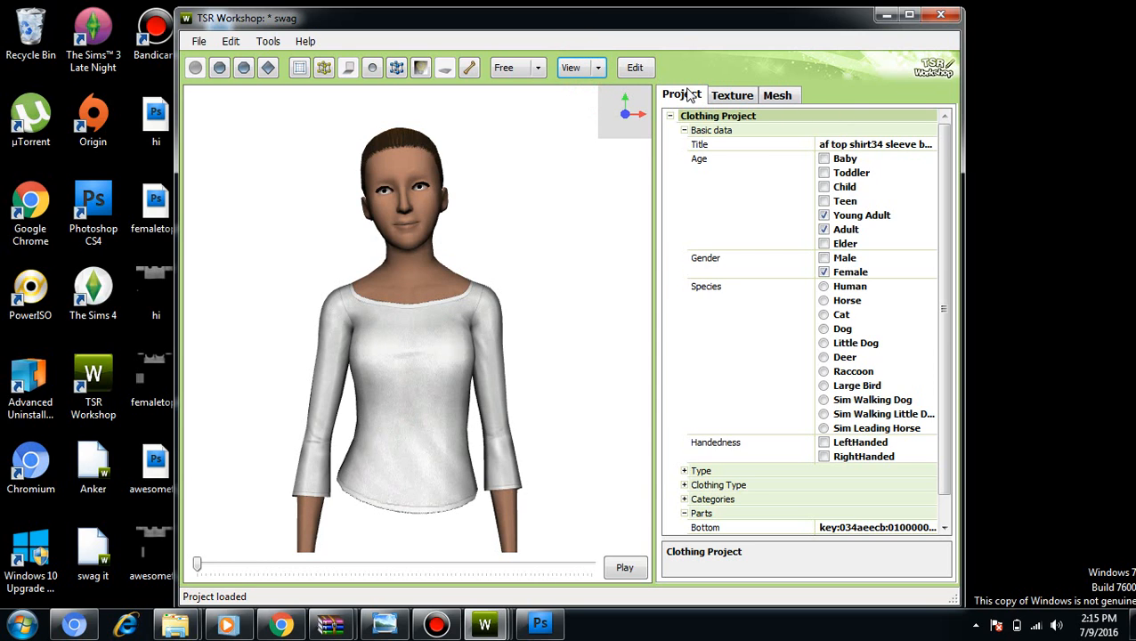
# Show the top's Texture list and select the Multiplier texture row.
pyautogui.click(732, 96)
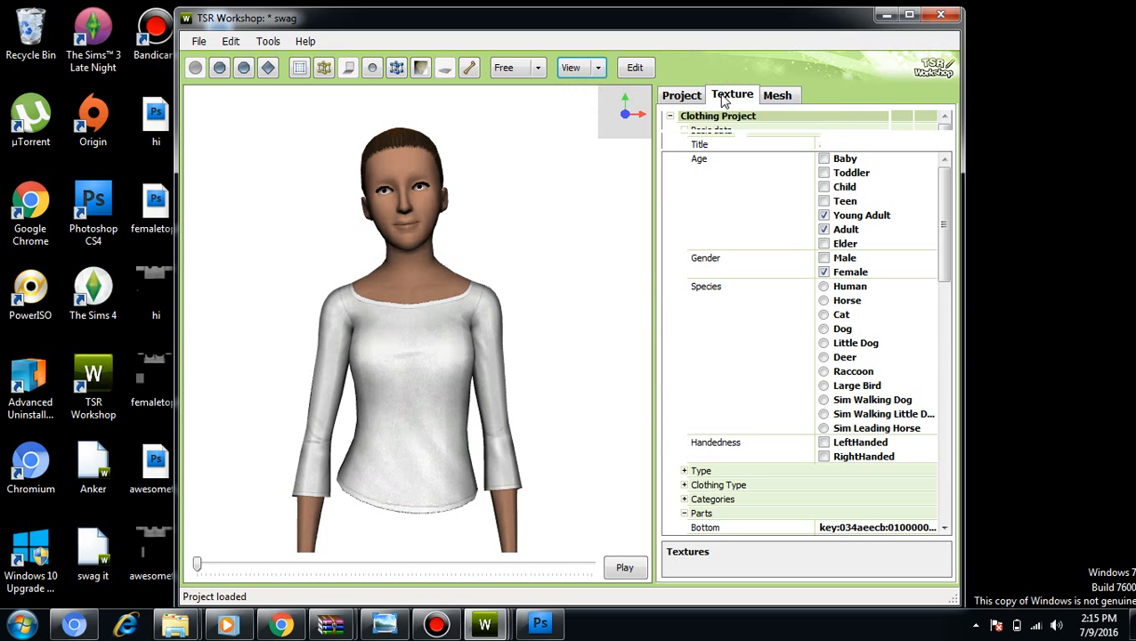
pyautogui.click(732, 95)
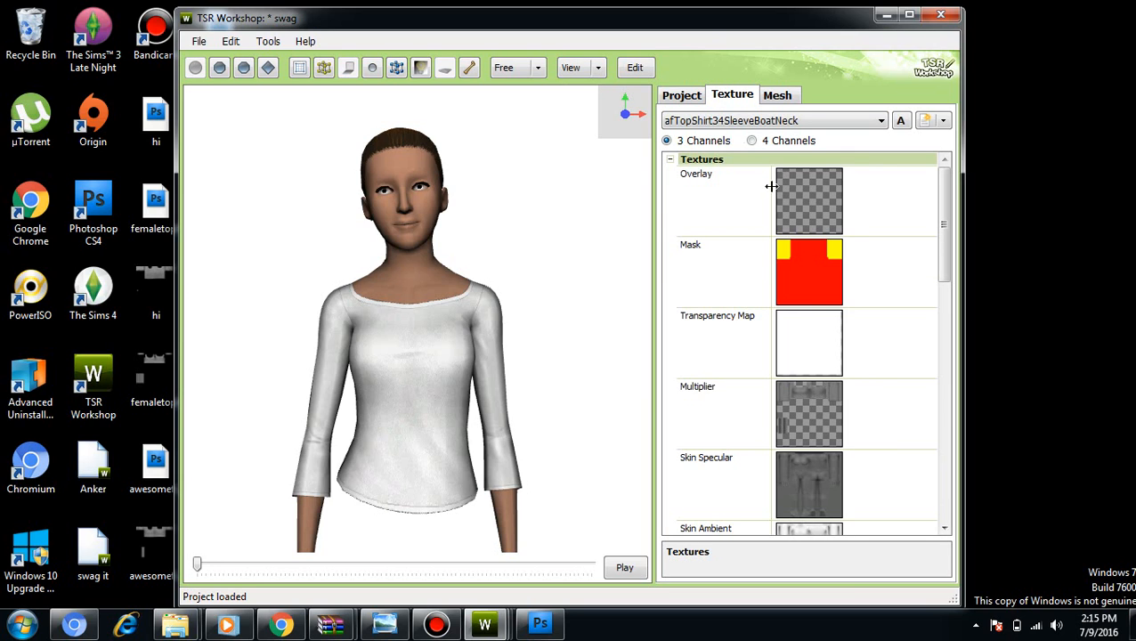
pyautogui.moveTo(684, 413)
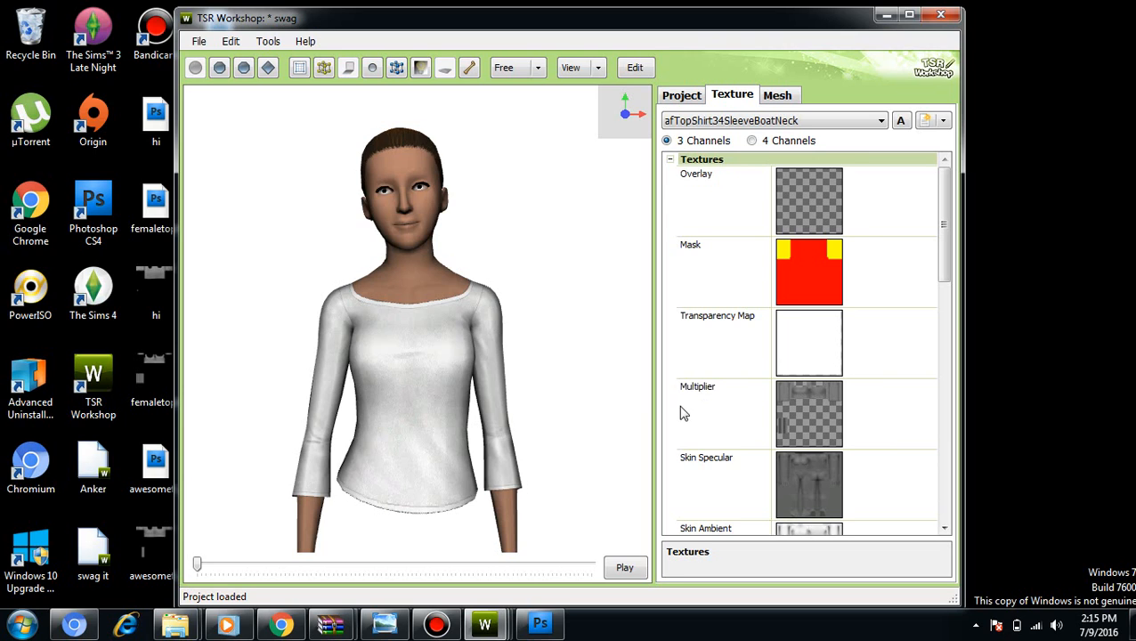
pyautogui.click(723, 414)
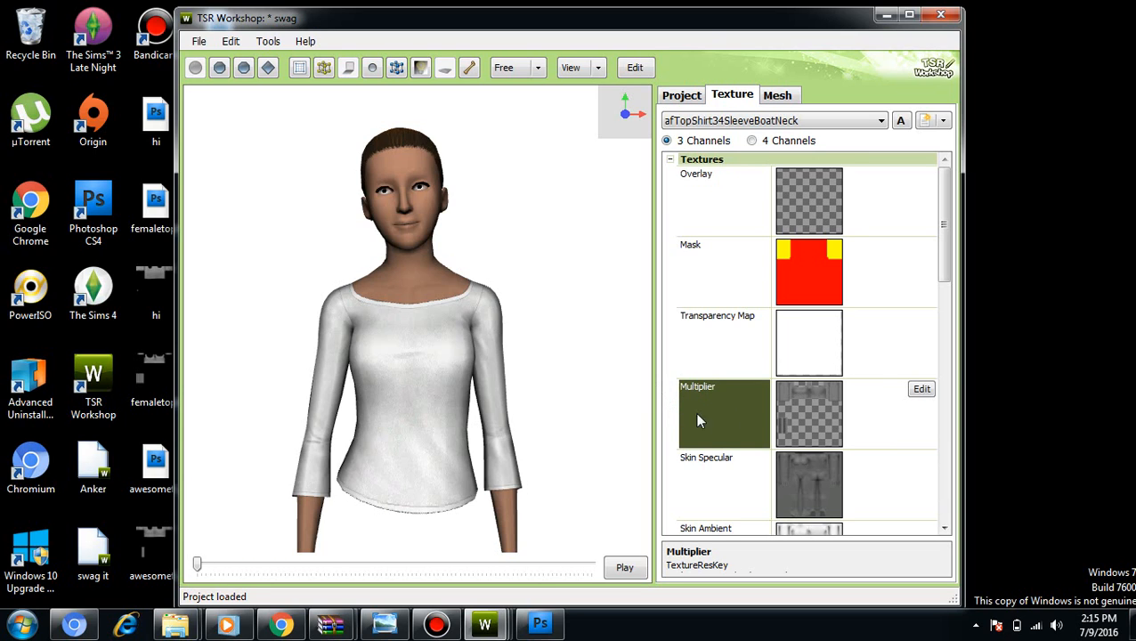
pyautogui.moveTo(799, 404)
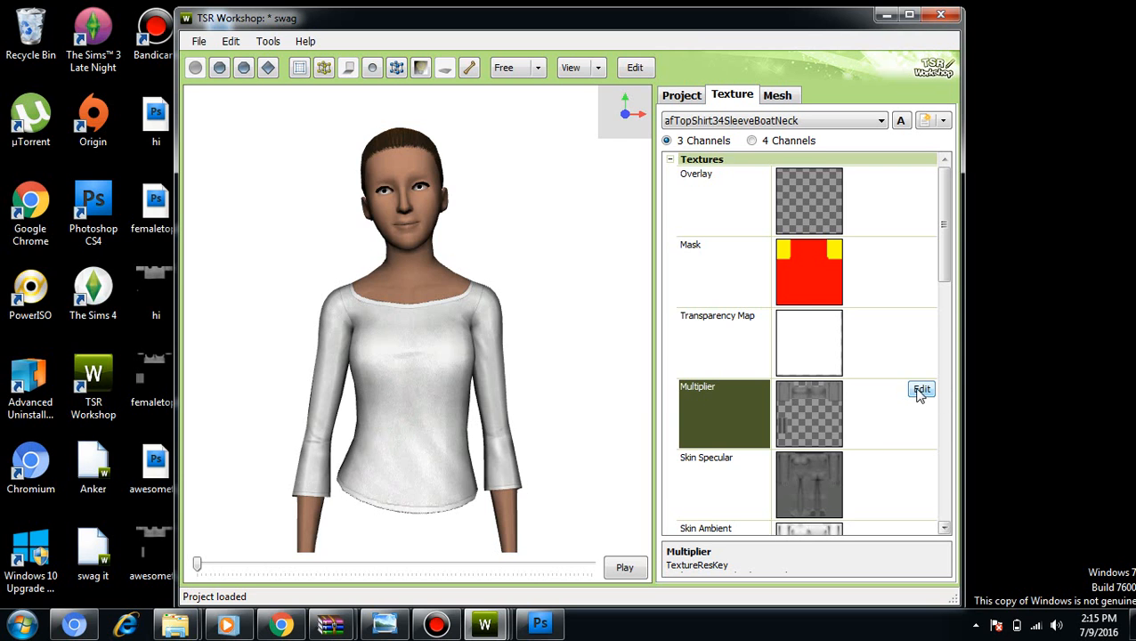
# Edit the Multiplier texture and export it to the desktop as 'swag' DDS file.
pyautogui.click(922, 389)
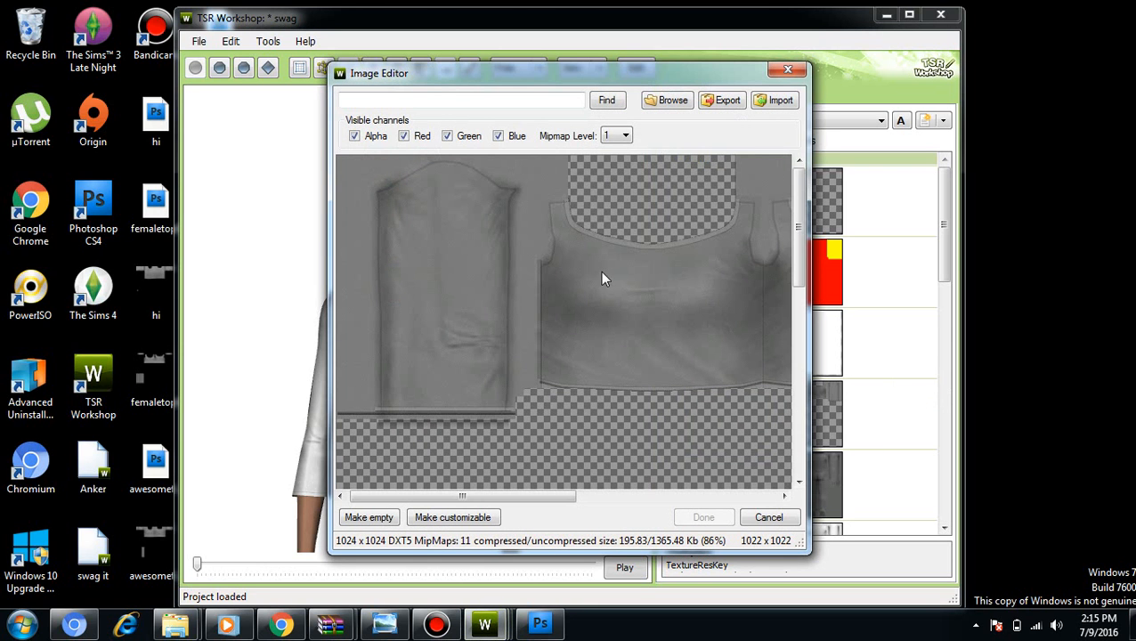
pyautogui.moveTo(705, 116)
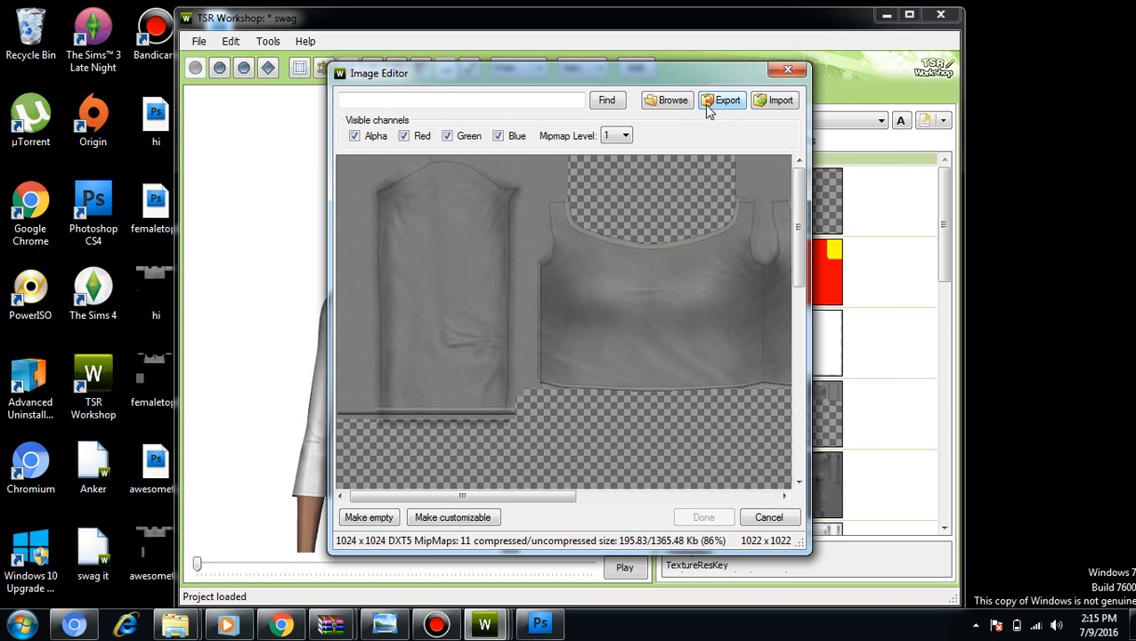
pyautogui.click(727, 100)
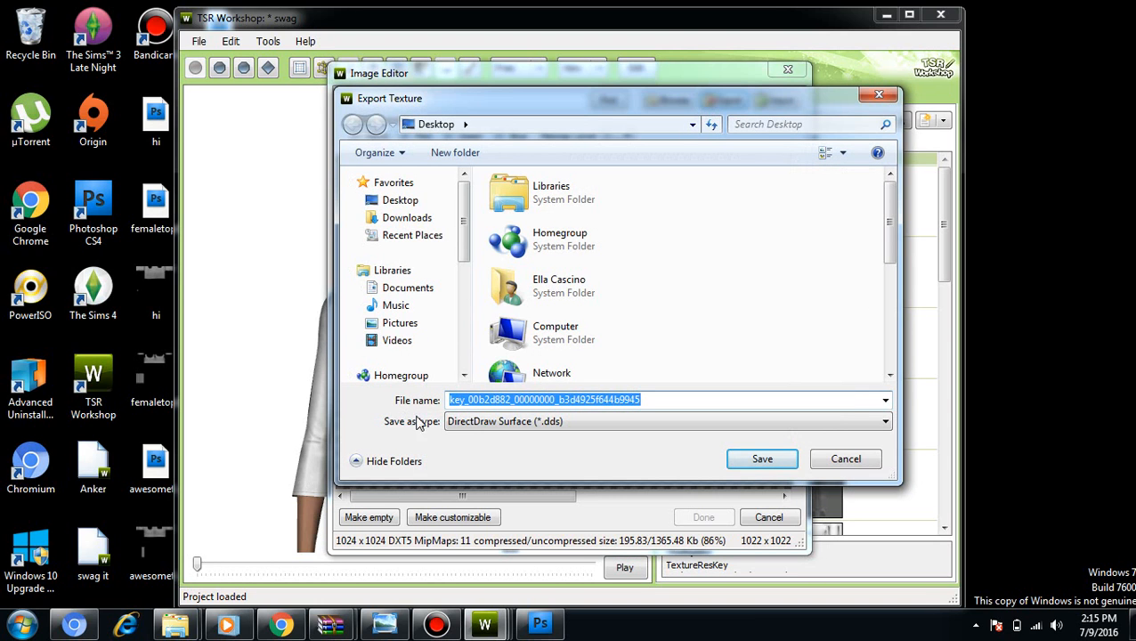
pyautogui.click(666, 421)
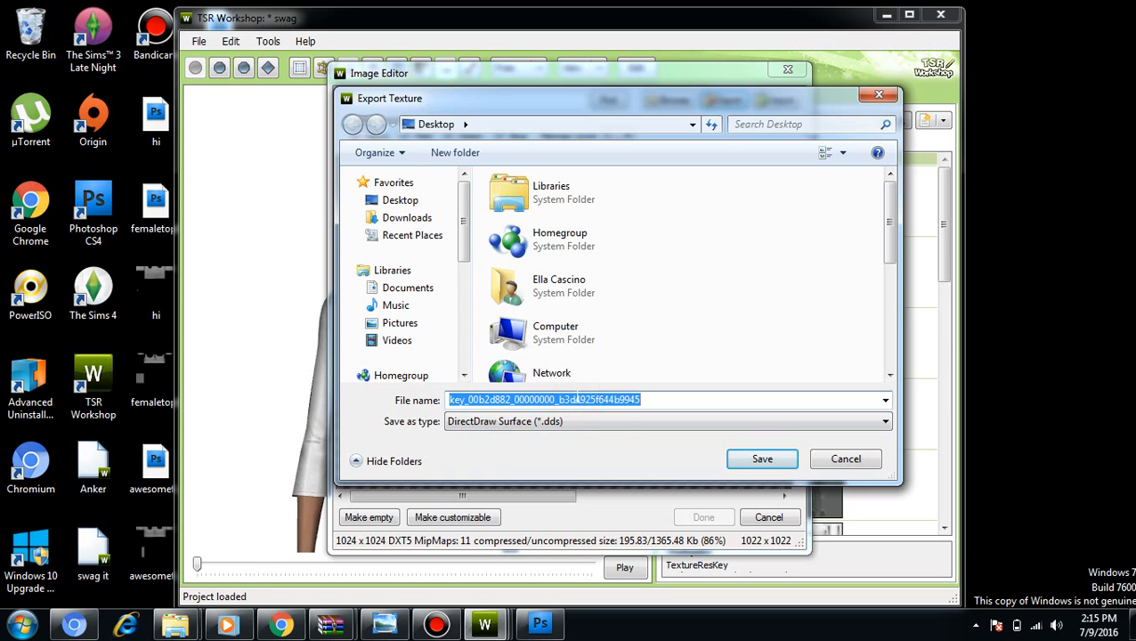
pyautogui.press('Delete')
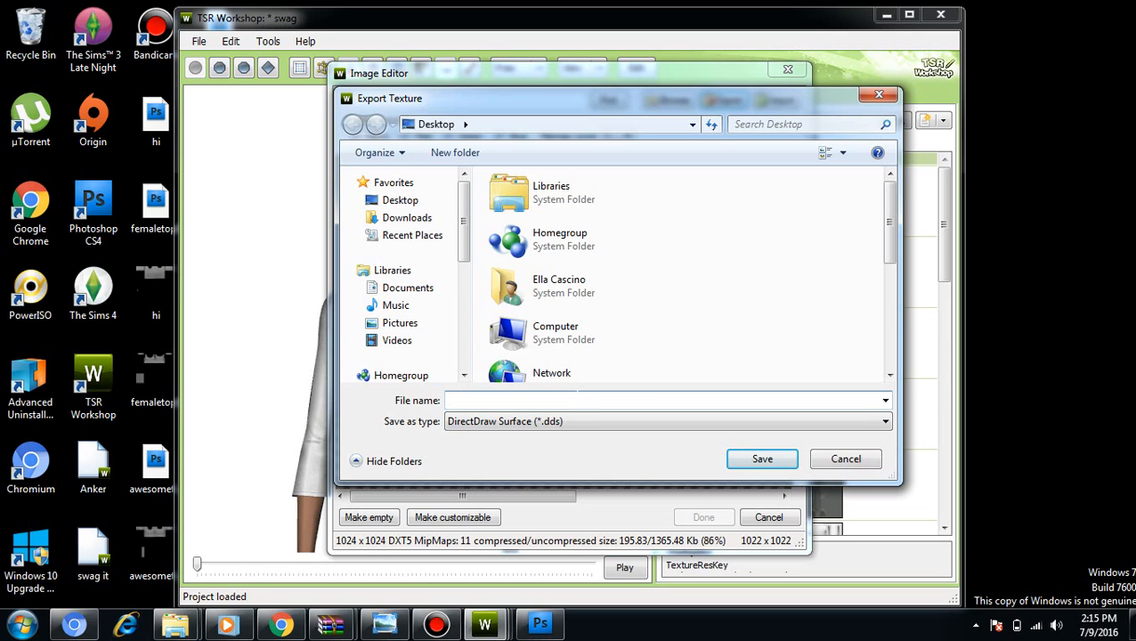
pyautogui.write('swag')
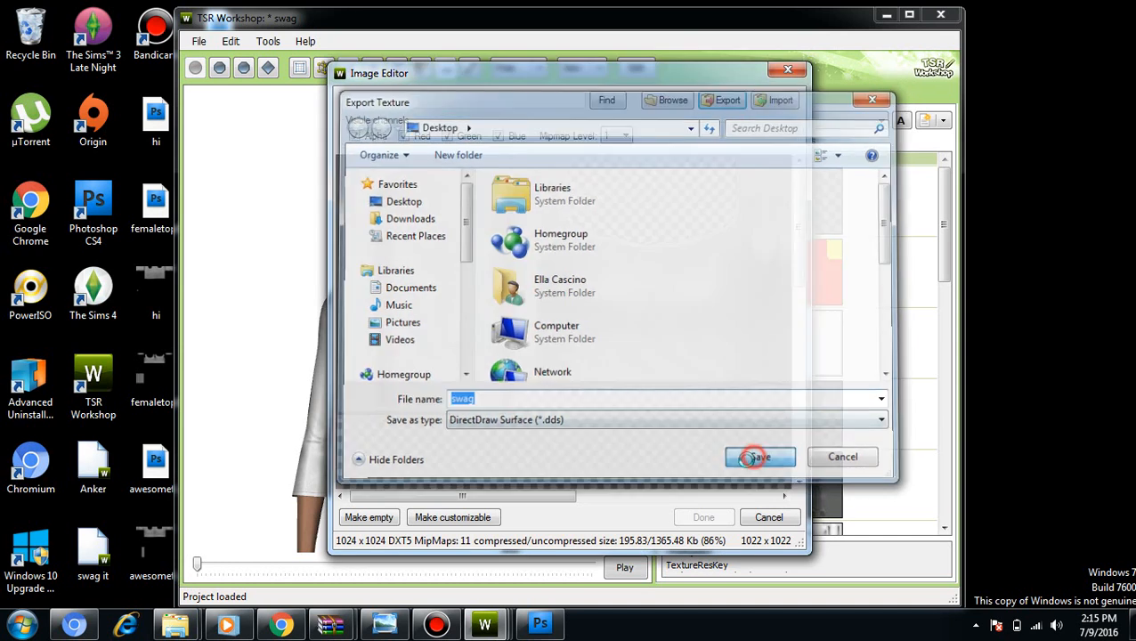
pyautogui.click(758, 456)
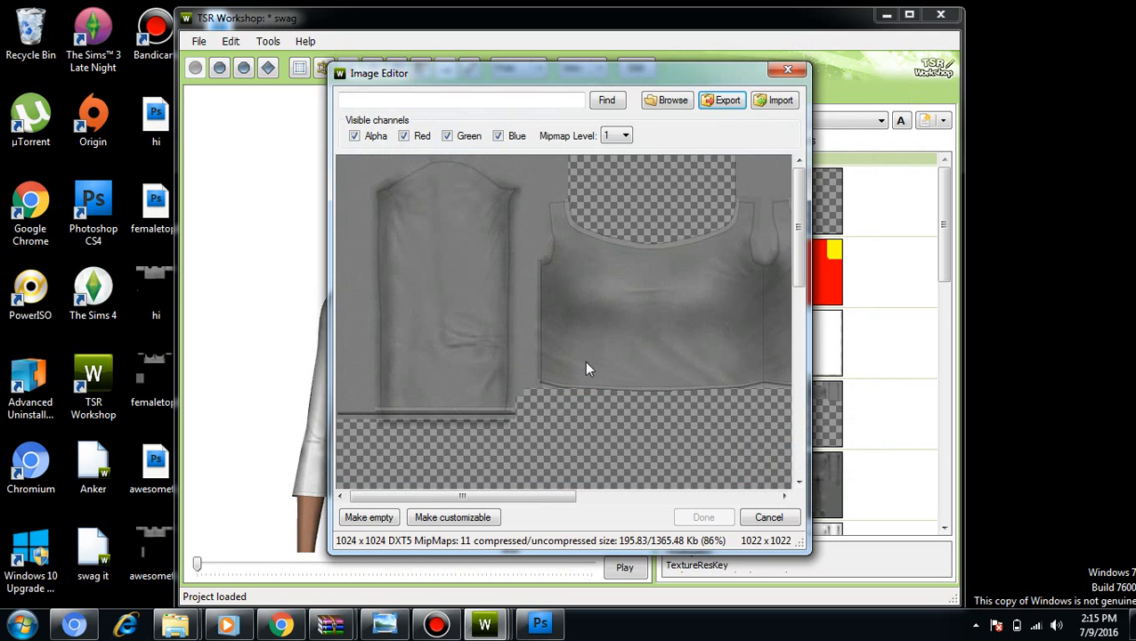
# Select the swag DDS file on the desktop and bring up its right-click options.
pyautogui.click(770, 516)
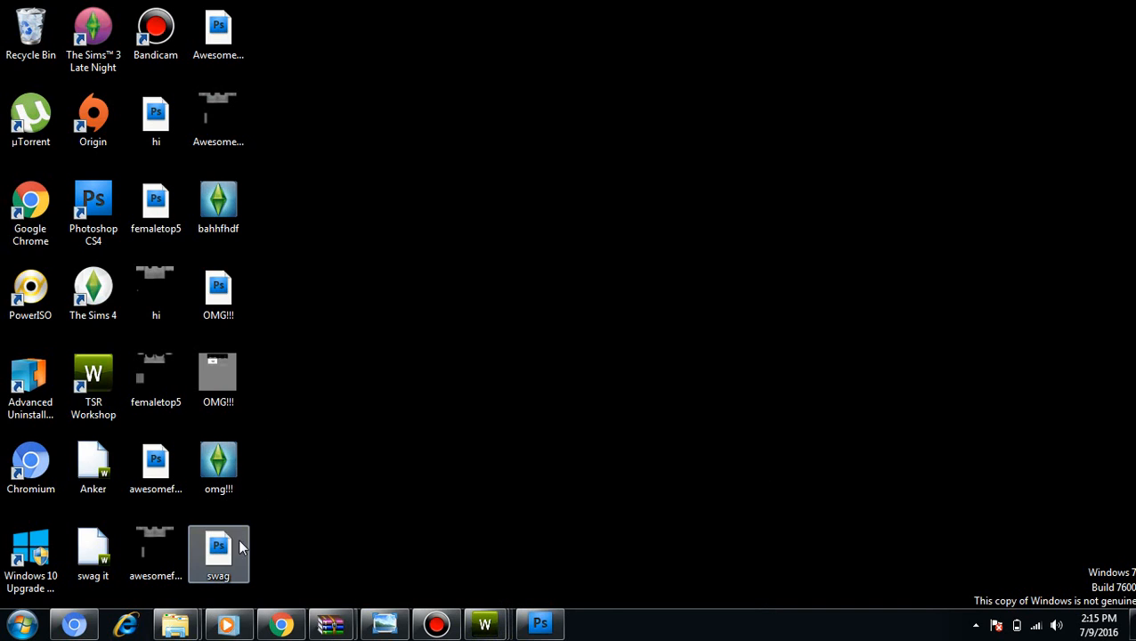
pyautogui.moveTo(239, 563)
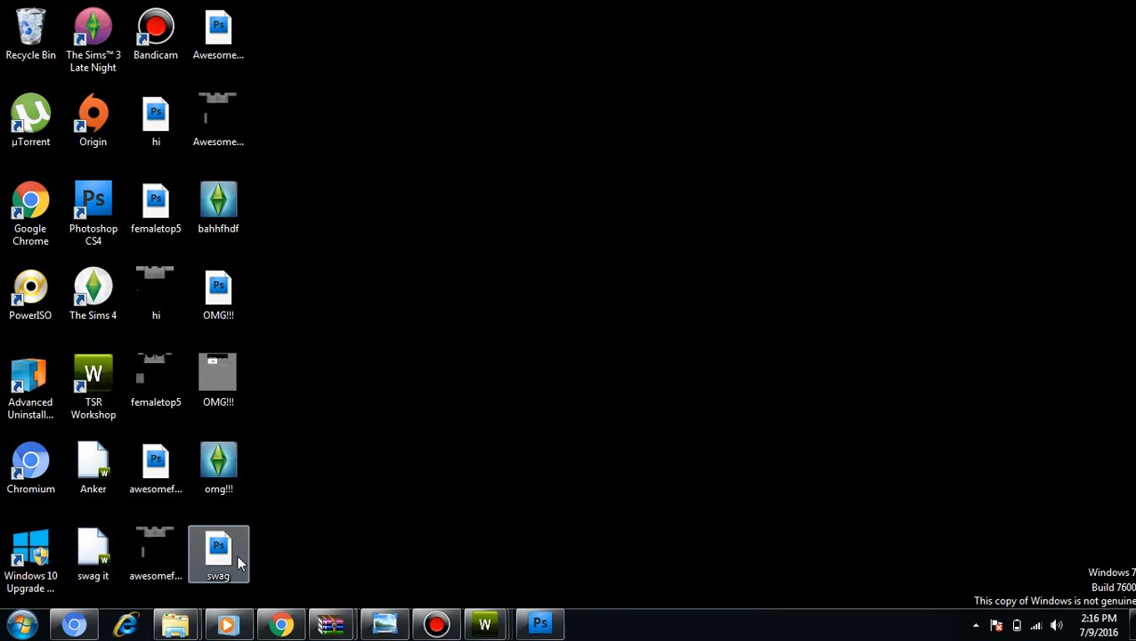
pyautogui.moveTo(218, 549); pyautogui.dragTo(218, 548)
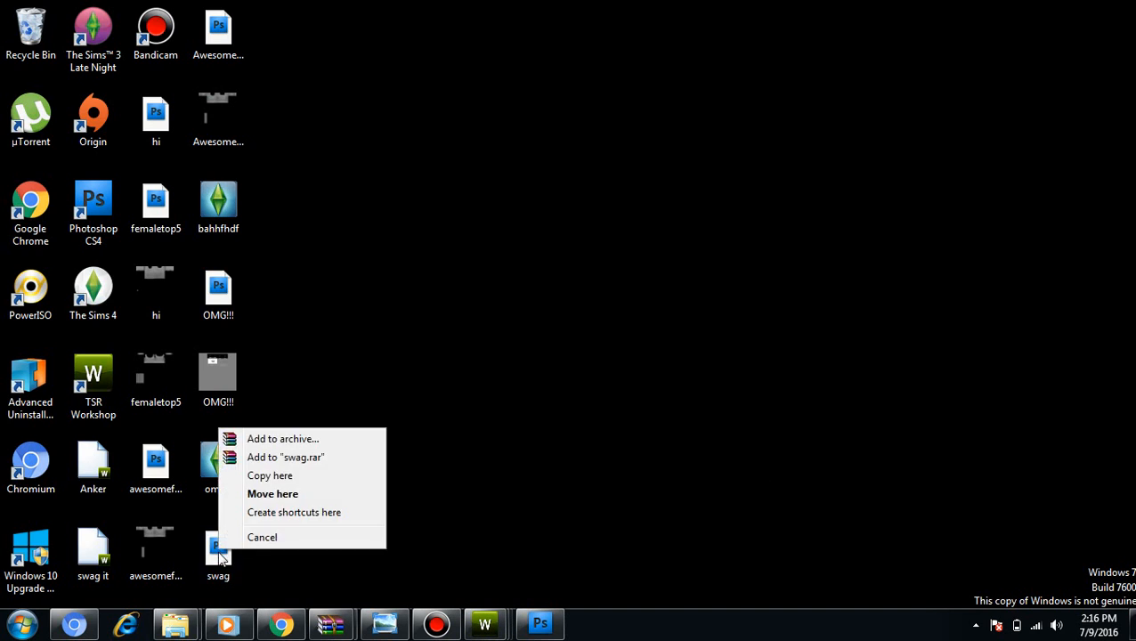
pyautogui.moveTo(505, 434)
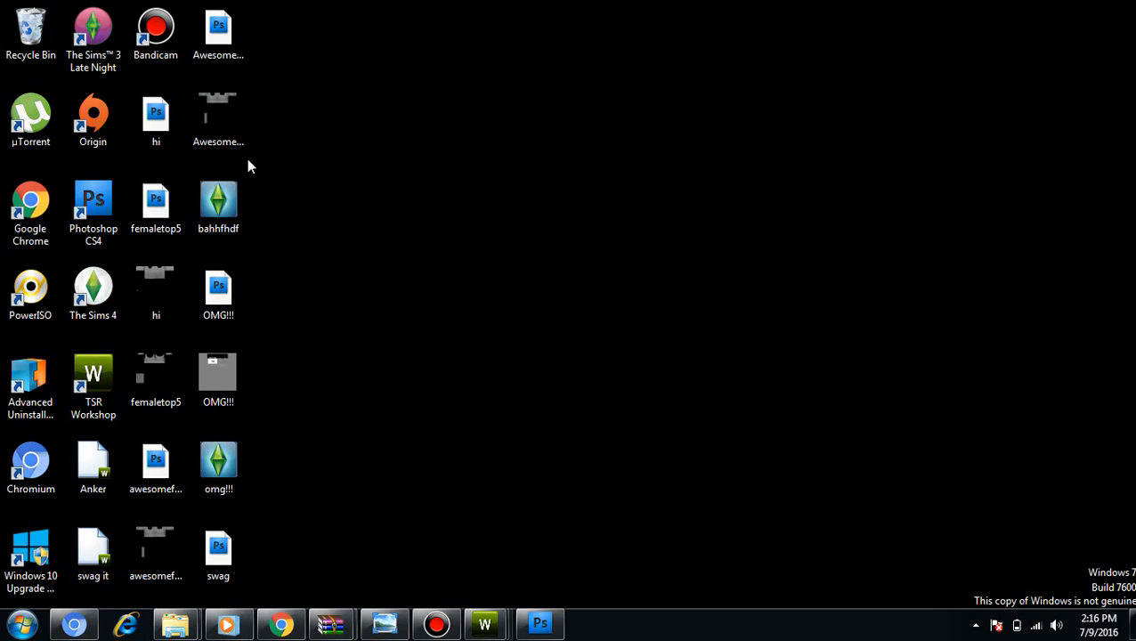
pyautogui.moveTo(210, 570)
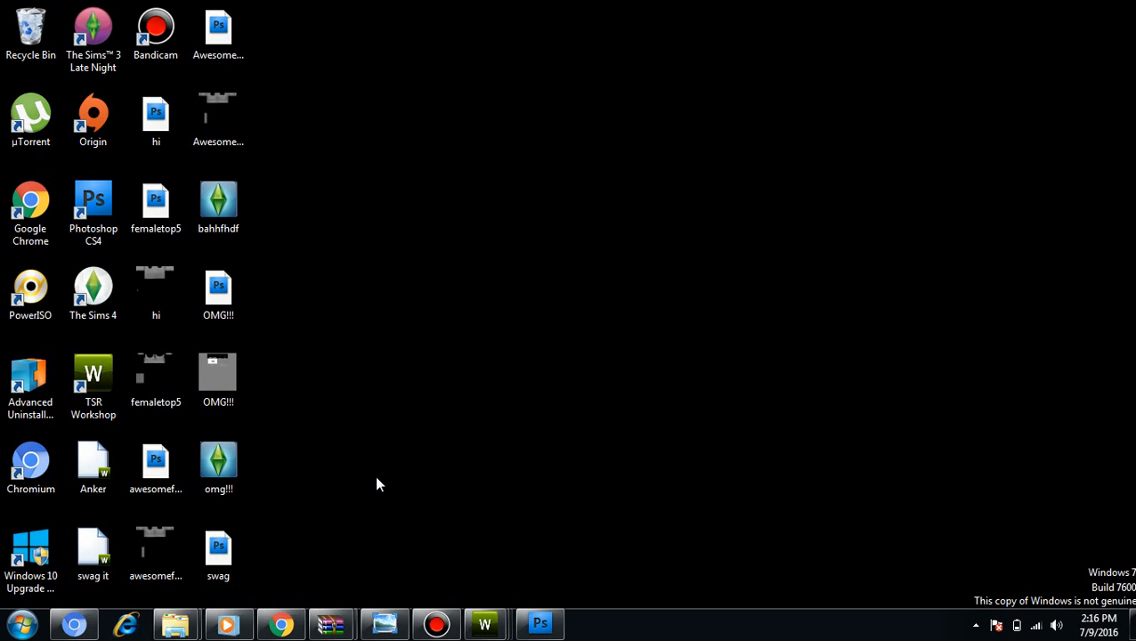
pyautogui.click(218, 548)
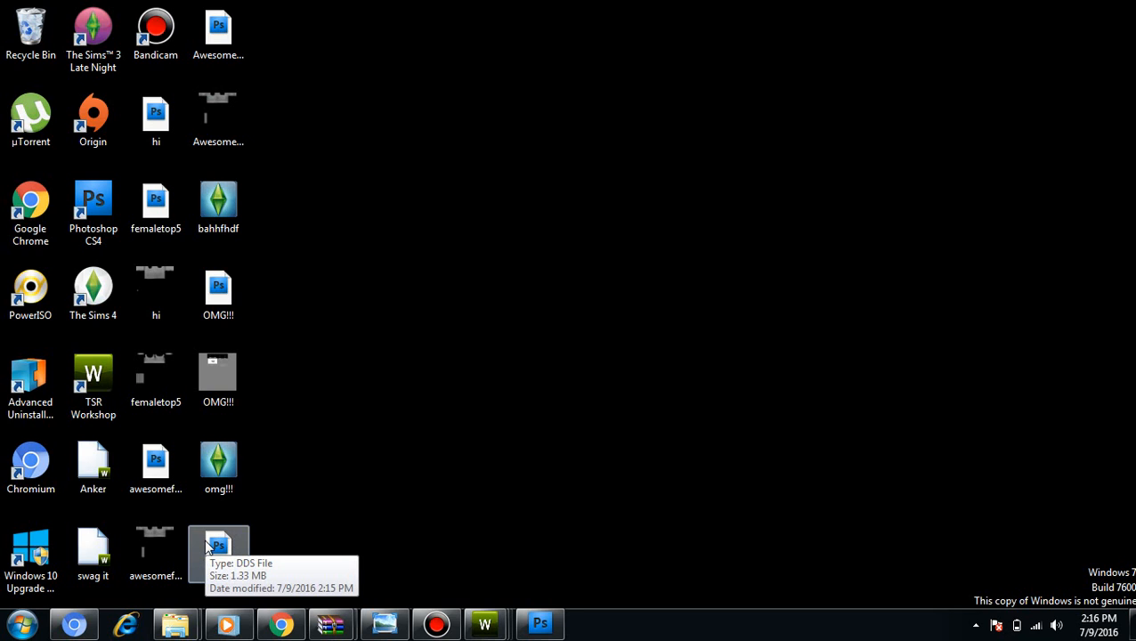
pyautogui.rightClick(211, 552)
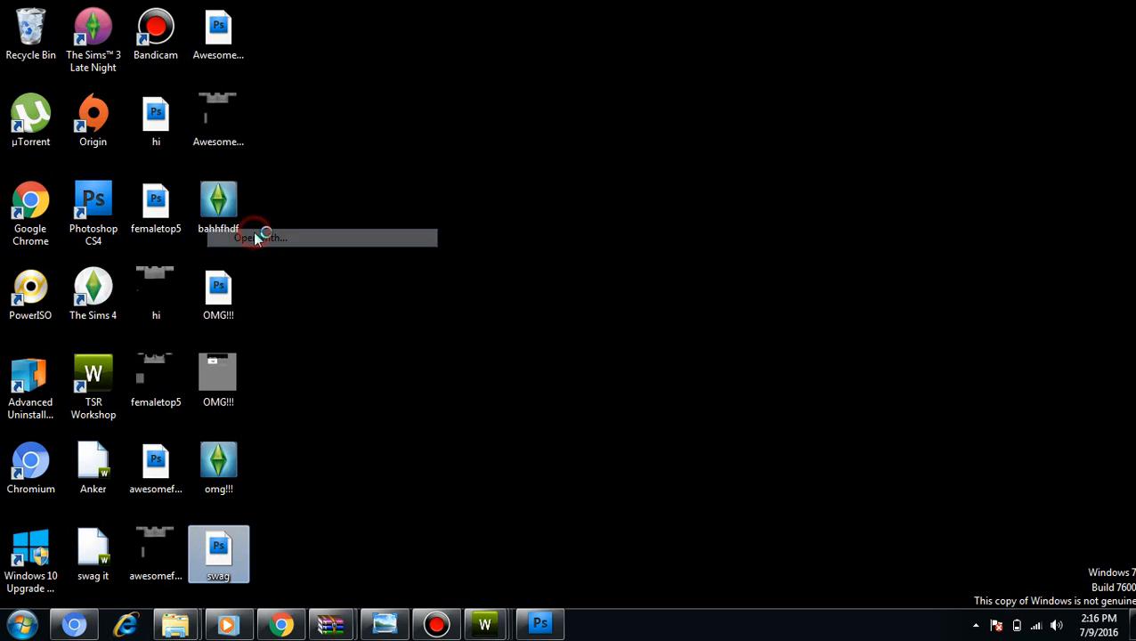
# Open swag.dds with Adobe Photoshop CS4, declining to load the mip maps.
pyautogui.click(260, 239)
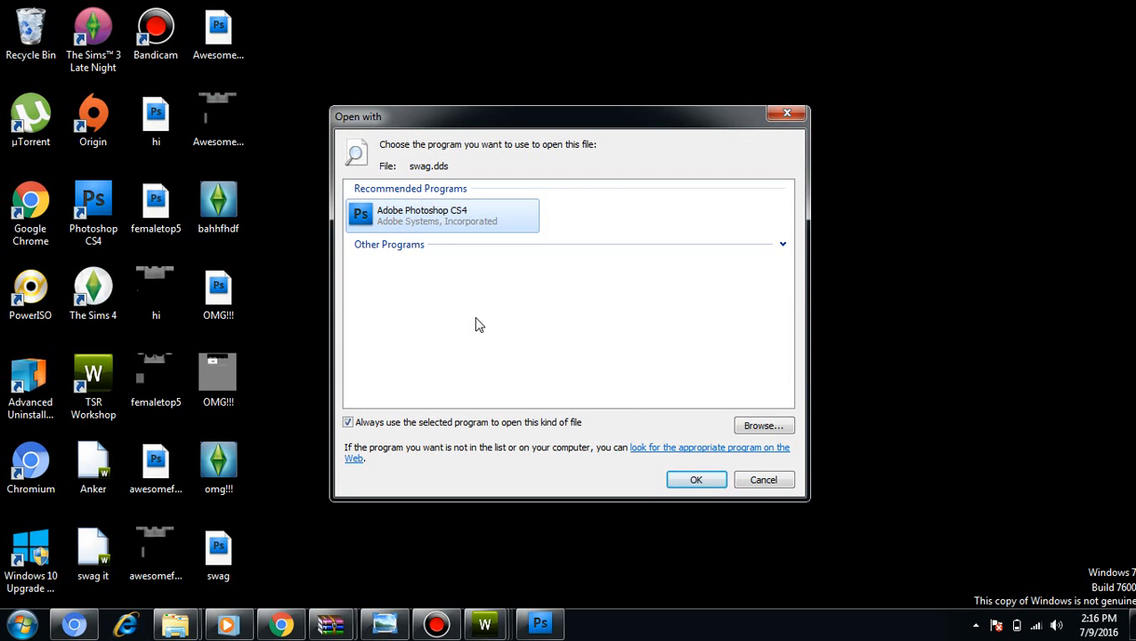
pyautogui.click(696, 479)
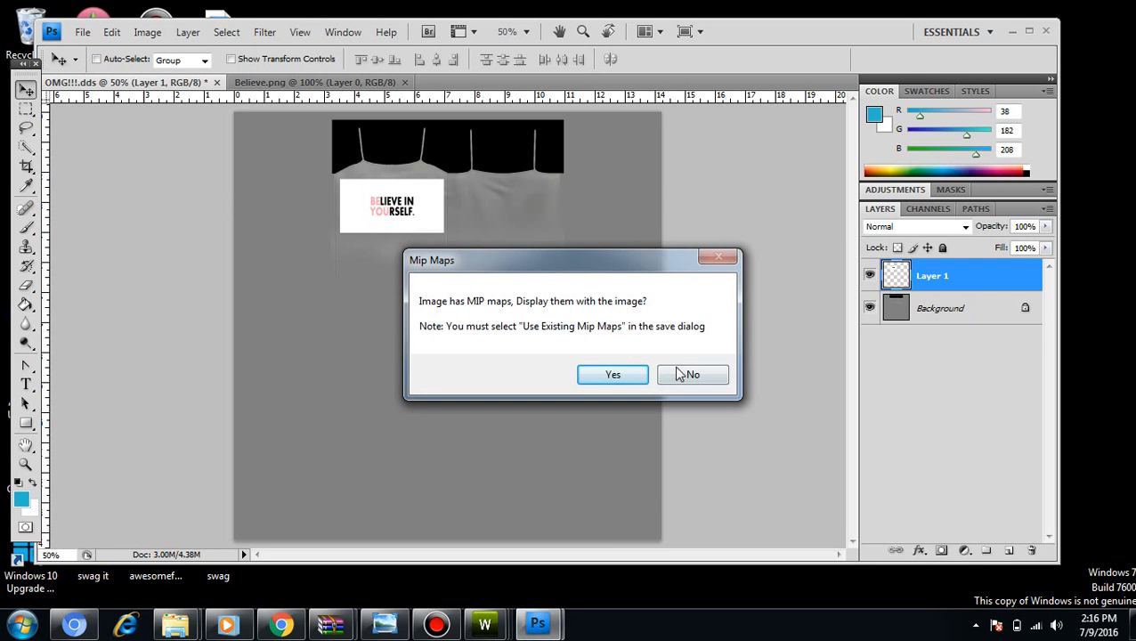
pyautogui.click(692, 374)
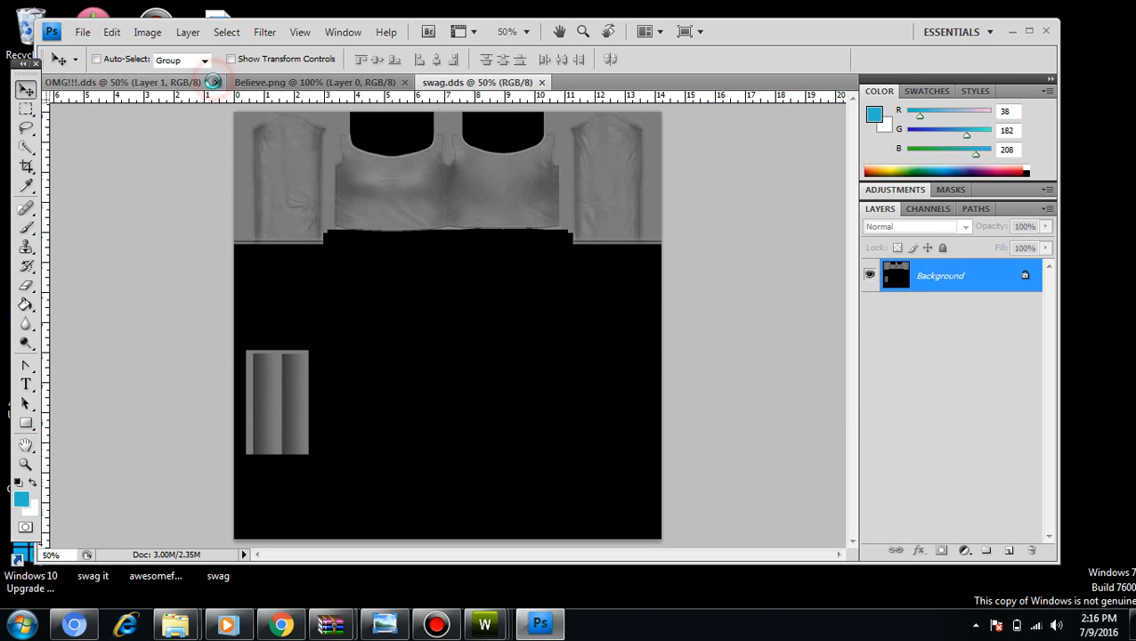
# Close OMG!!.dds without saving and dismiss the locked-layer warning.
pyautogui.click(221, 82)
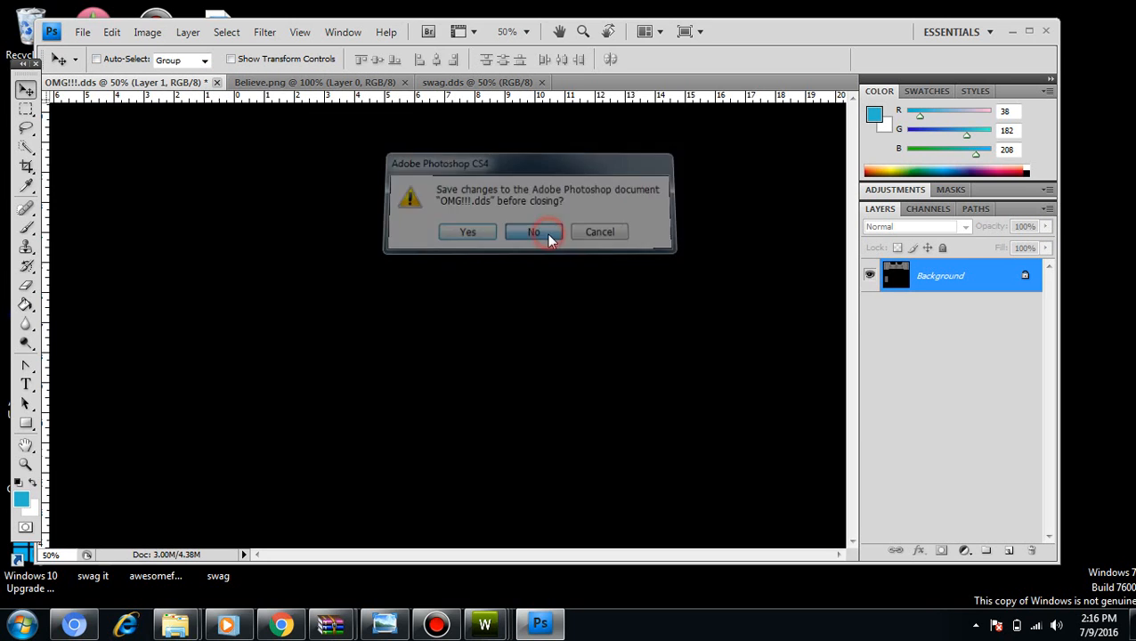
pyautogui.click(534, 231)
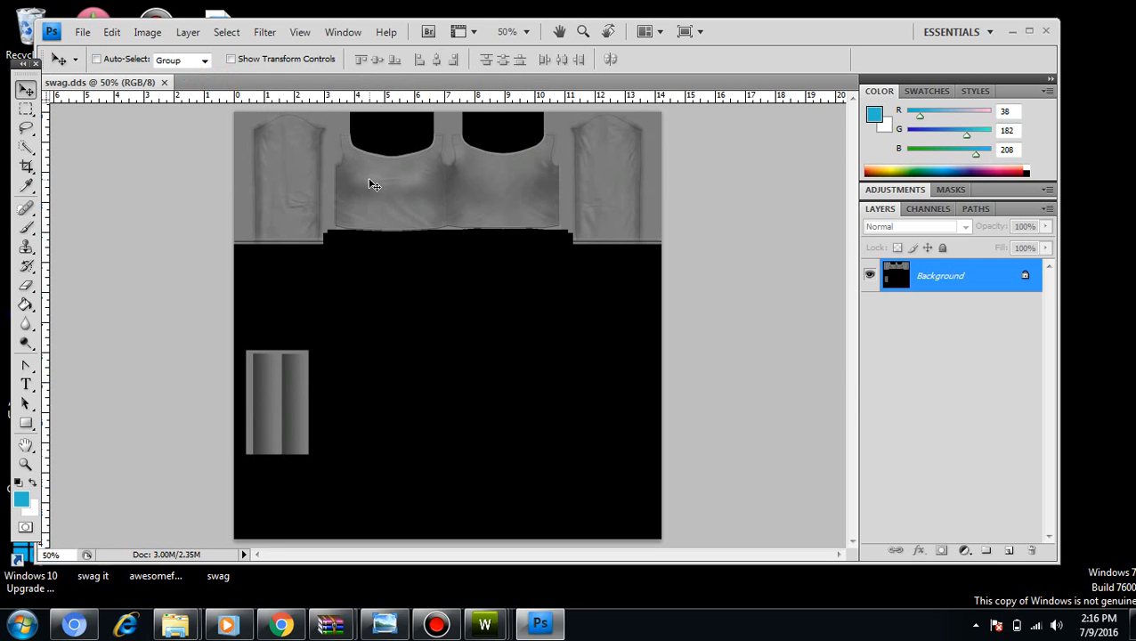
pyautogui.moveTo(365, 159)
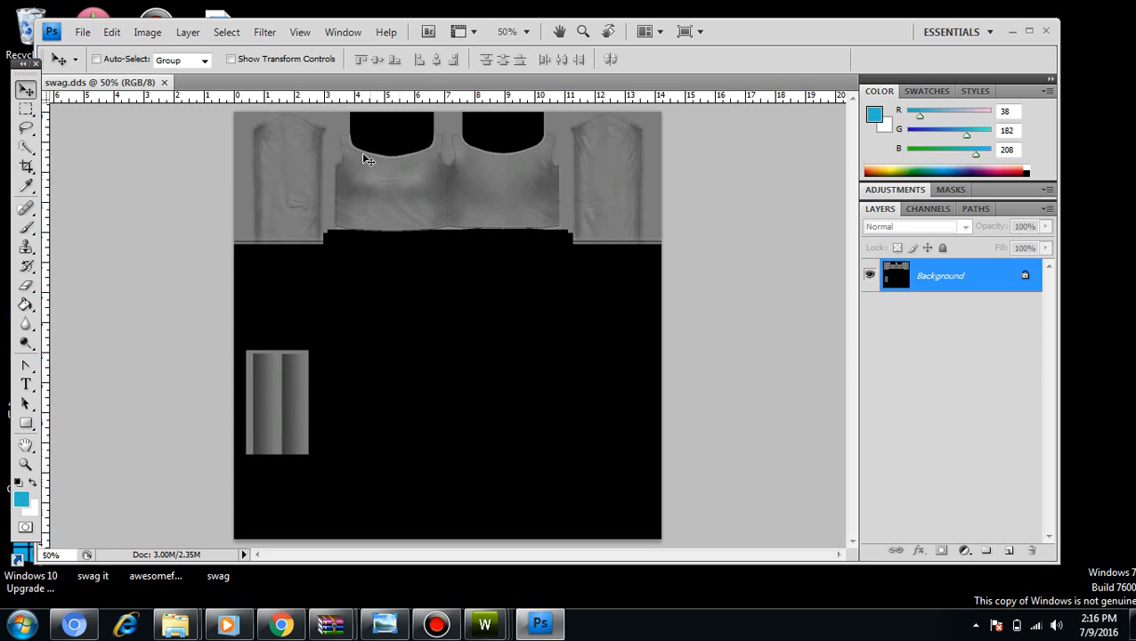
pyautogui.moveTo(384, 272)
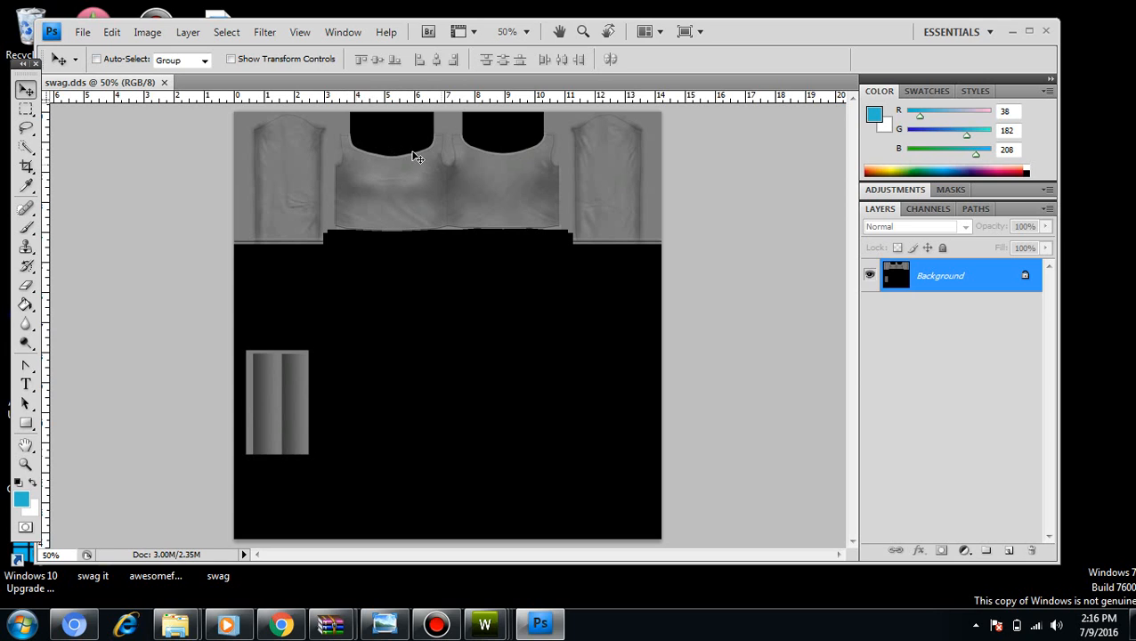
pyautogui.moveTo(476, 203)
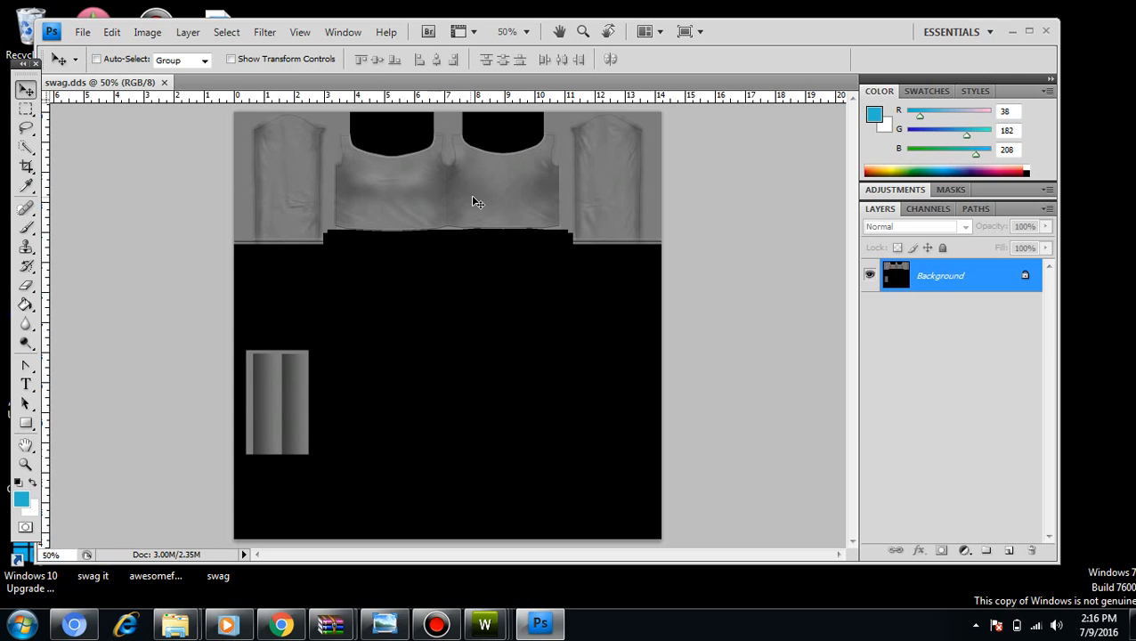
pyautogui.moveTo(525, 192)
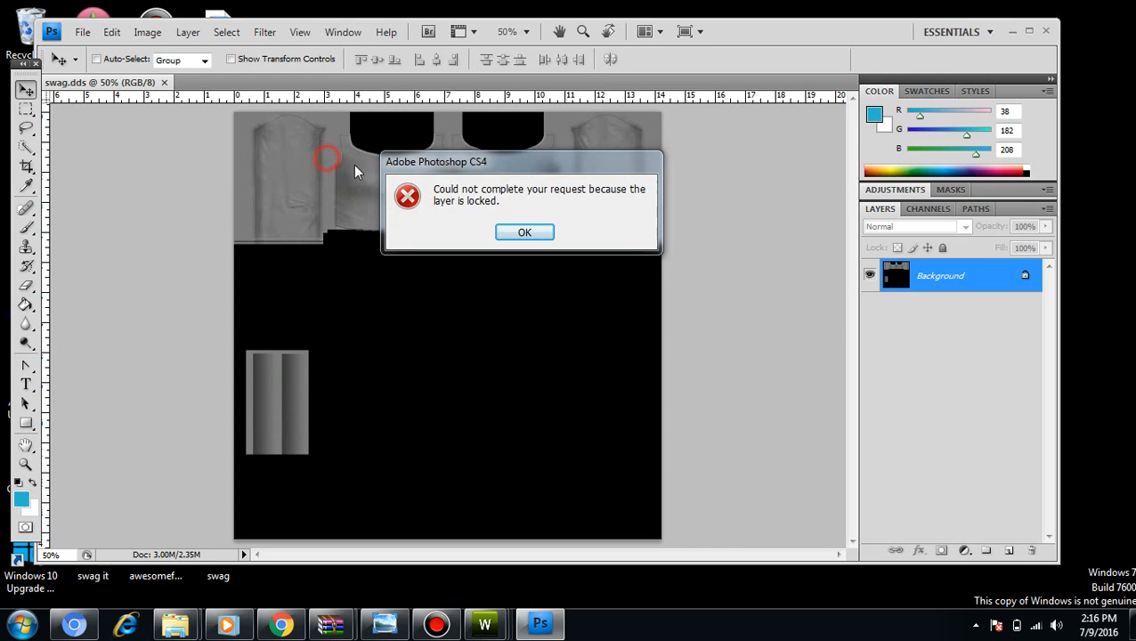
pyautogui.click(523, 231)
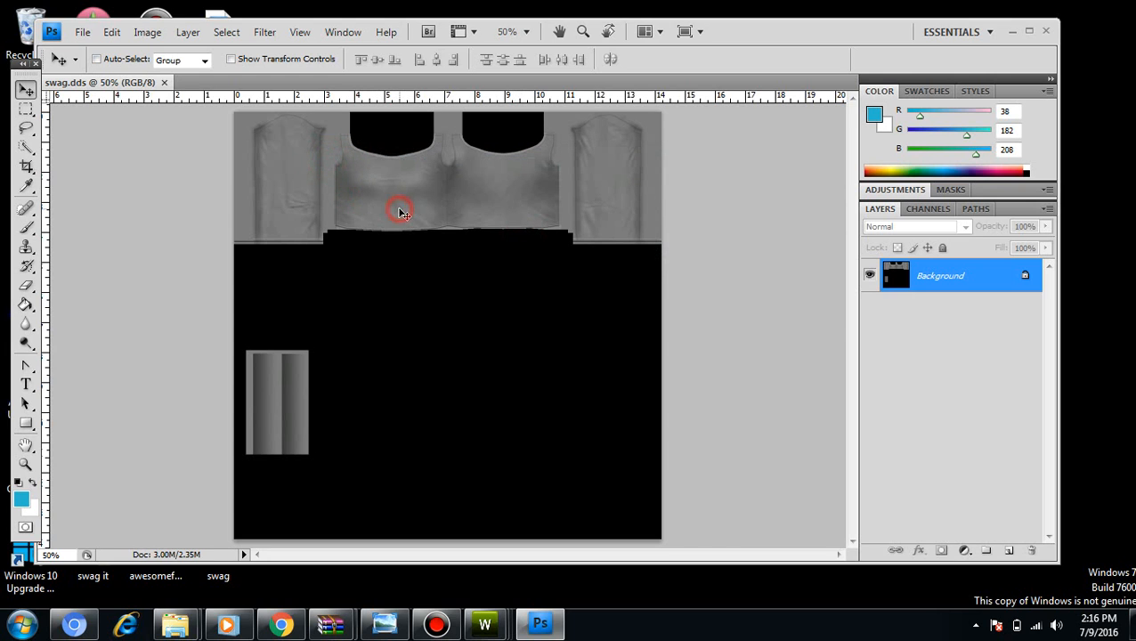
pyautogui.moveTo(396, 199)
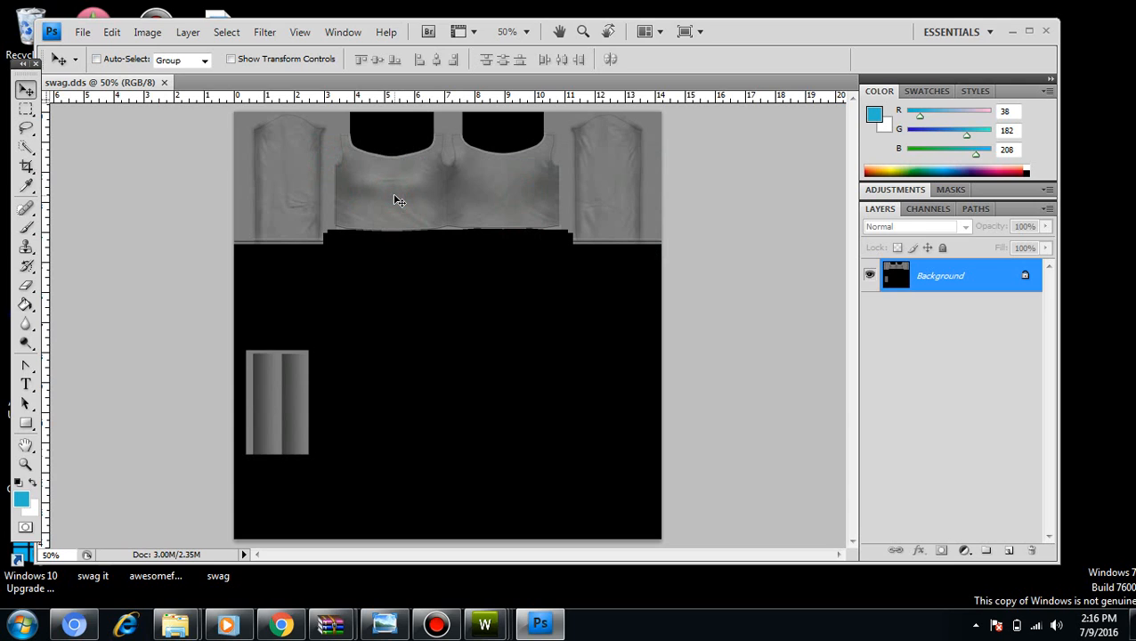
pyautogui.moveTo(372, 189)
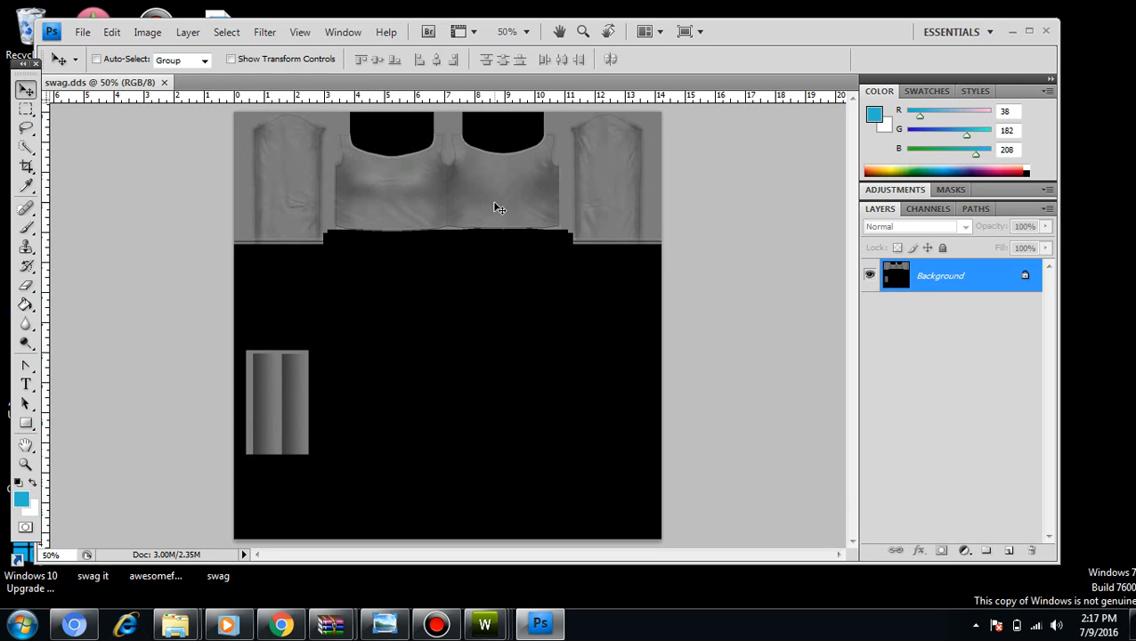
pyautogui.moveTo(367, 177)
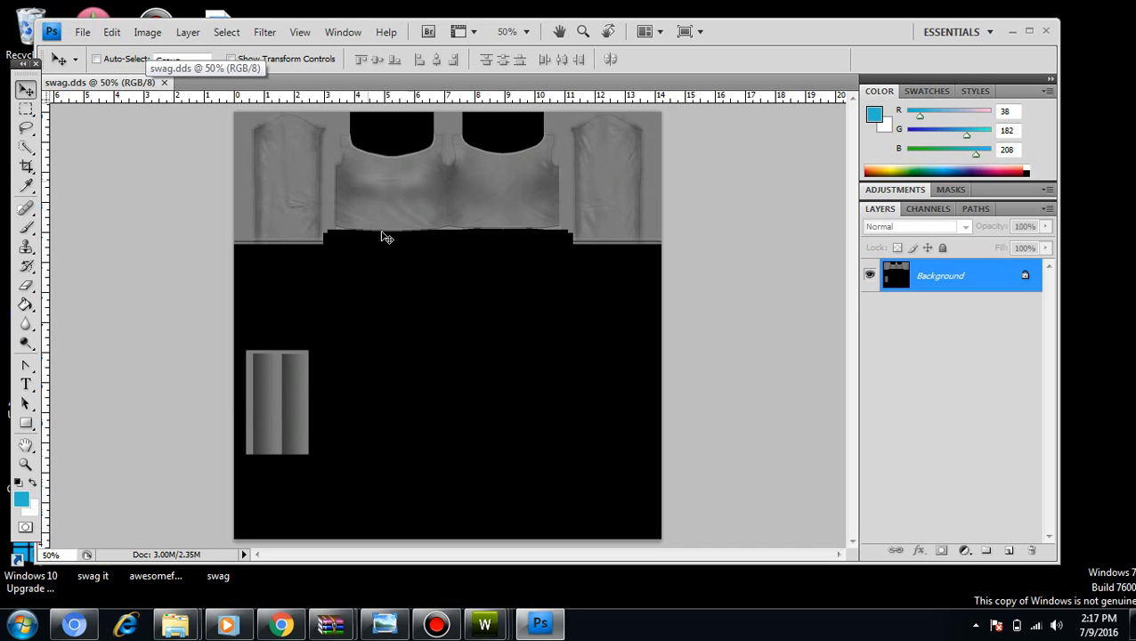
pyautogui.moveTo(370, 201)
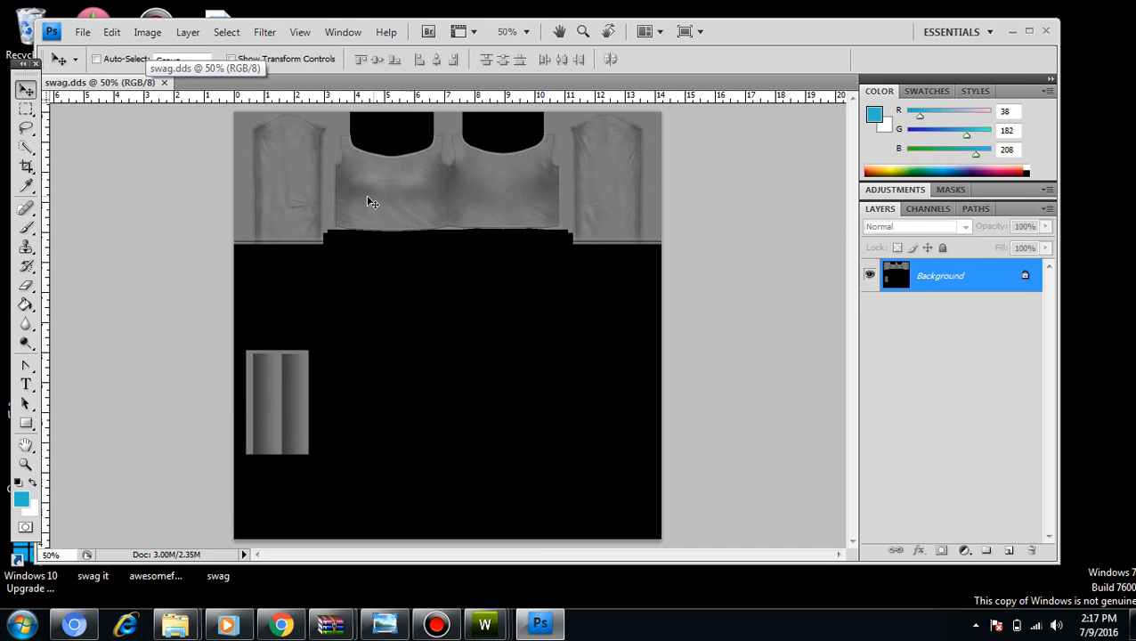
# Open the I-GOT-SWAG PNG image from the Downloads folder via File > Open.
pyautogui.click(81, 32)
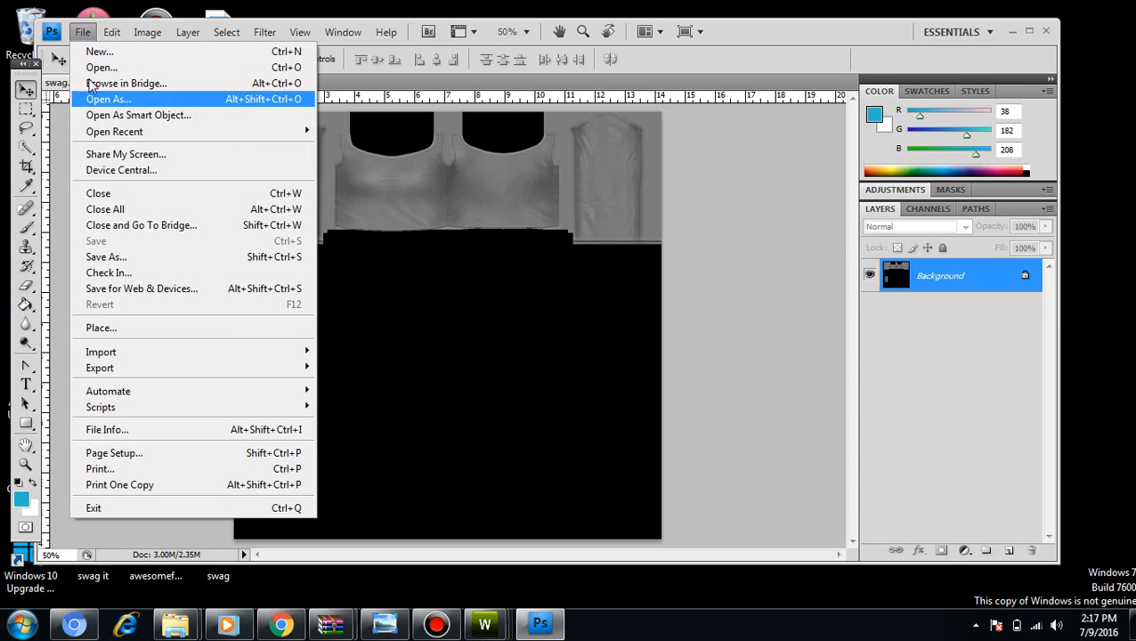
pyautogui.moveTo(93, 34)
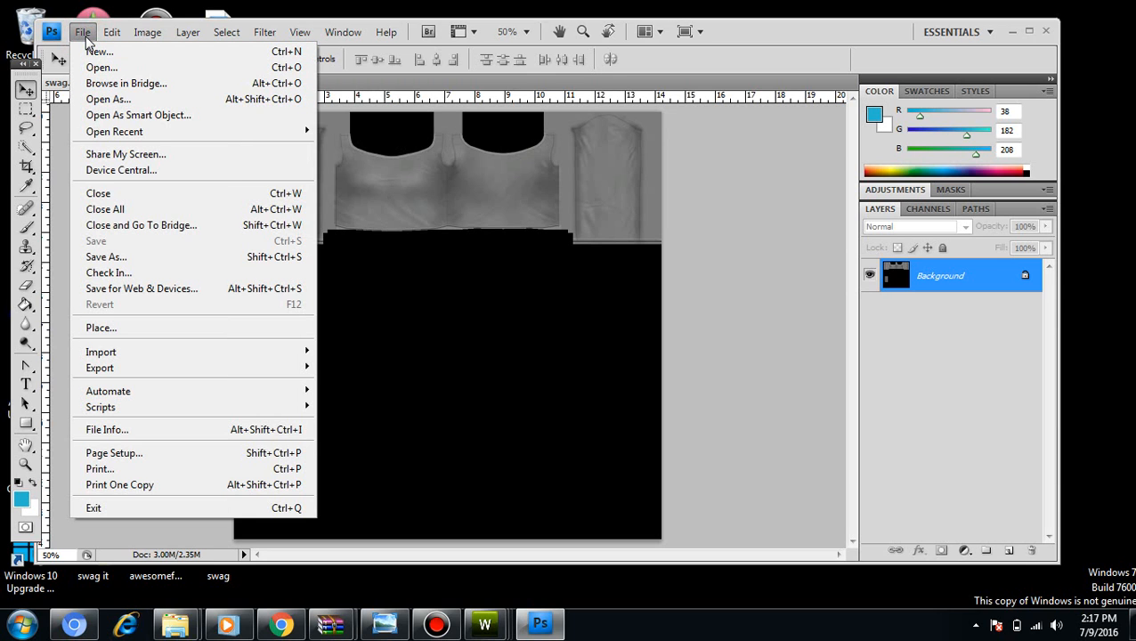
pyautogui.click(100, 65)
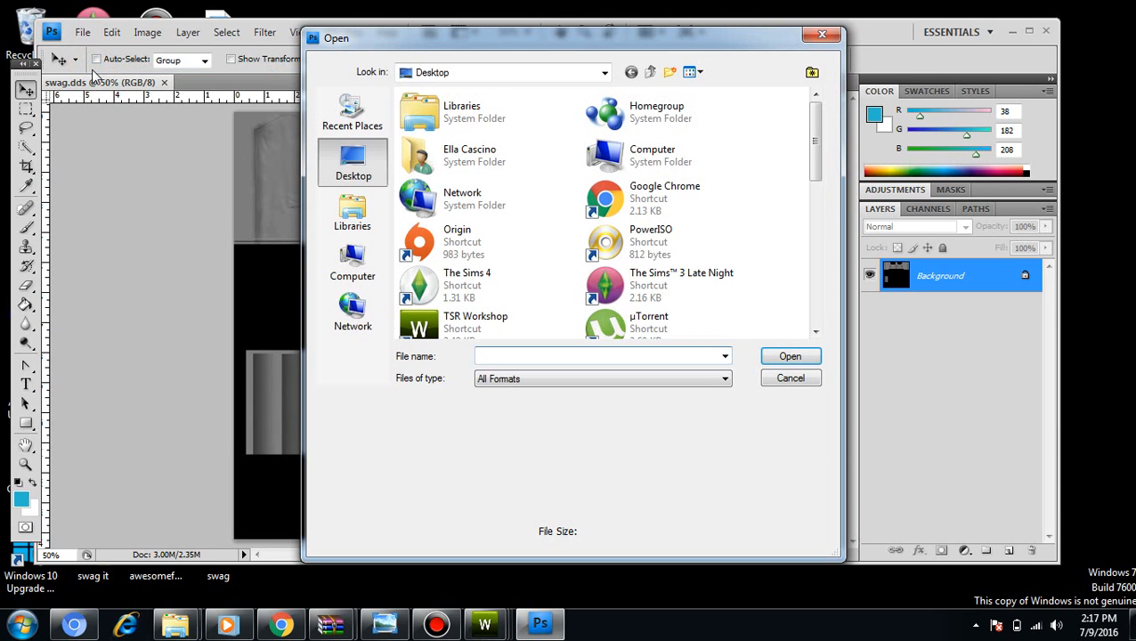
pyautogui.click(604, 71)
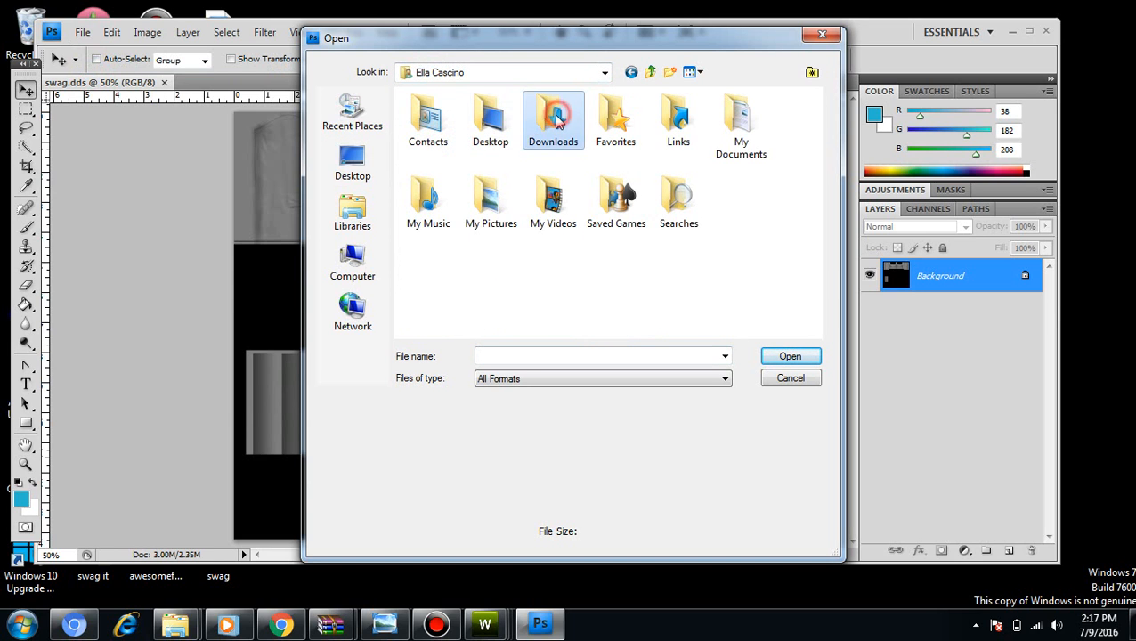
pyautogui.doubleClick(552, 116)
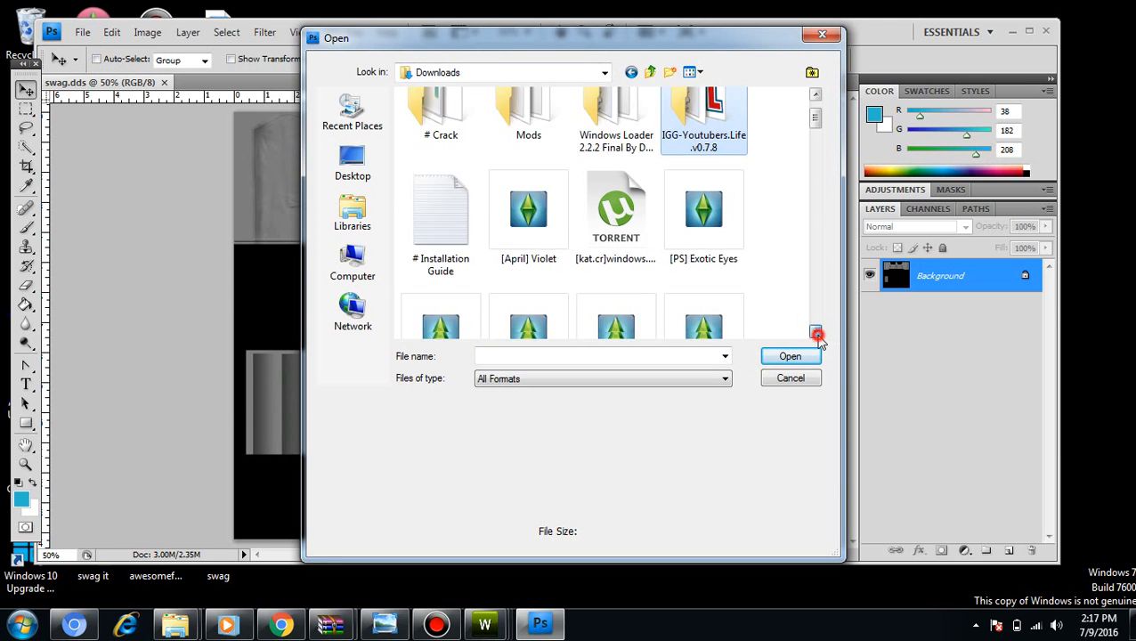
pyautogui.click(816, 335)
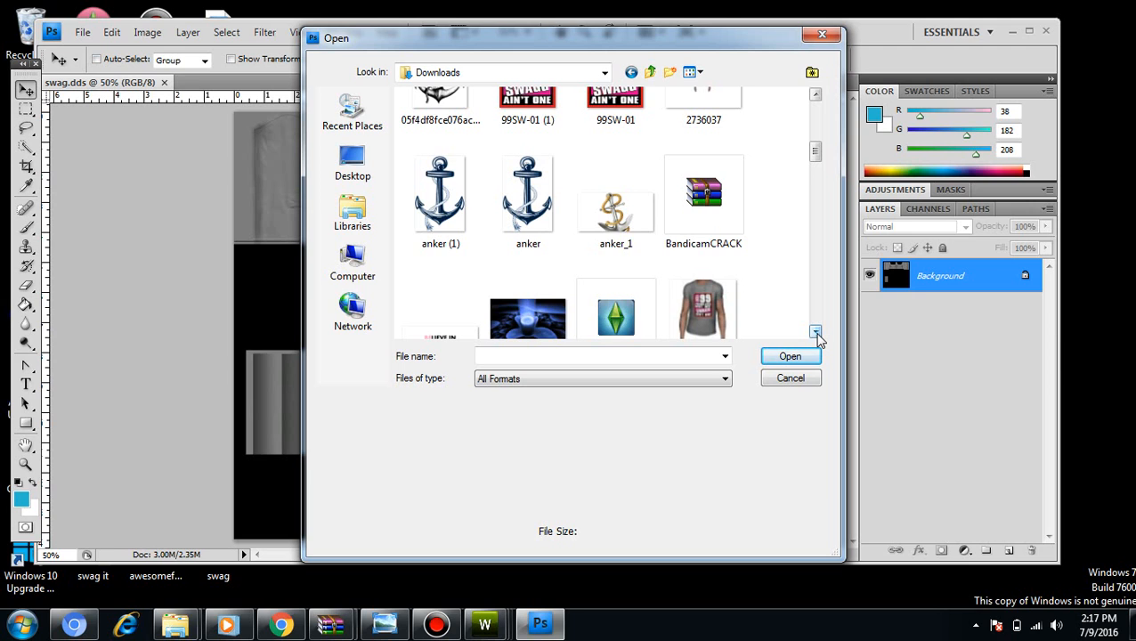
pyautogui.click(815, 333)
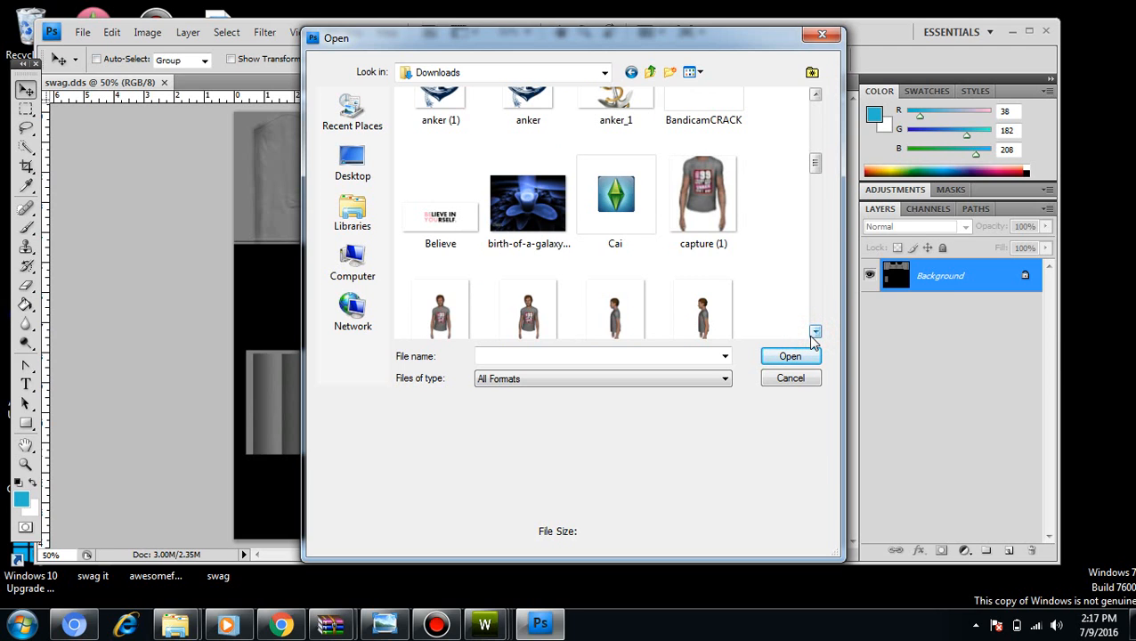
pyautogui.click(815, 331)
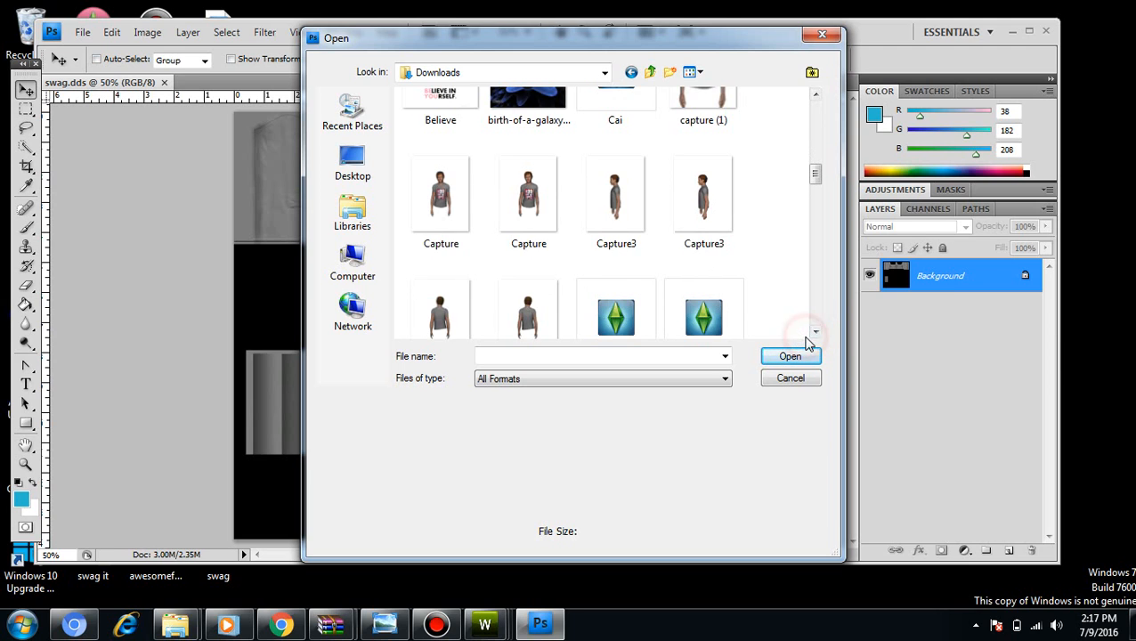
pyautogui.click(816, 331)
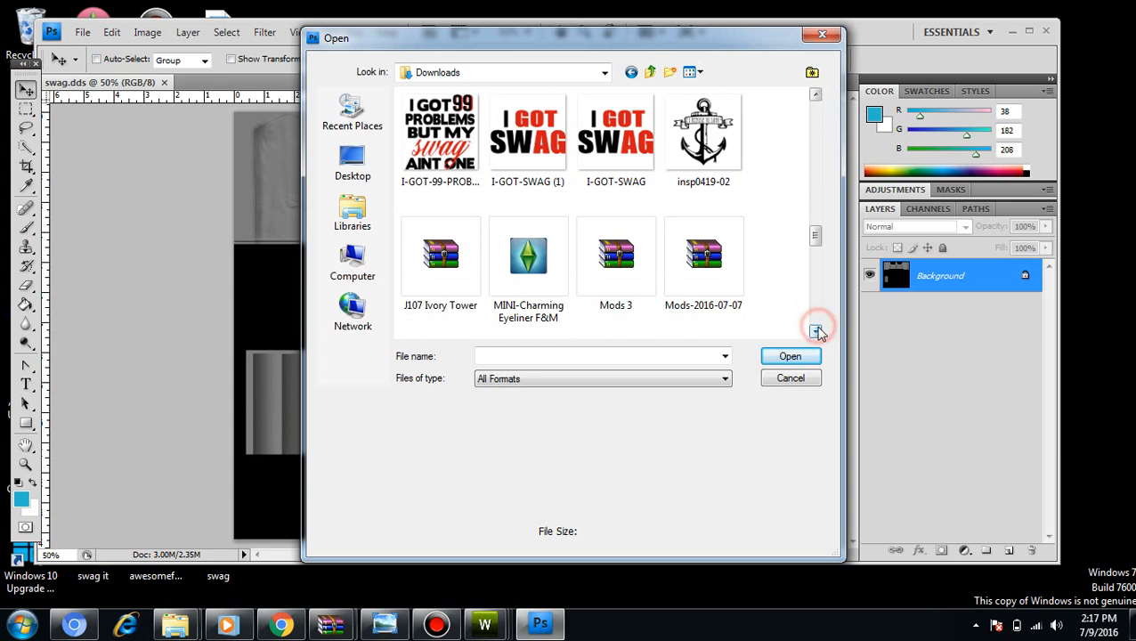
pyautogui.moveTo(525, 134)
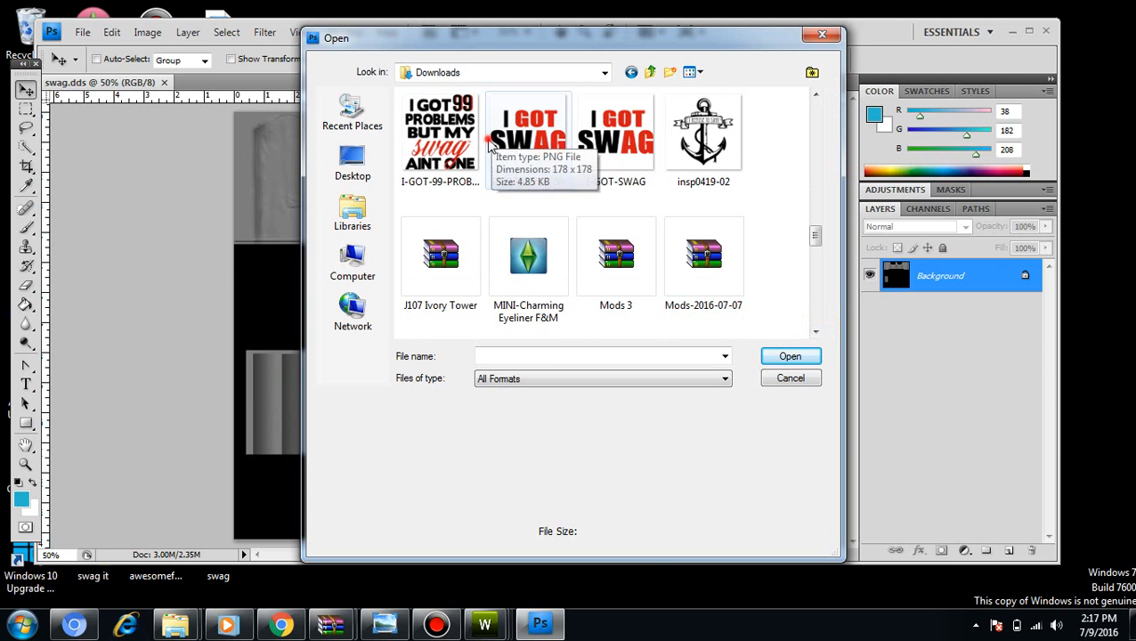
pyautogui.click(616, 133)
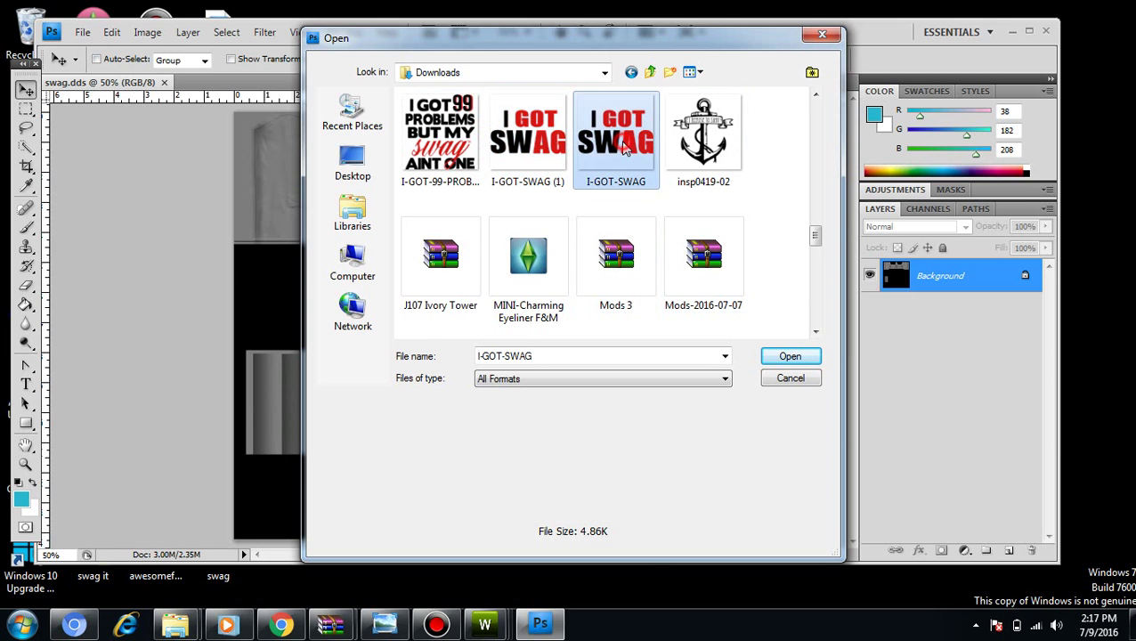
pyautogui.click(790, 357)
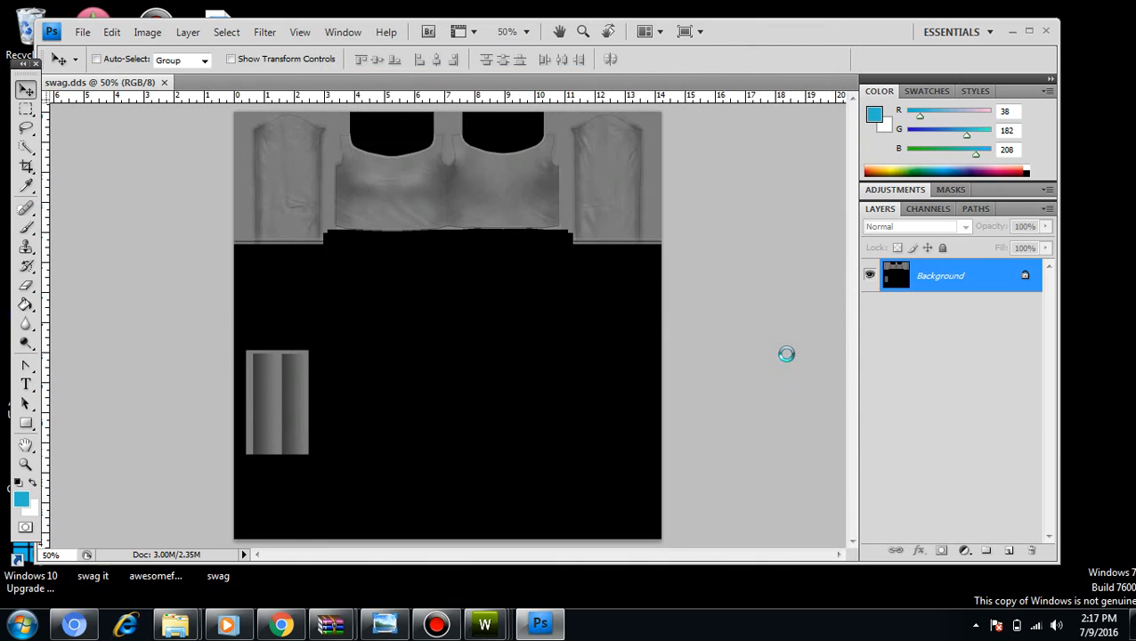
# Select the whole I-GOT-SWAG graphic with the Rectangular Marquee, then return to swag.dds.
pyautogui.click(270, 82)
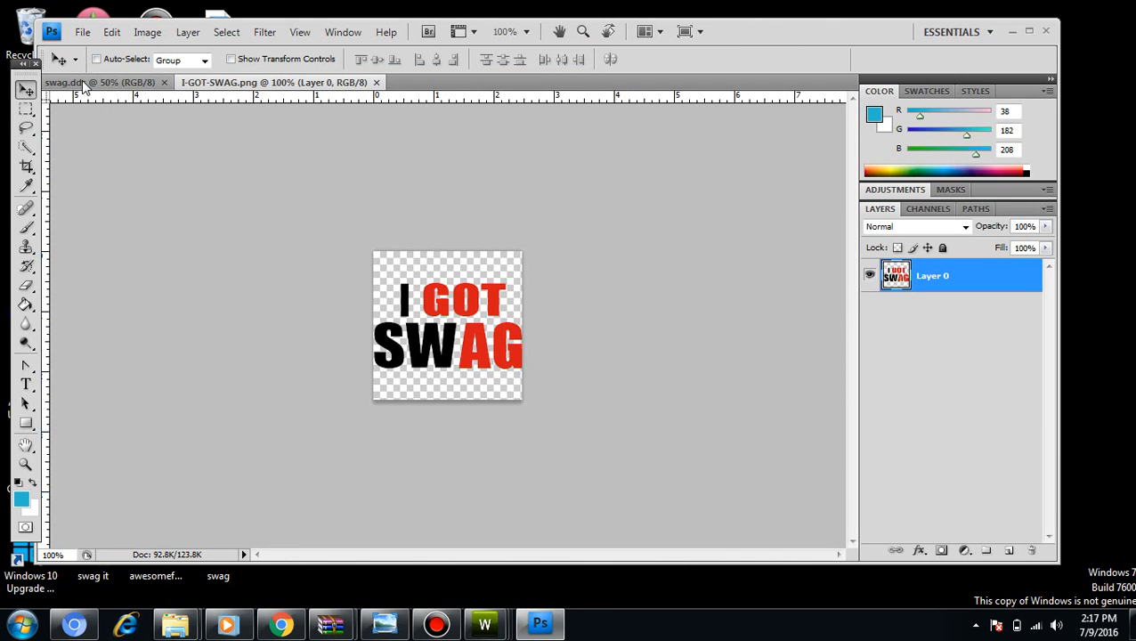
pyautogui.click(93, 82)
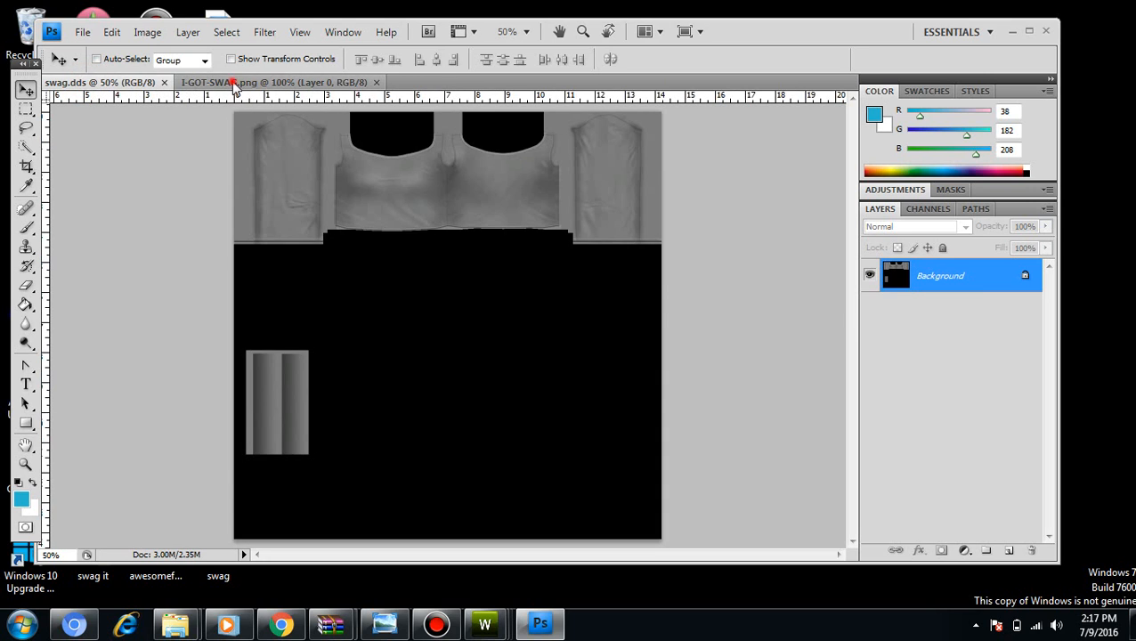
pyautogui.click(271, 84)
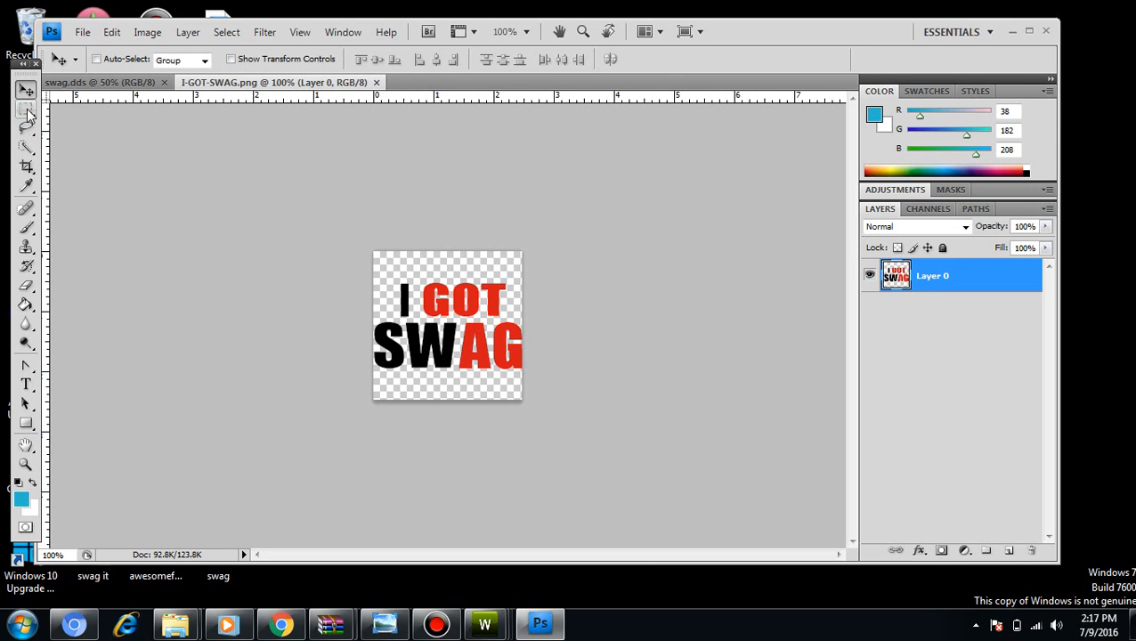
pyautogui.click(21, 114)
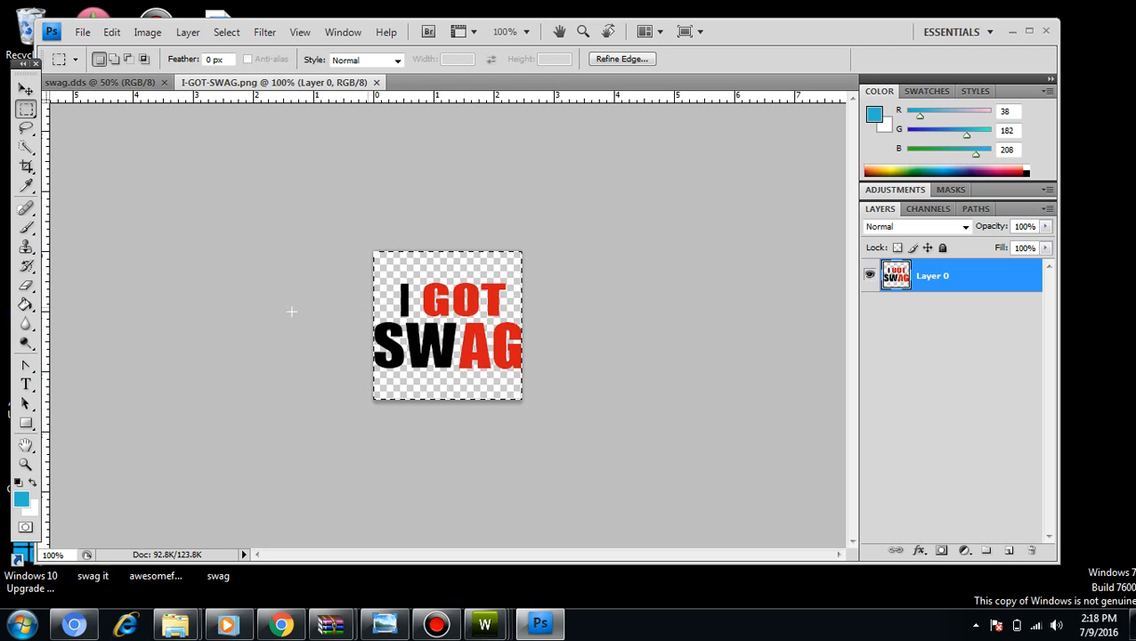
pyautogui.click(80, 82)
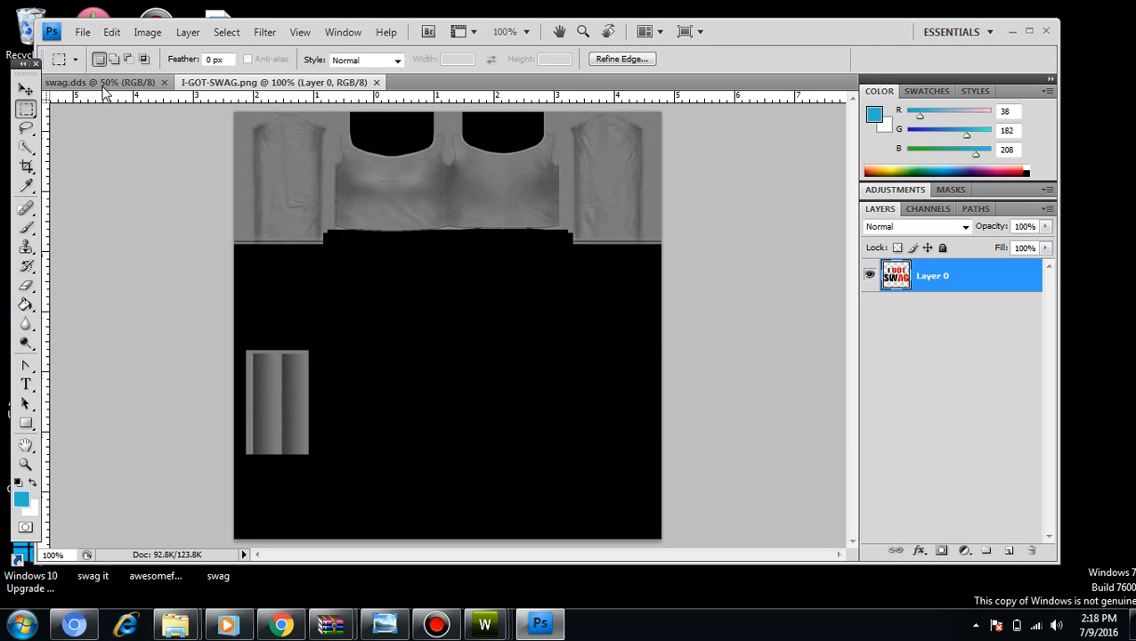
pyautogui.click(98, 84)
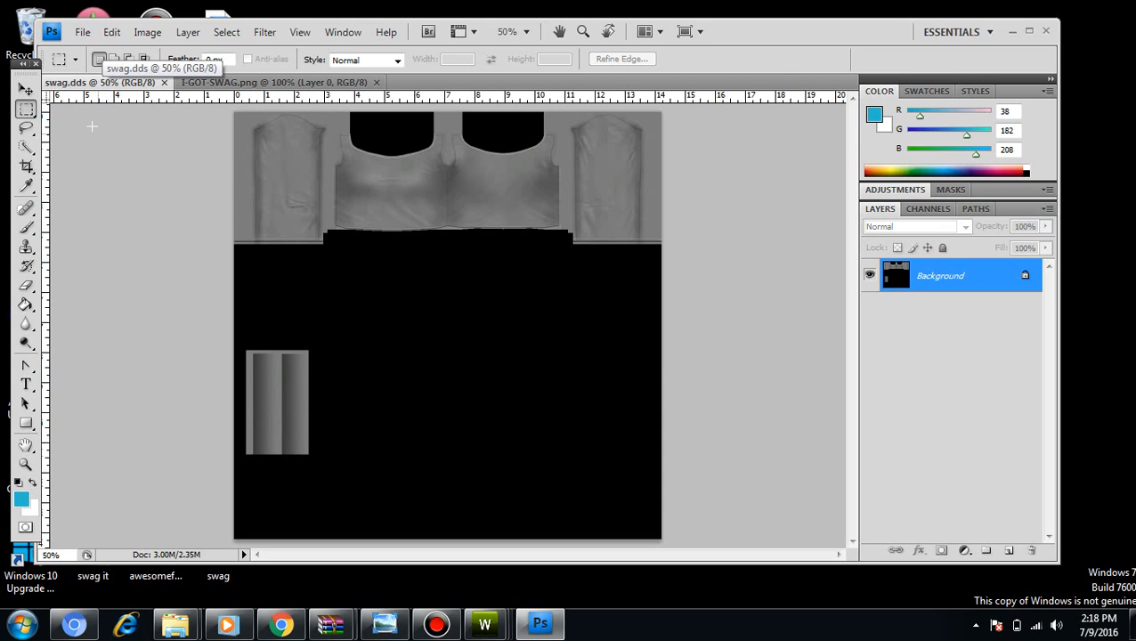
pyautogui.moveTo(249, 333)
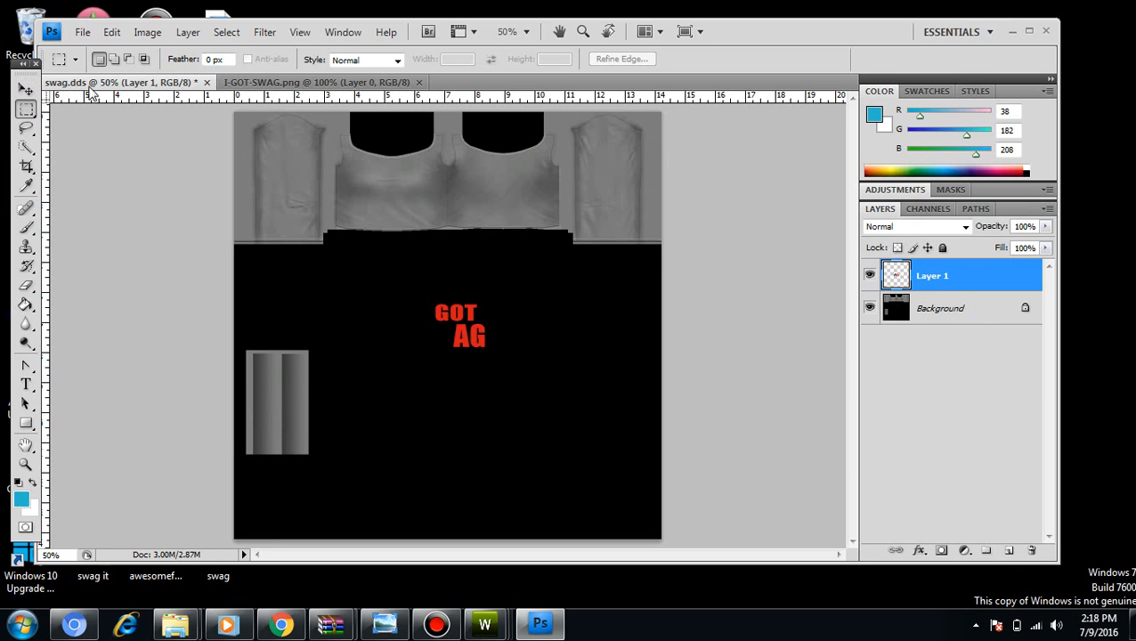
# Free-transform the pasted I GOT SWAG graphic, shrinking and positioning it on the shirt's chest, then apply.
pyautogui.click(111, 32)
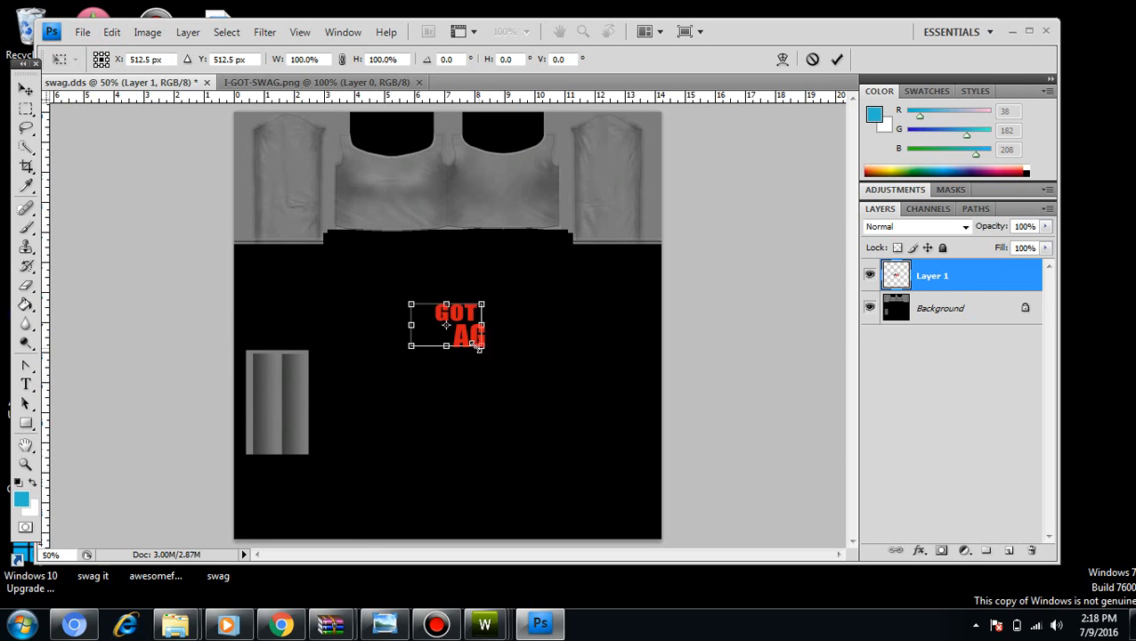
pyautogui.moveTo(484, 345); pyautogui.dragTo(456, 342)
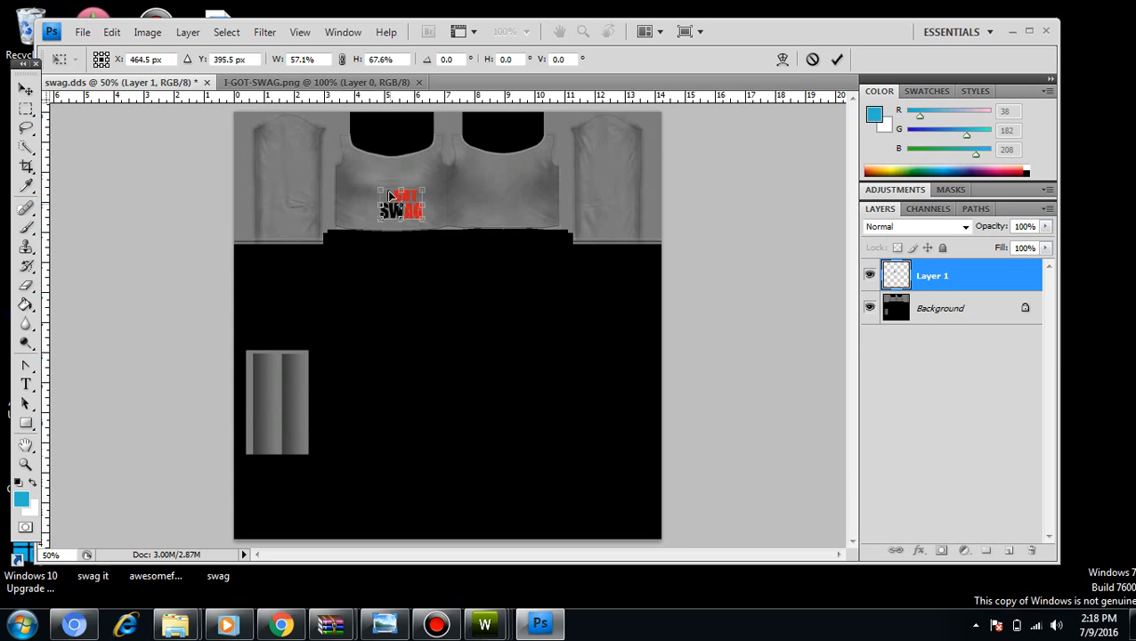
pyautogui.moveTo(400, 205); pyautogui.dragTo(392, 198)
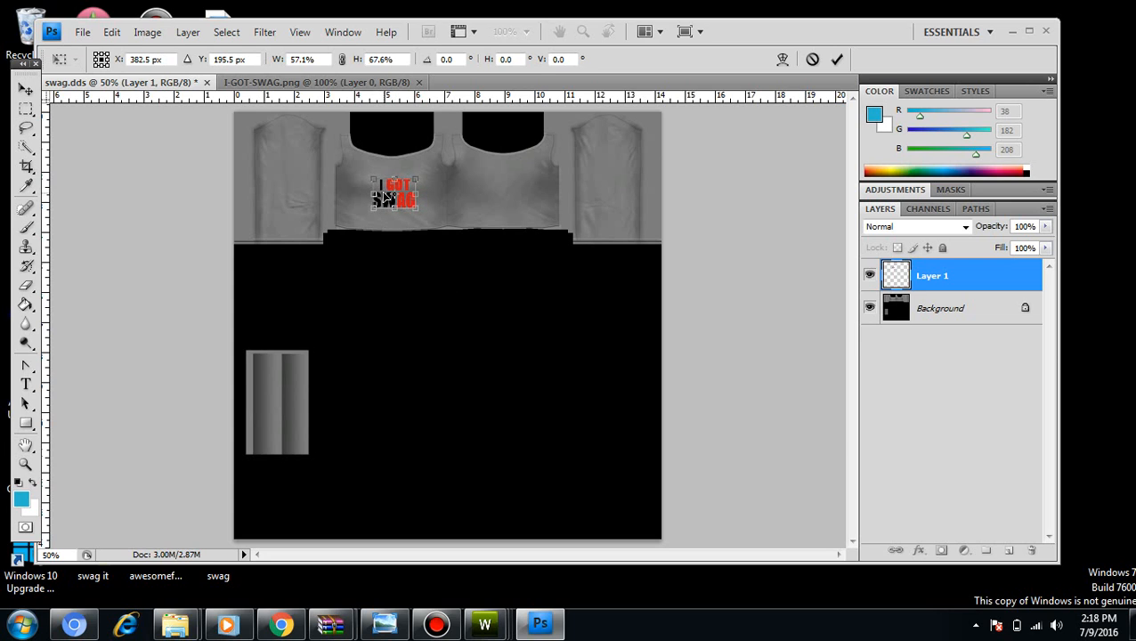
pyautogui.moveTo(394, 194); pyautogui.dragTo(395, 200)
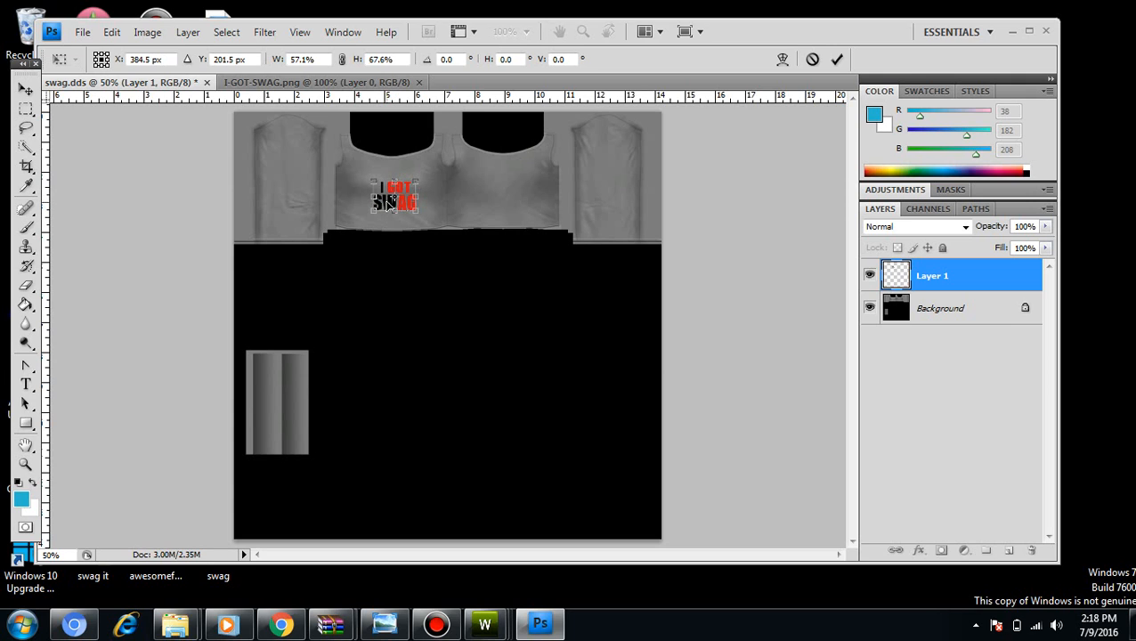
pyautogui.moveTo(394, 194); pyautogui.dragTo(390, 198)
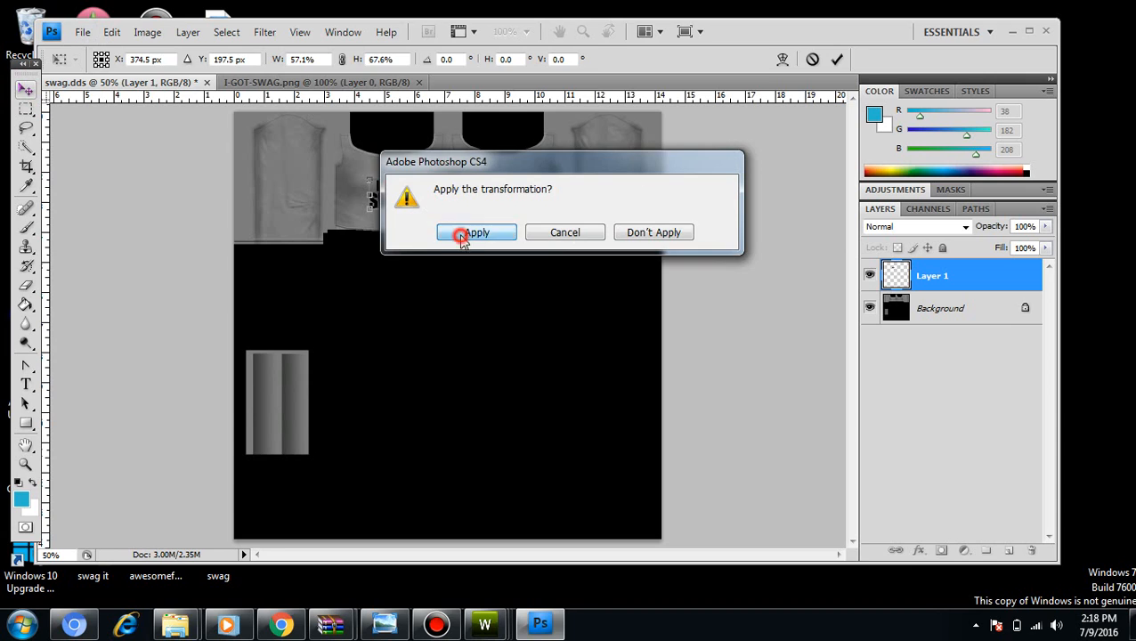
pyautogui.click(476, 232)
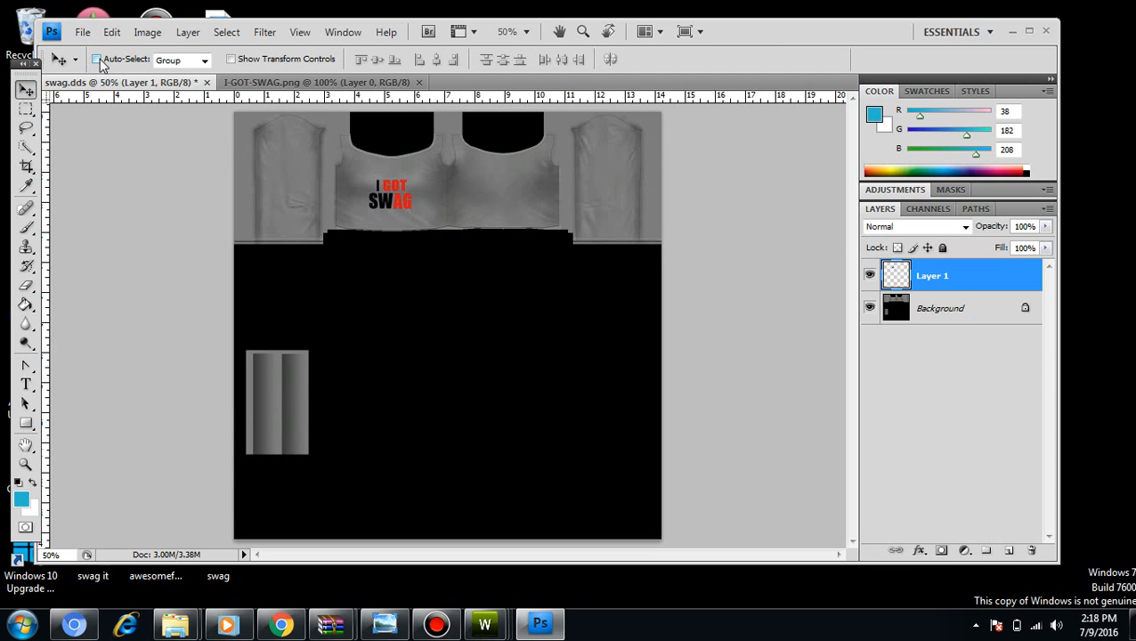
# Save the edited texture as swag in PNG format on the Desktop, confirming the PNG options.
pyautogui.click(86, 32)
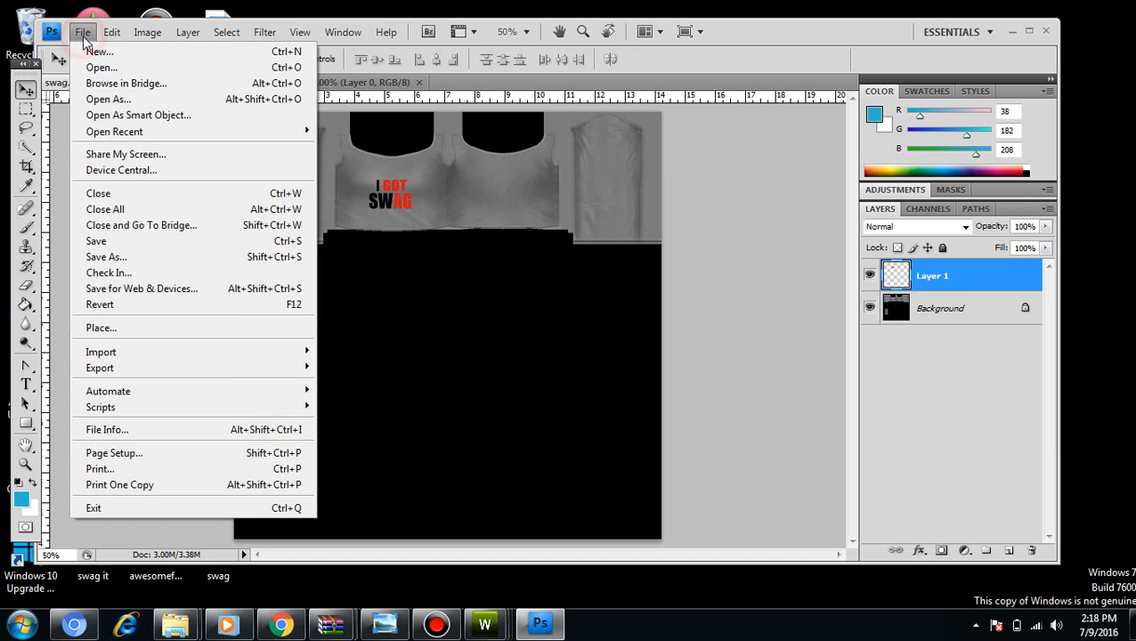
pyautogui.click(107, 256)
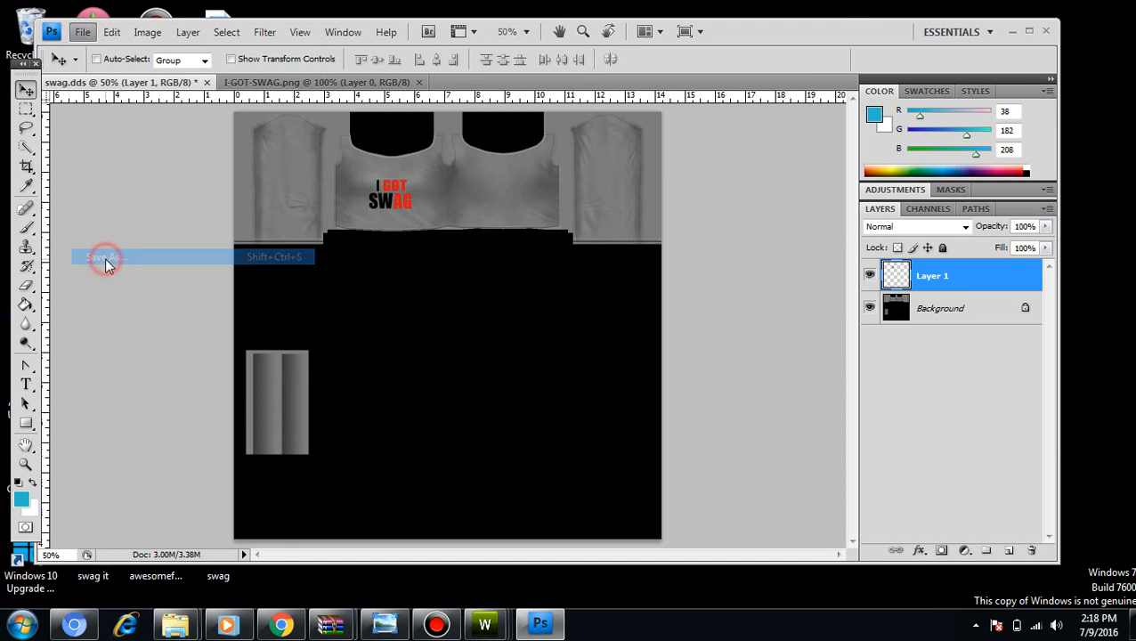
pyautogui.click(105, 256)
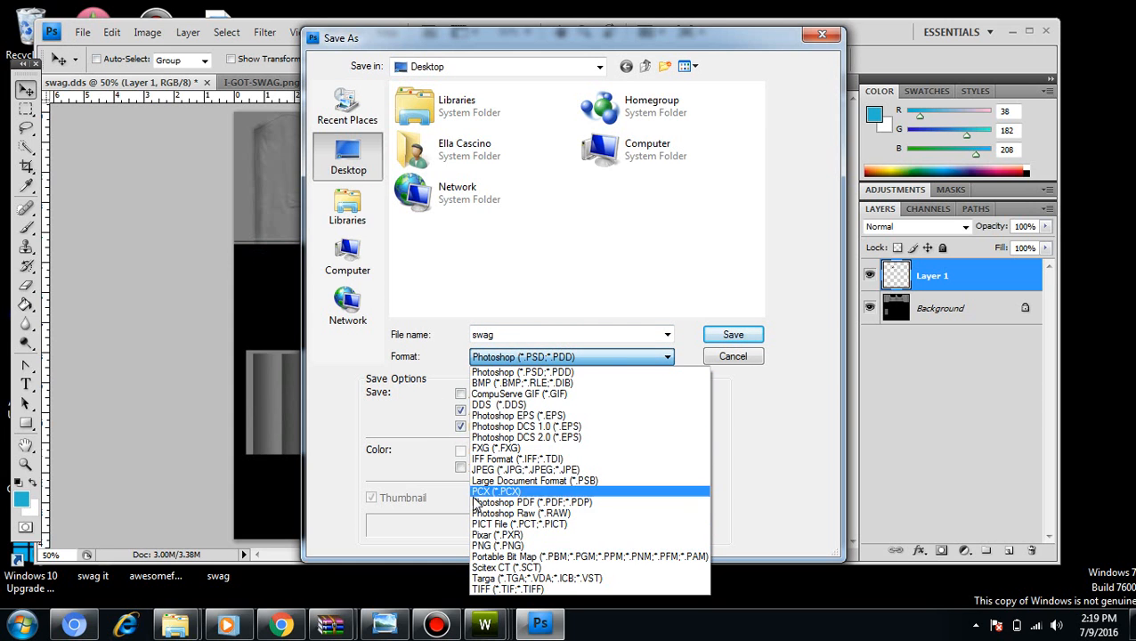
pyautogui.click(486, 544)
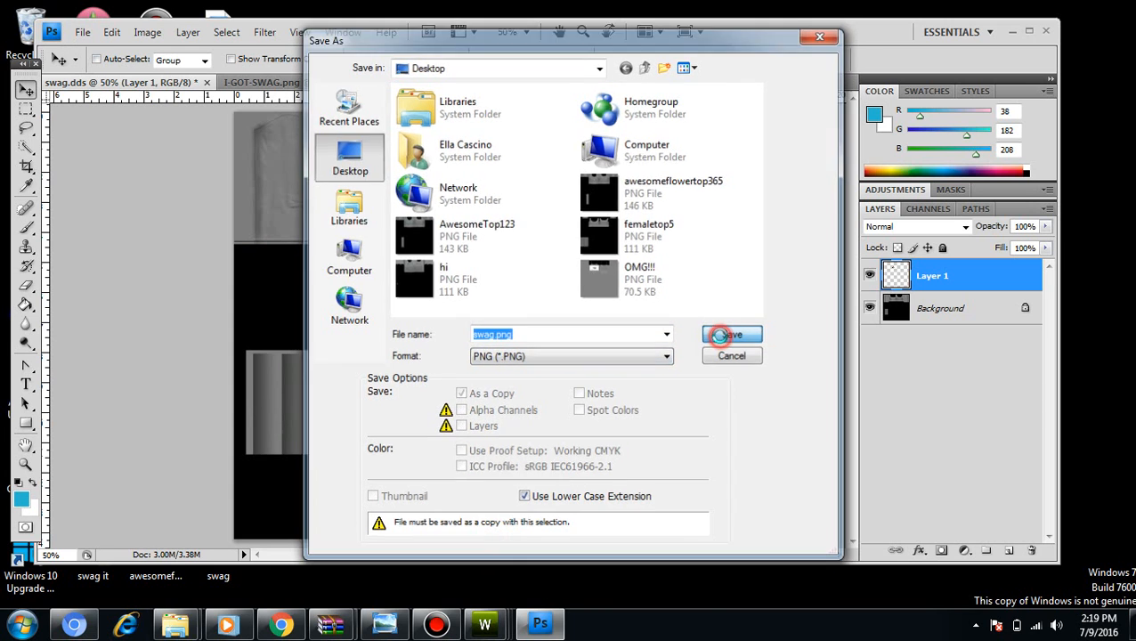
pyautogui.click(730, 335)
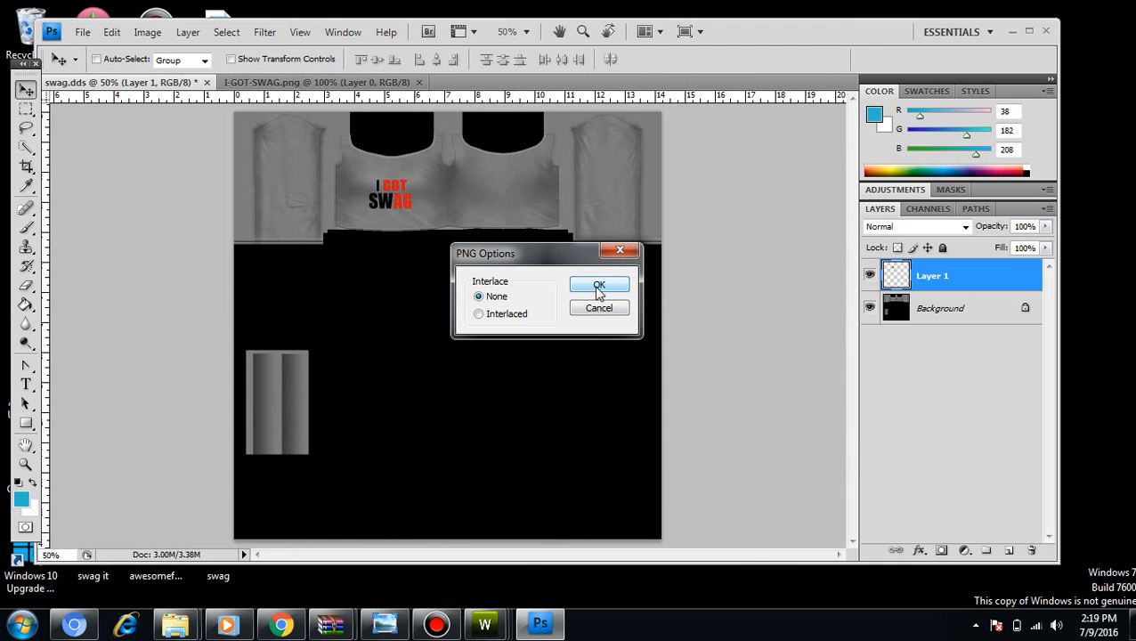
pyautogui.click(598, 284)
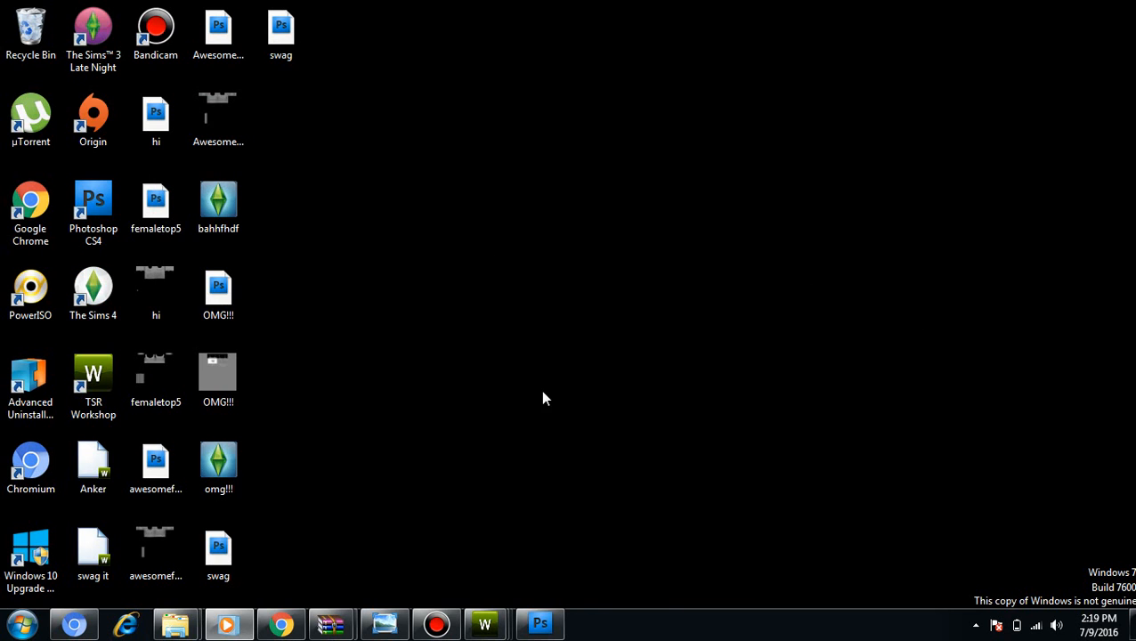
pyautogui.moveTo(484, 623)
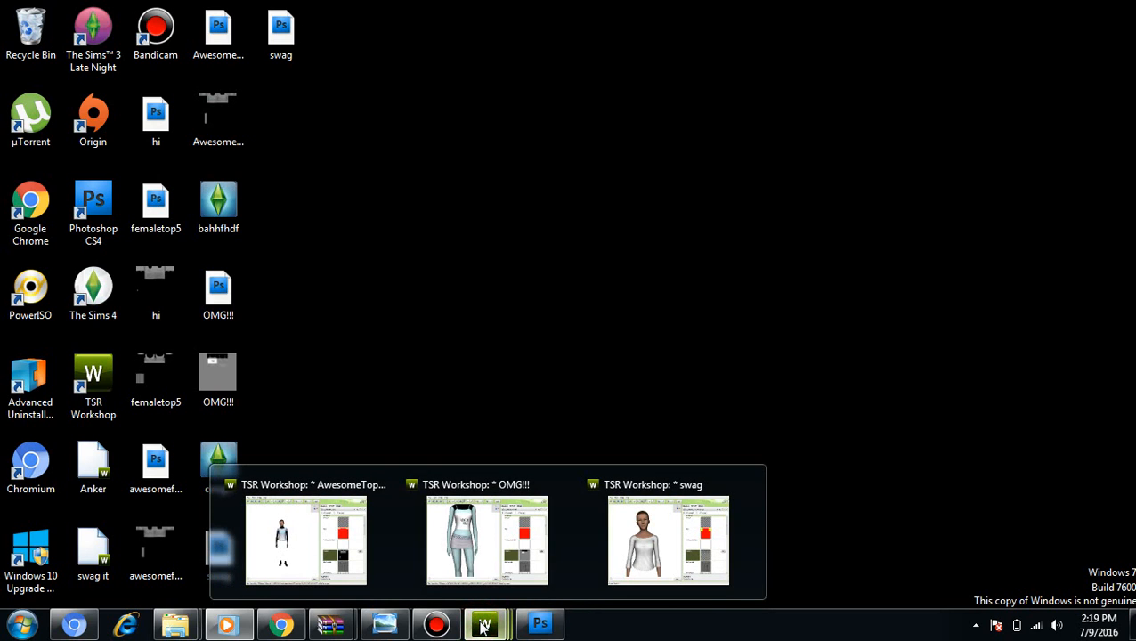
# Return to the swag TSR Workshop project and start importing a texture for the Multiplier.
pyautogui.click(668, 538)
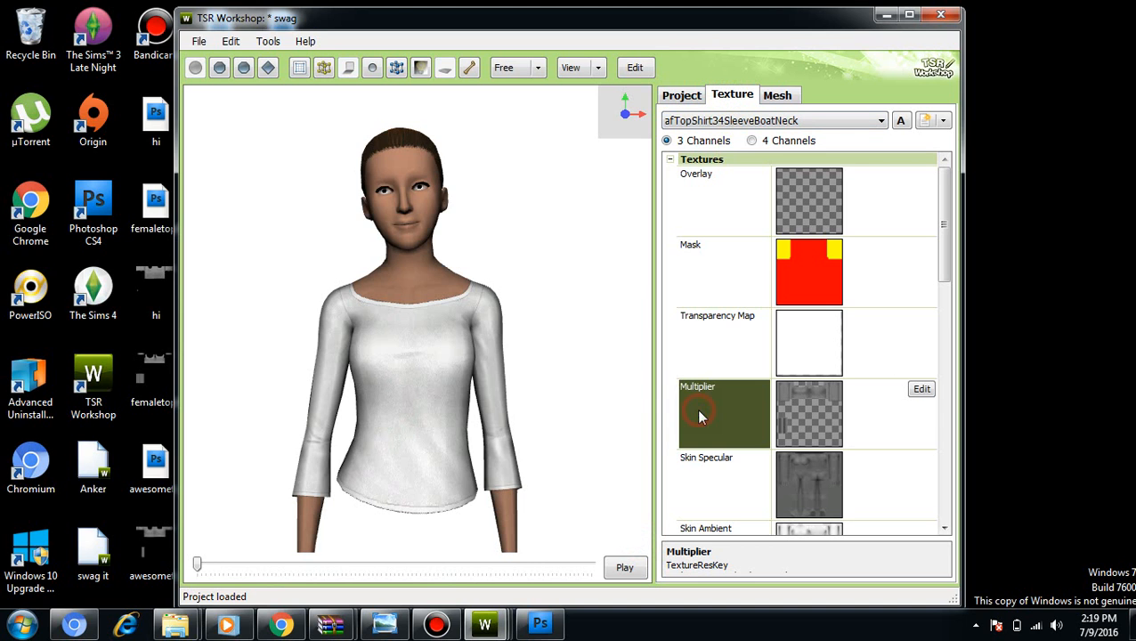
pyautogui.click(921, 388)
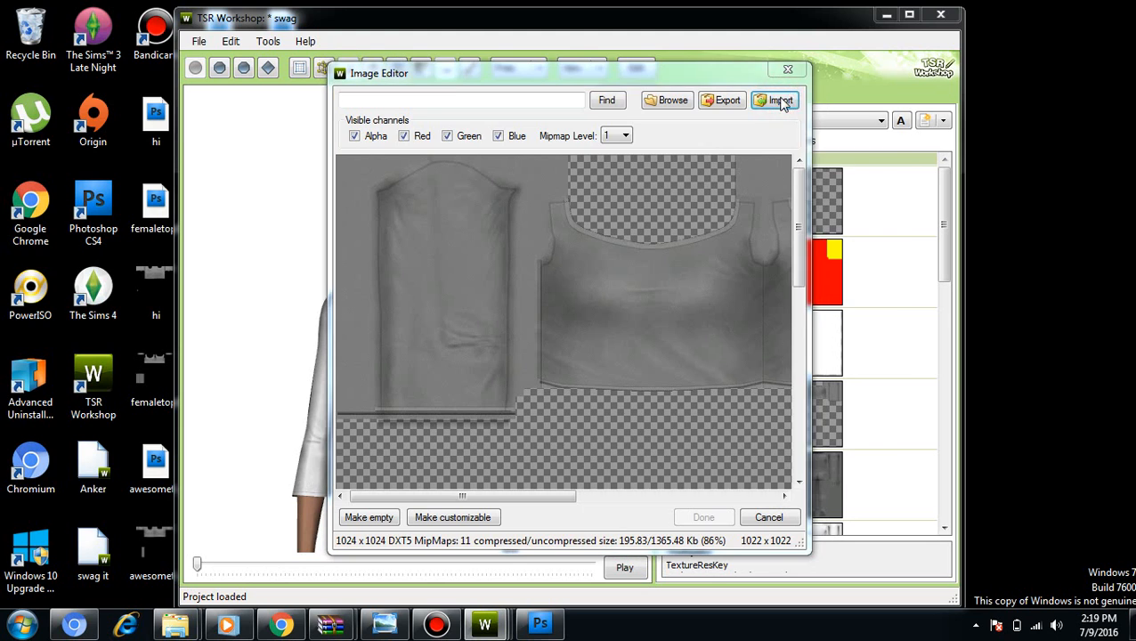
pyautogui.click(776, 99)
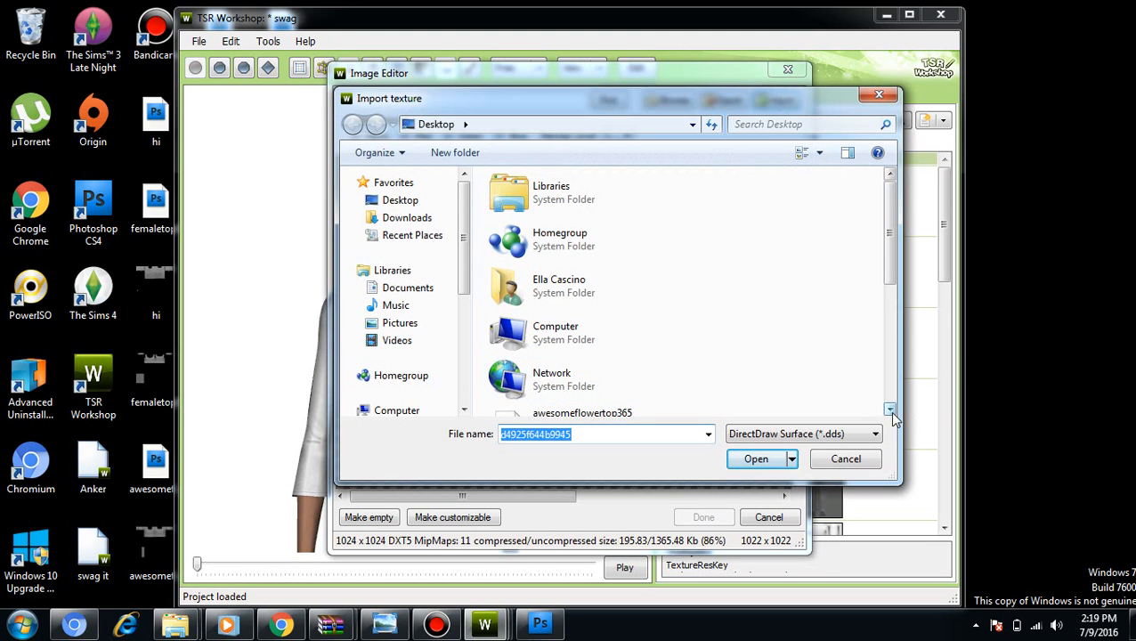
pyautogui.scroll(-3)
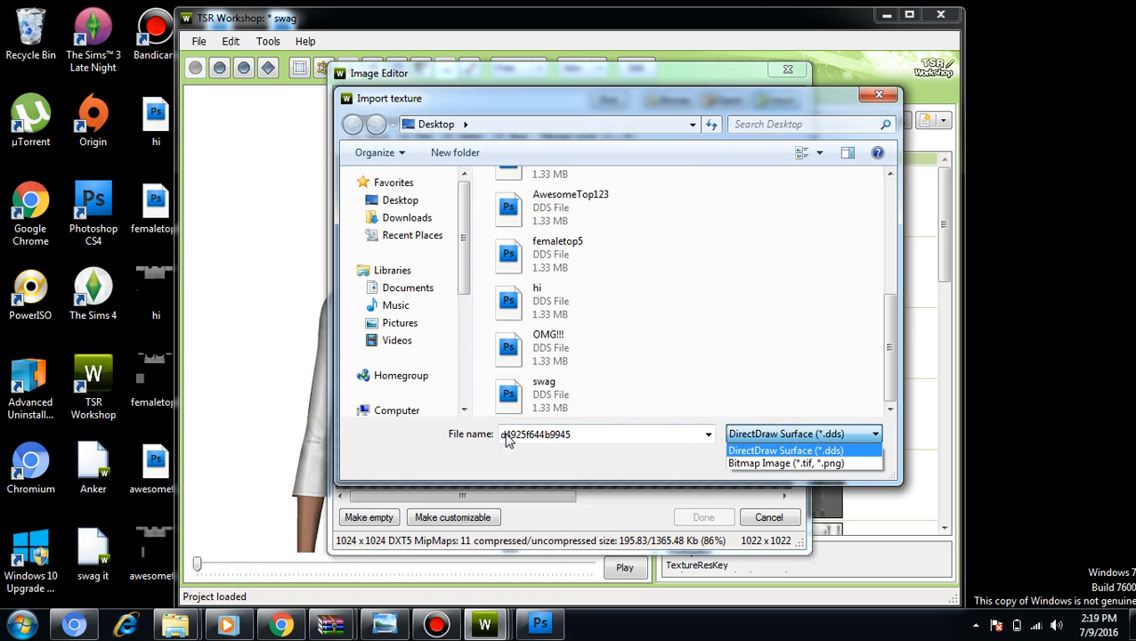
# Switch the file type to Bitmap Image (*.tif, *.png) and import swag from the Desktop.
pyautogui.click(787, 463)
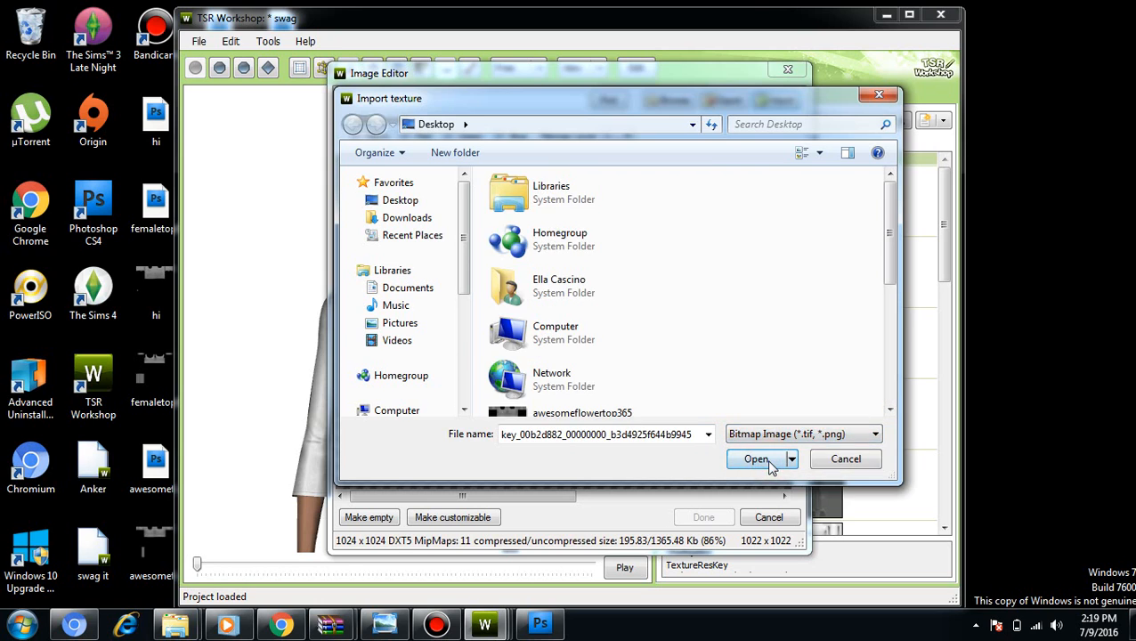
pyautogui.scroll(-3)
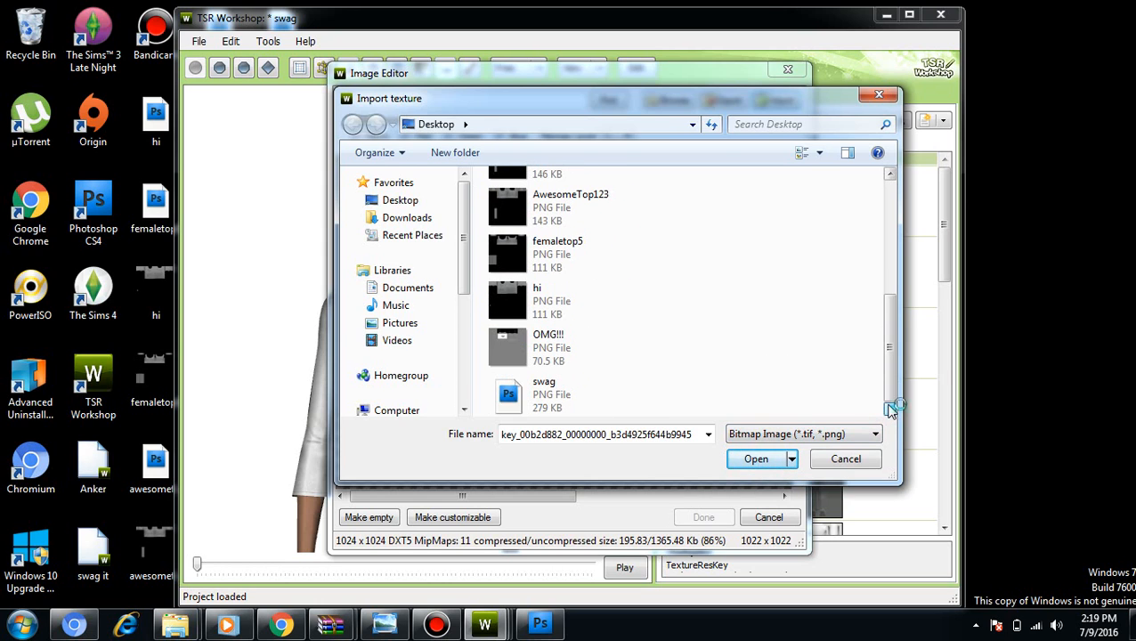
pyautogui.moveTo(577, 327)
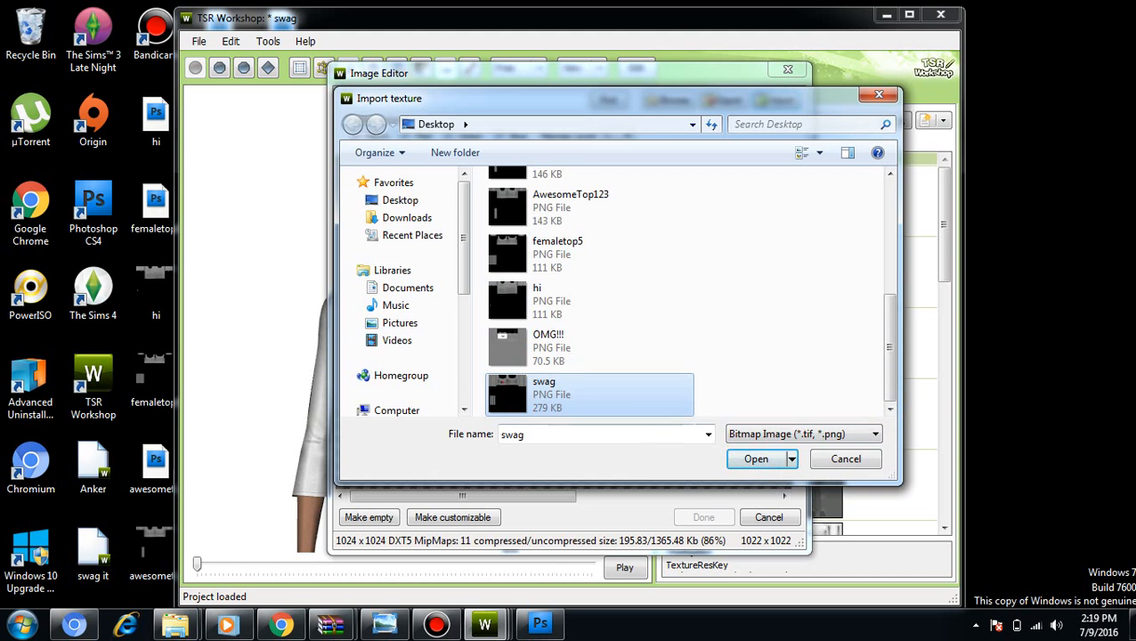
pyautogui.moveTo(656, 417)
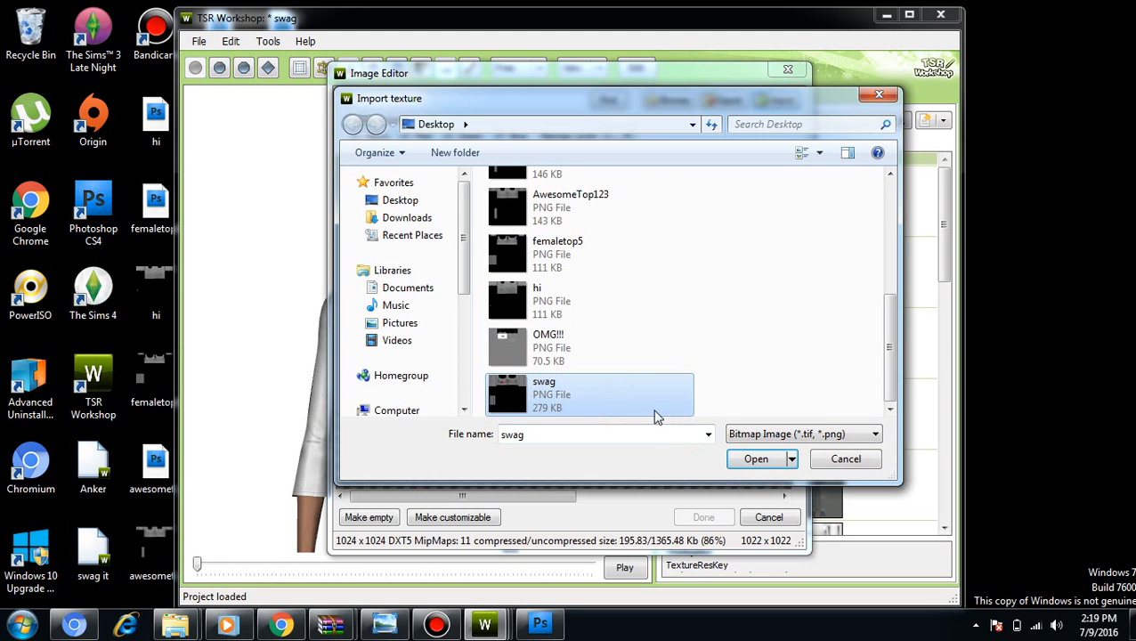
pyautogui.click(755, 459)
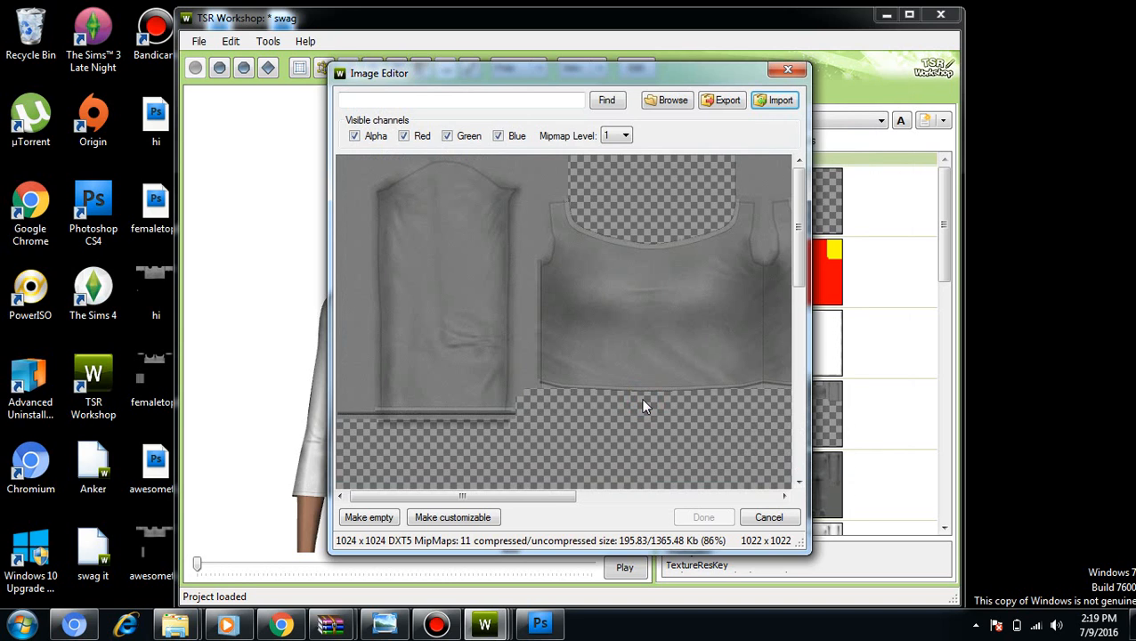
pyautogui.moveTo(577, 516)
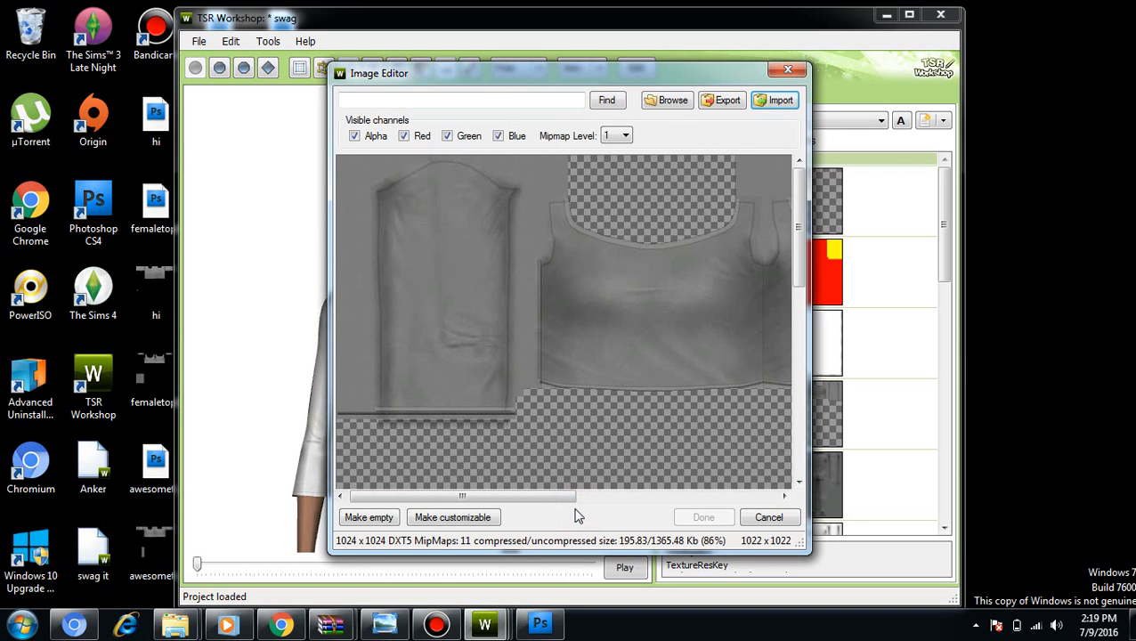
pyautogui.moveTo(682, 454)
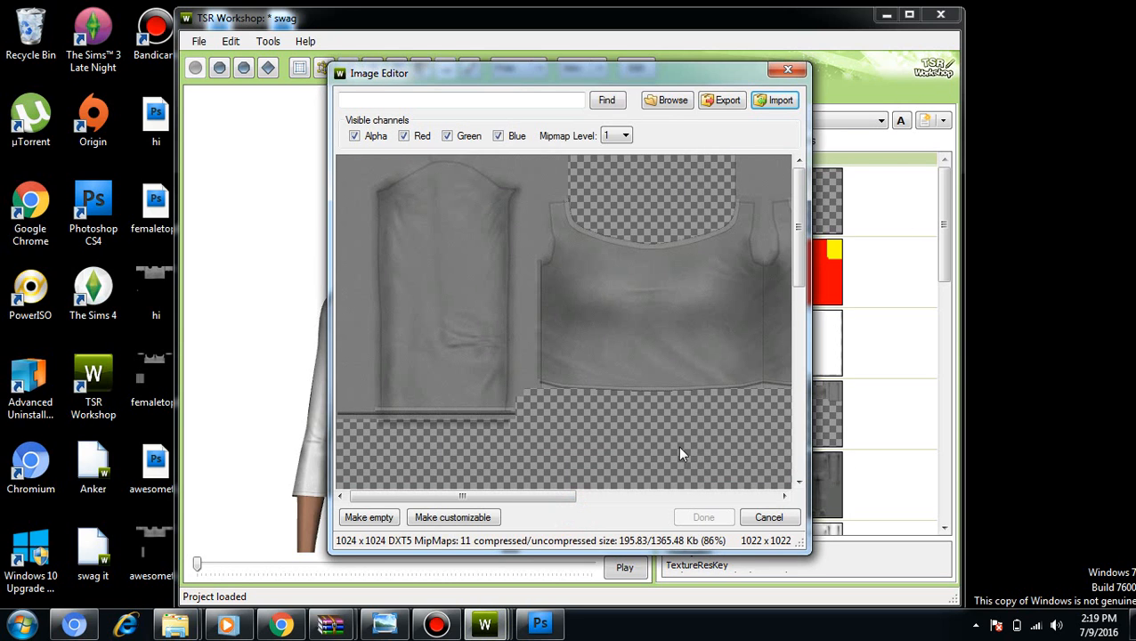
pyautogui.moveTo(684, 463)
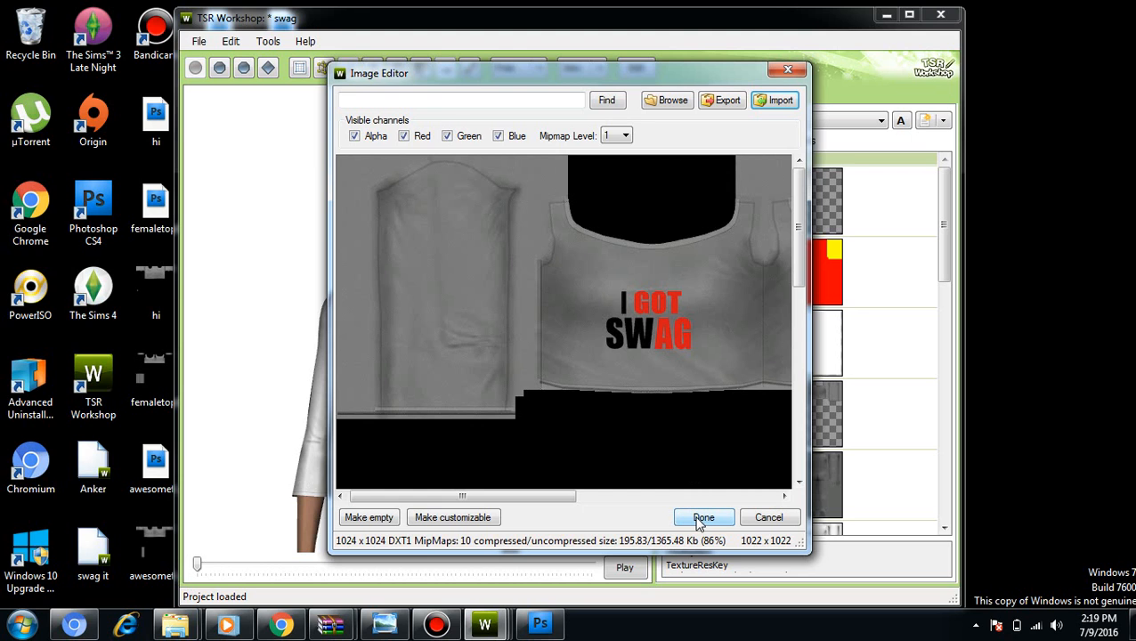
# Finish in the Image Editor so the imported I GOT SWAG texture shows on the 3D top.
pyautogui.click(703, 517)
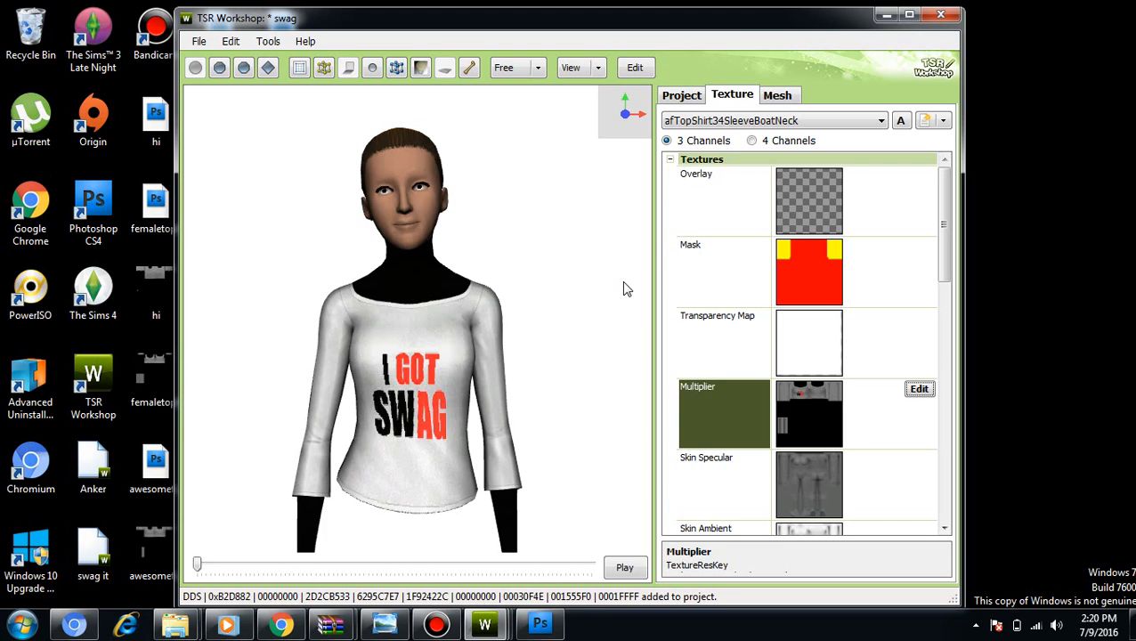
pyautogui.moveTo(673, 256)
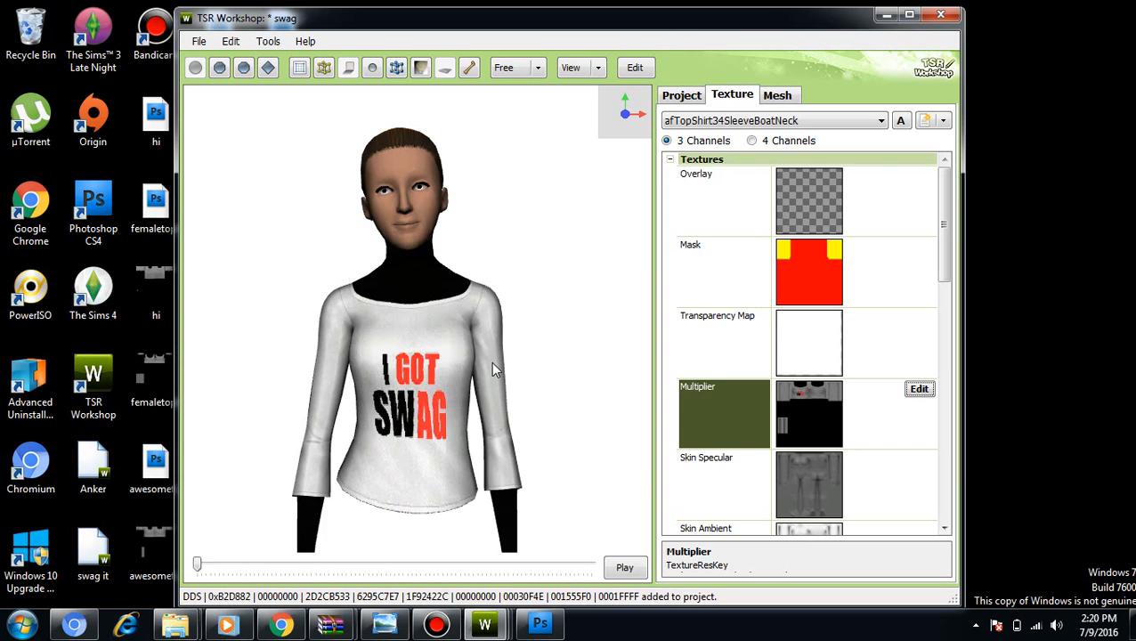
pyautogui.moveTo(400, 315)
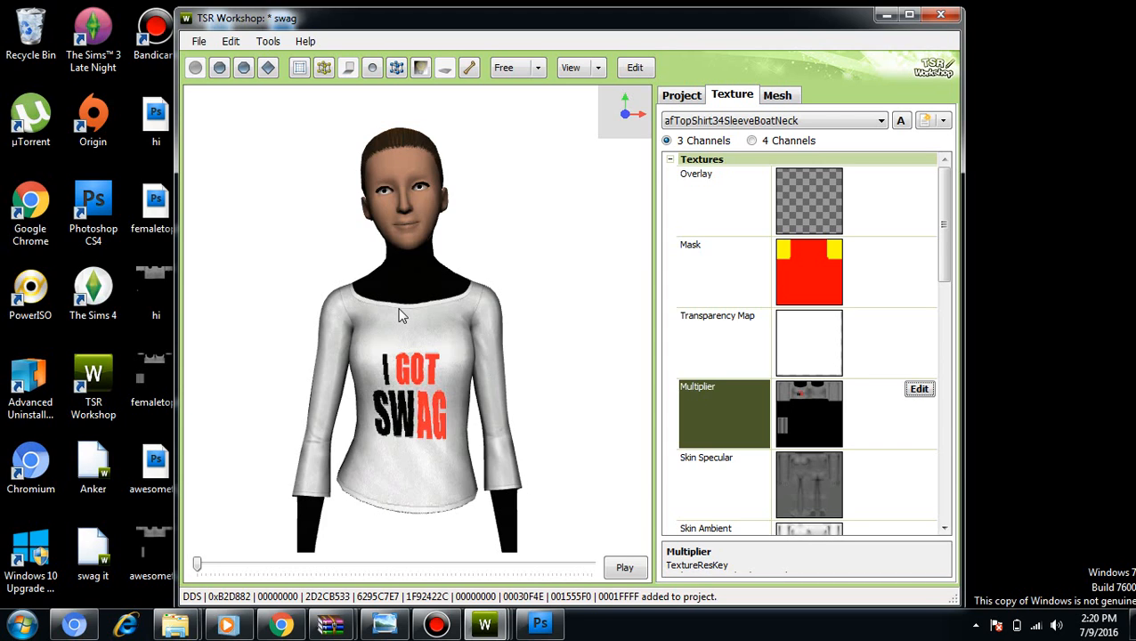
pyautogui.moveTo(495, 301)
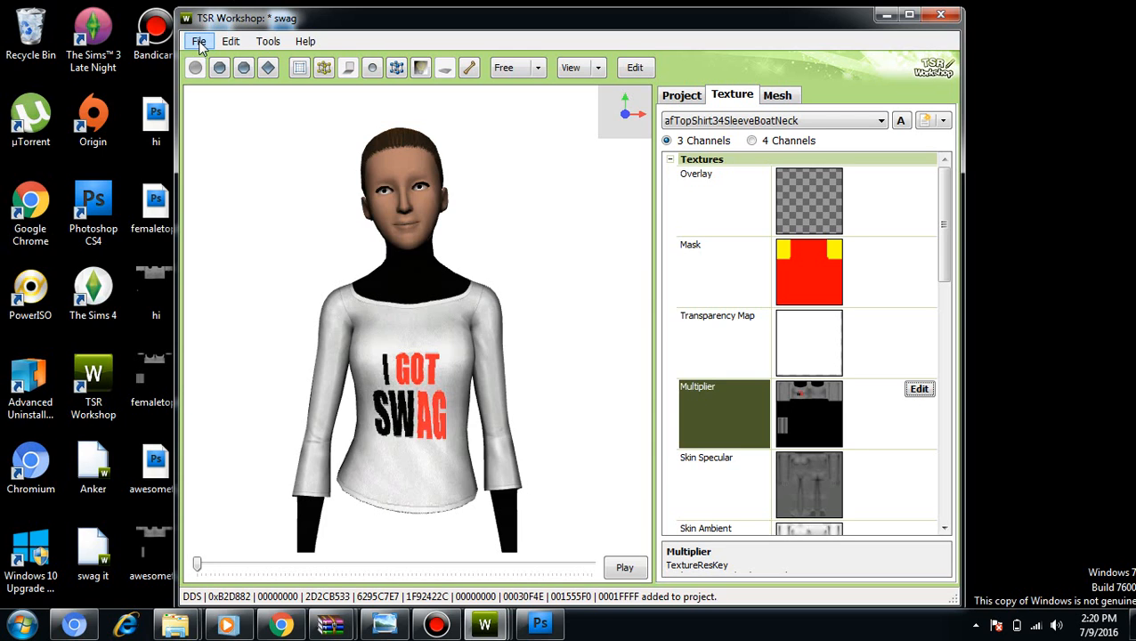
# Start a Sims3Pack export of the project and accept the CreatorDetails.
pyautogui.click(203, 41)
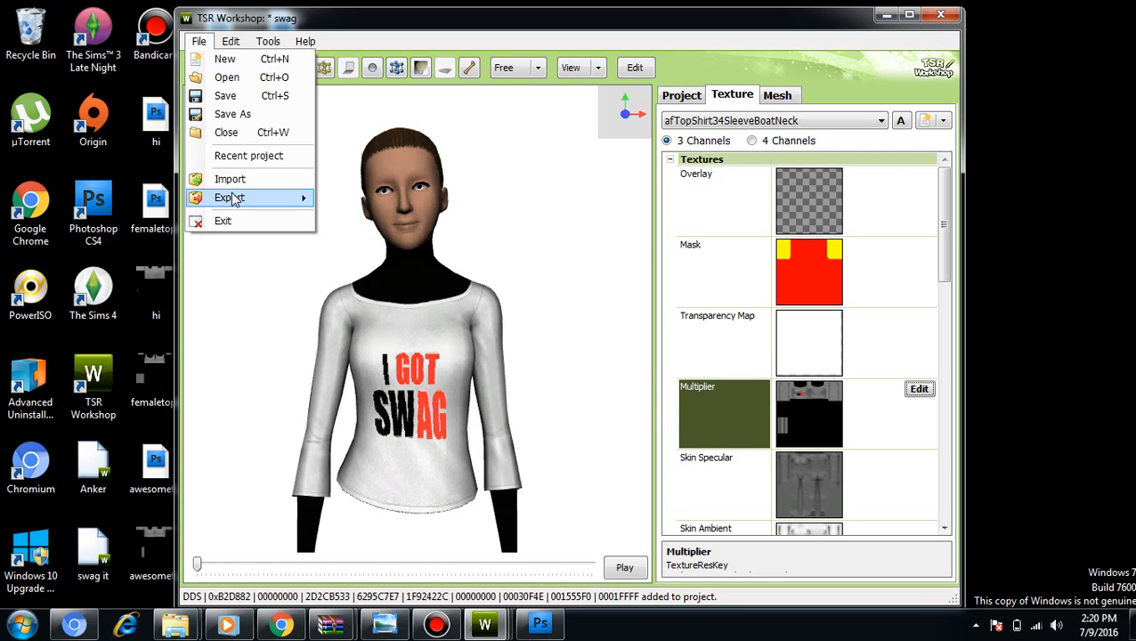
pyautogui.click(230, 196)
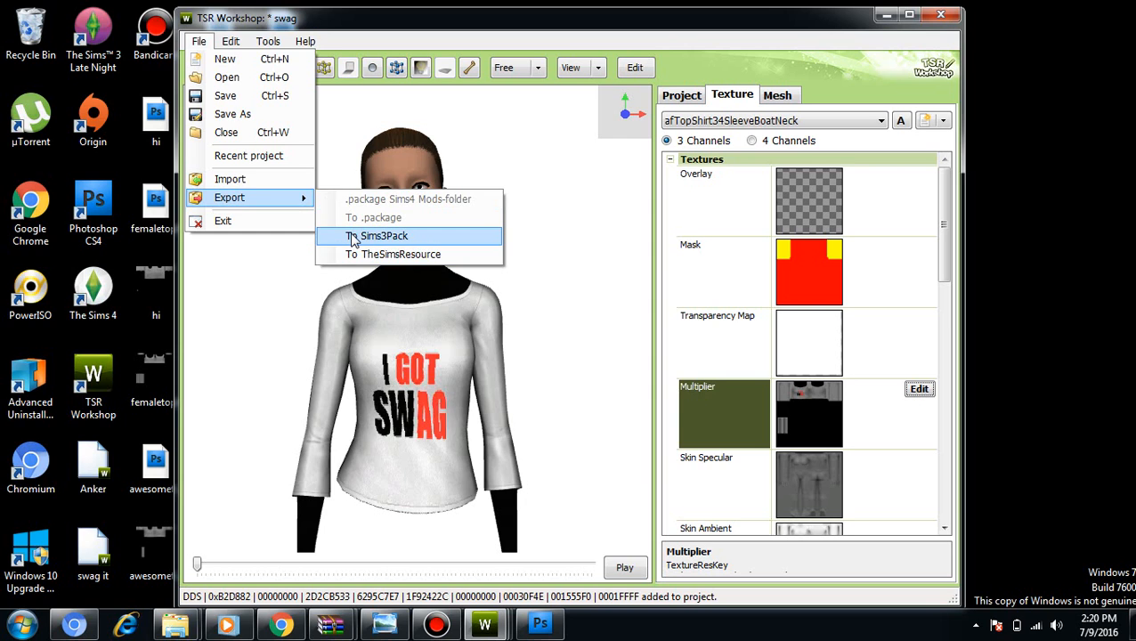
pyautogui.click(381, 235)
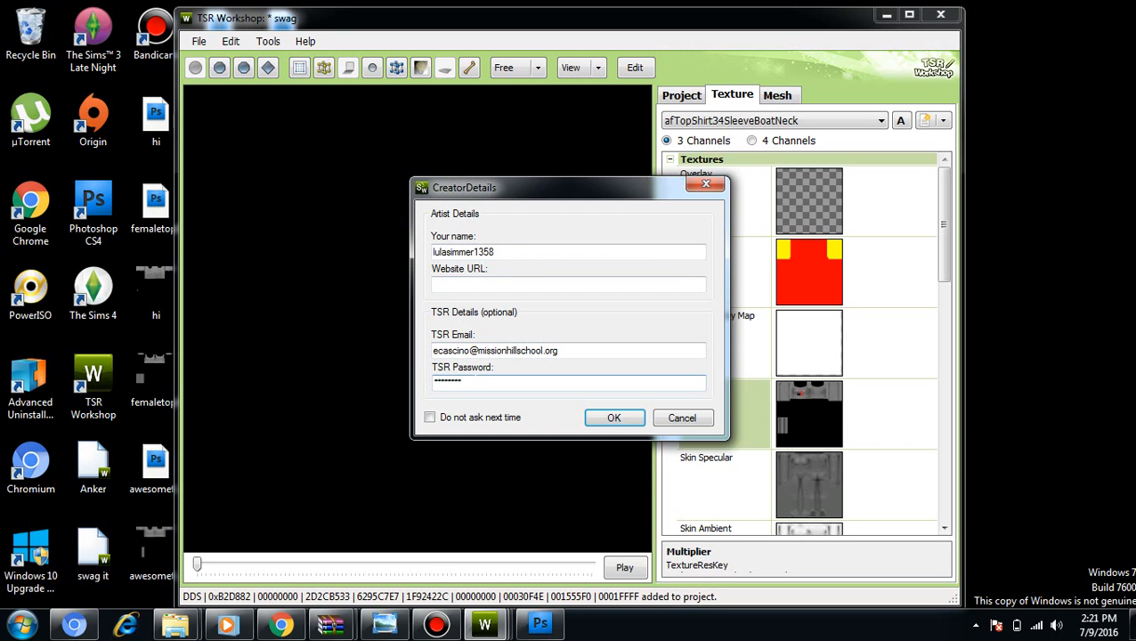
pyautogui.click(609, 417)
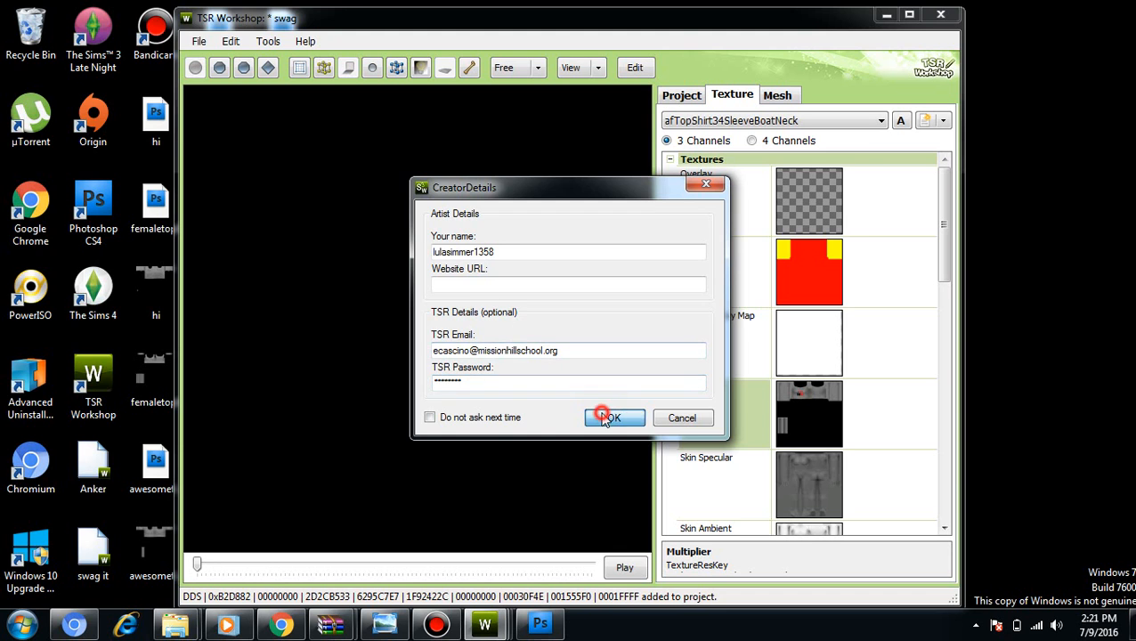
# Name the Sims3Pack swag, save it to the desktop, and dismiss the Export done message.
pyautogui.click(612, 417)
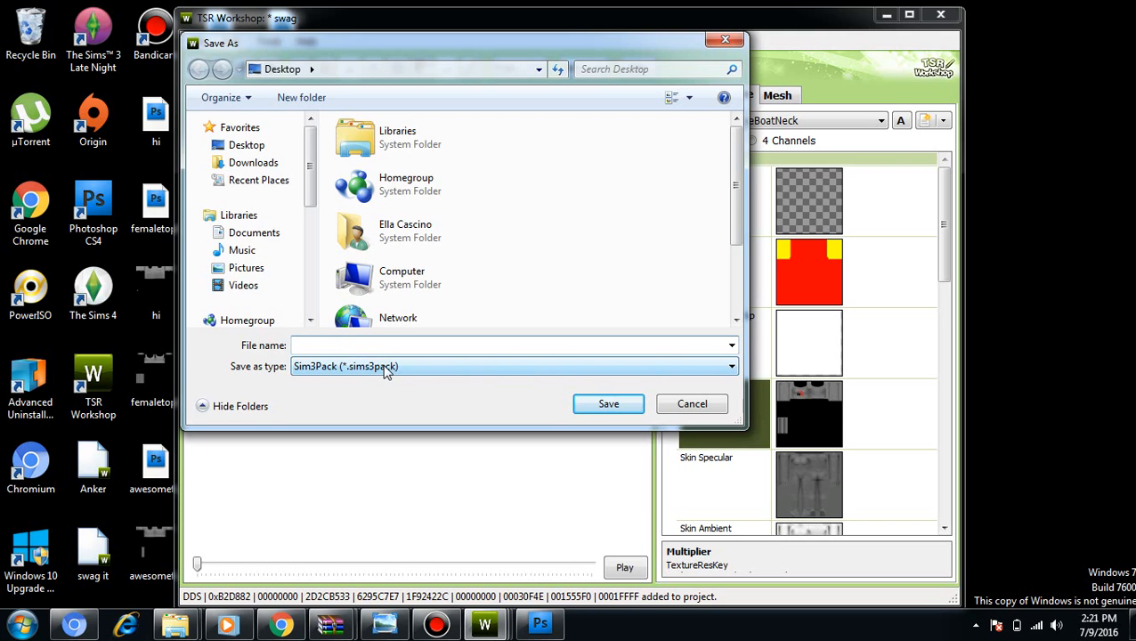
pyautogui.write('swag')
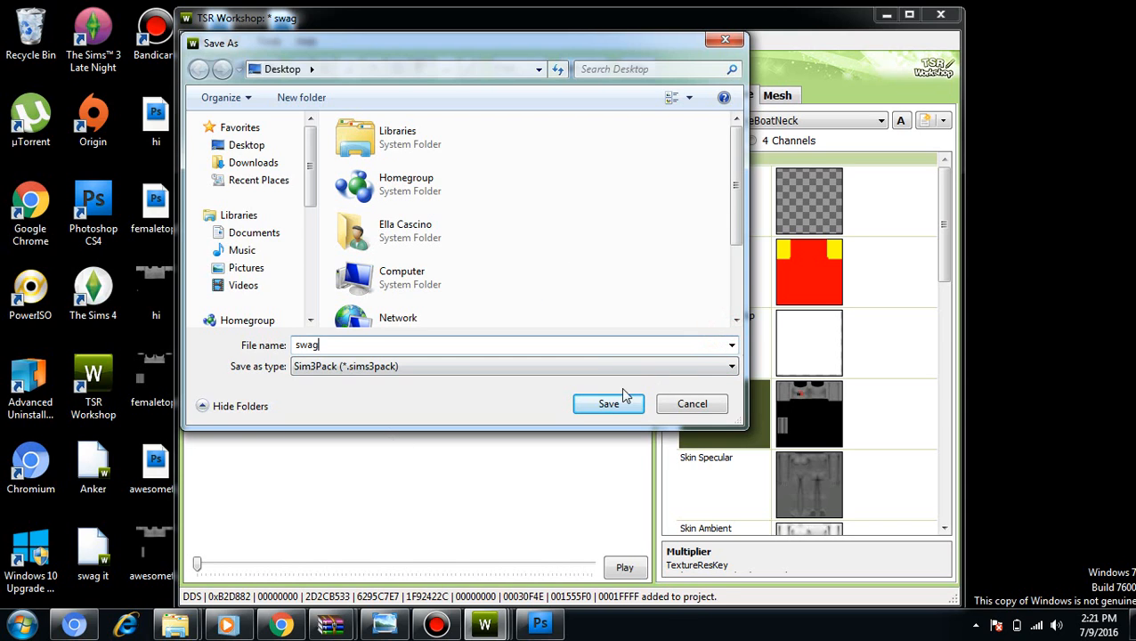
pyautogui.click(609, 403)
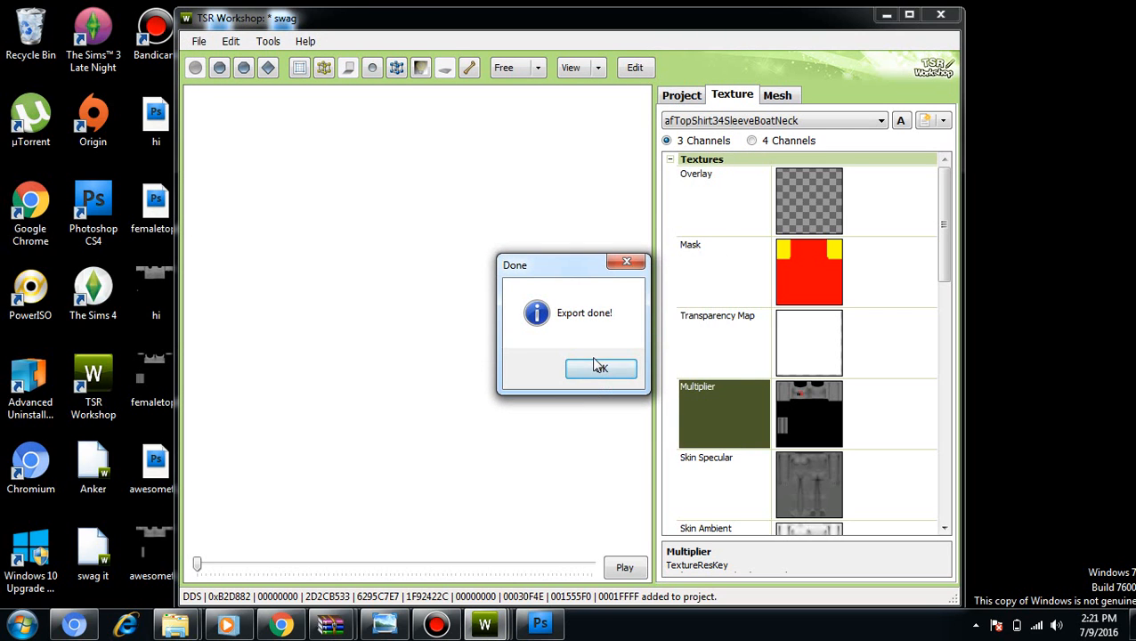
pyautogui.click(602, 368)
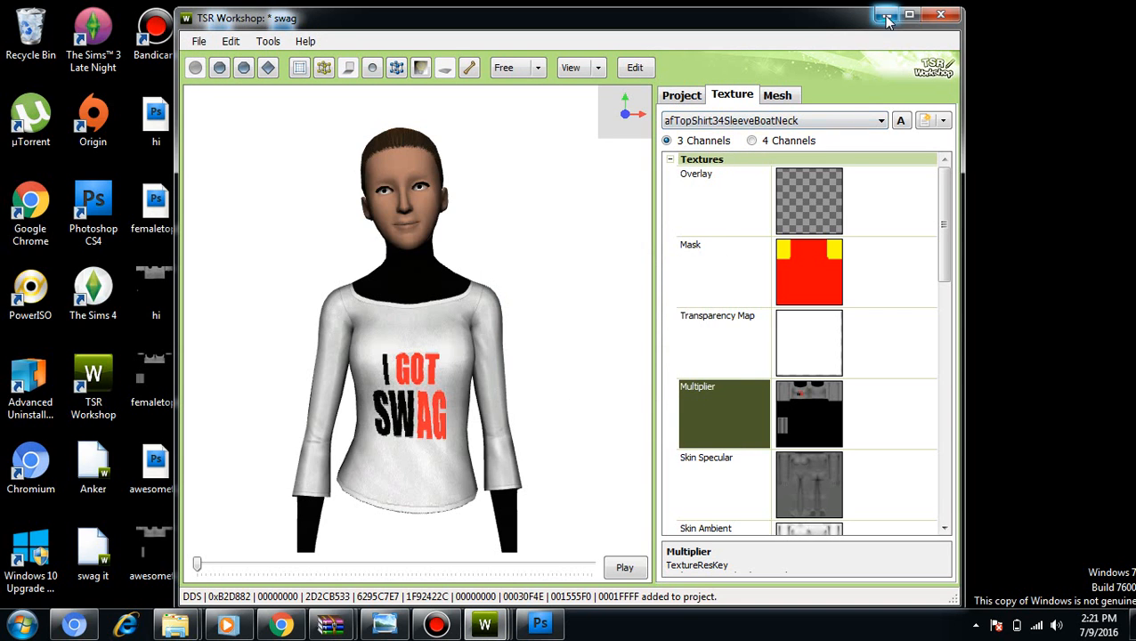
# Minimize TSR Workshop and select the new swag Sims3Pack icon on the desktop.
pyautogui.click(877, 17)
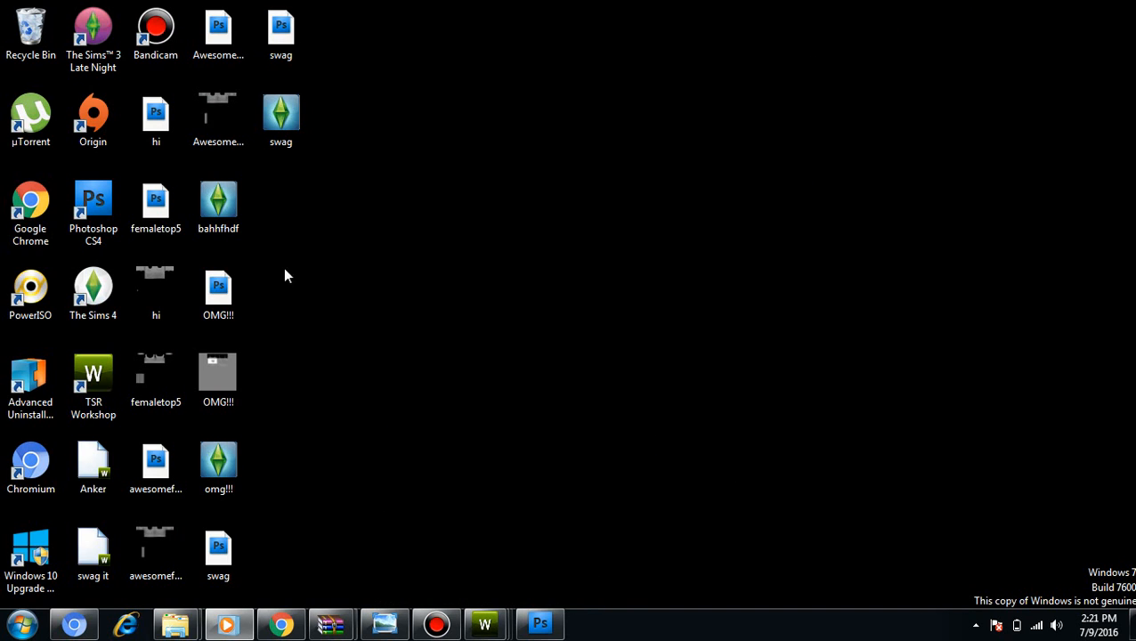
pyautogui.moveTo(271, 285)
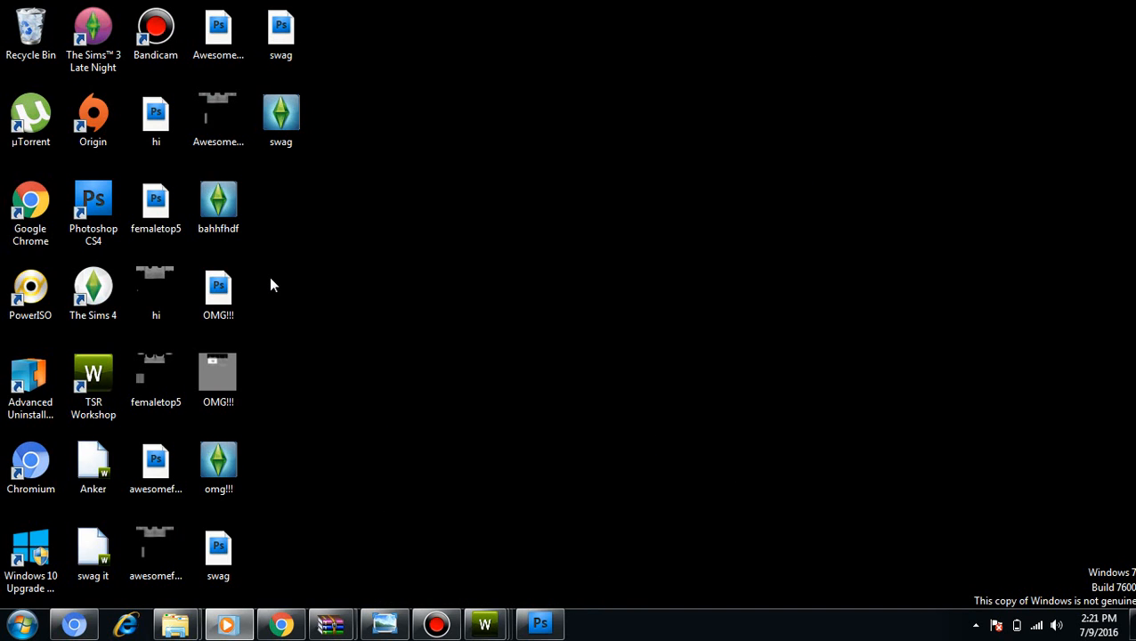
pyautogui.click(281, 113)
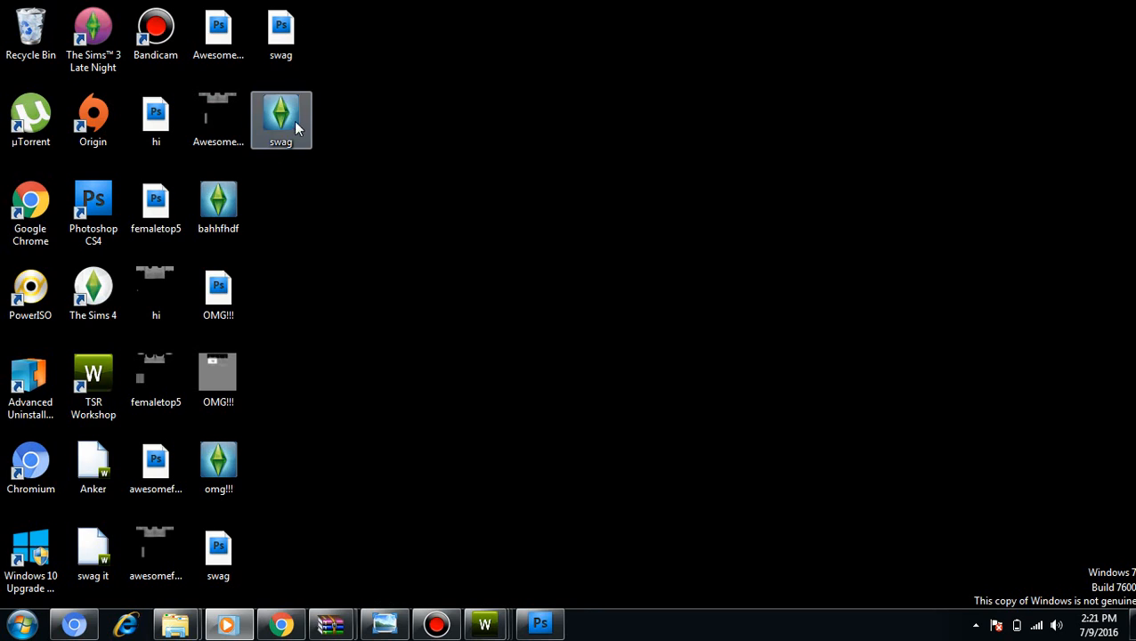
pyautogui.moveTo(274, 128)
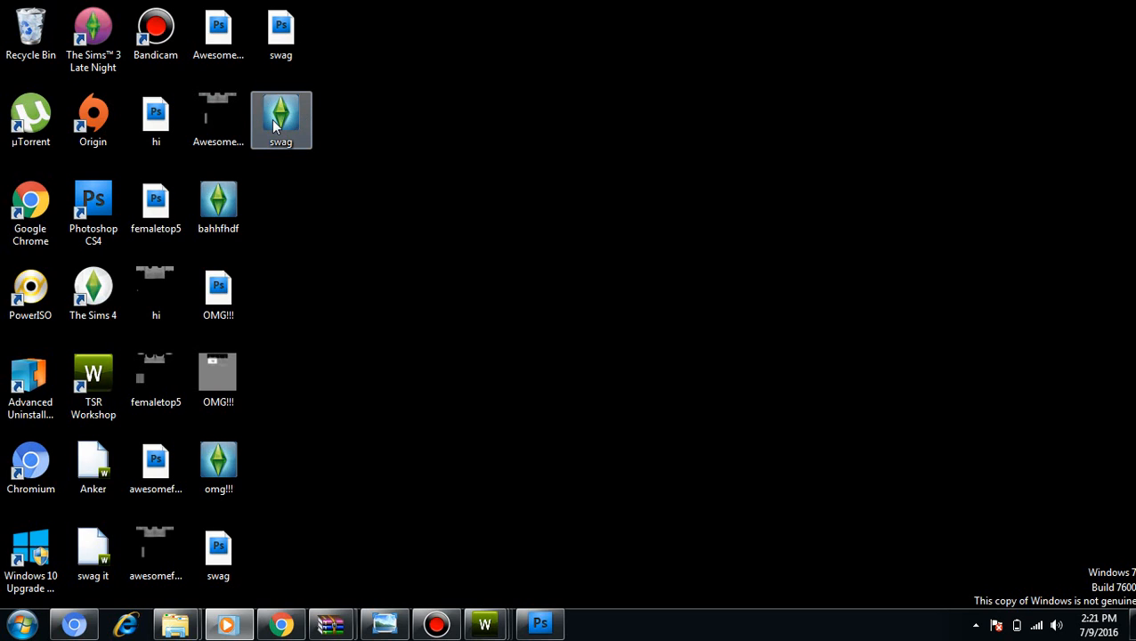